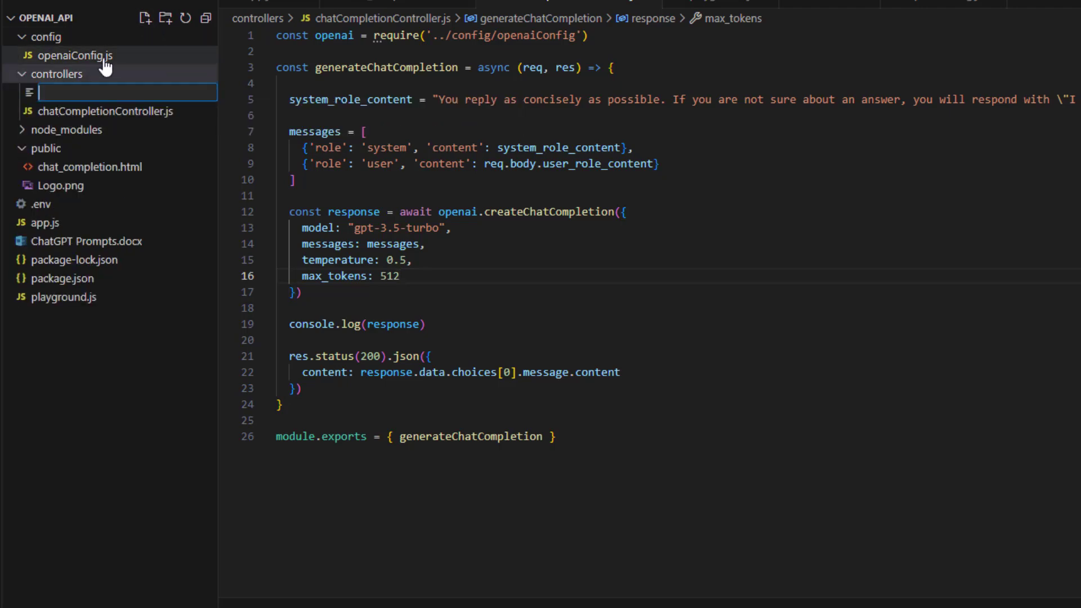
Step: Name the new controllers file imageController.js
type("imageController.js")
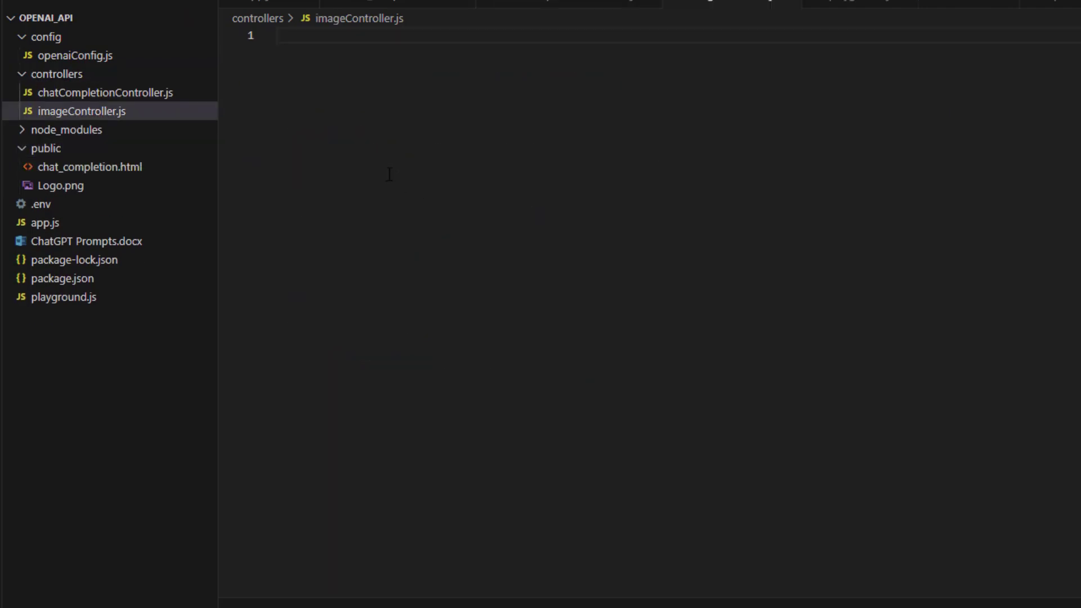
mouse_move(390, 171)
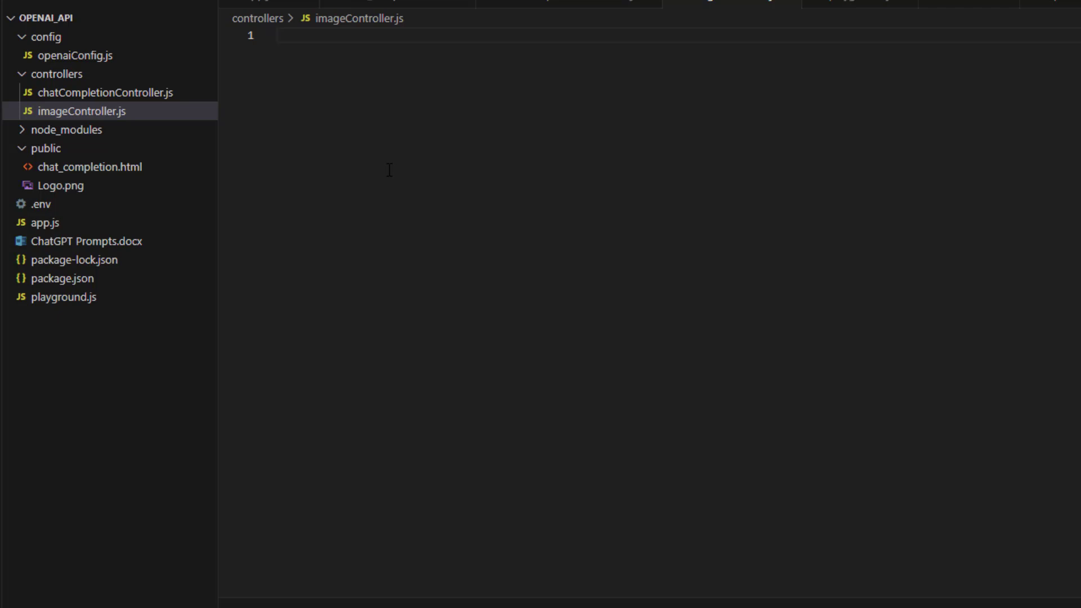
mouse_move(380, 141)
type("const openai = require('../config/openaiConfig")
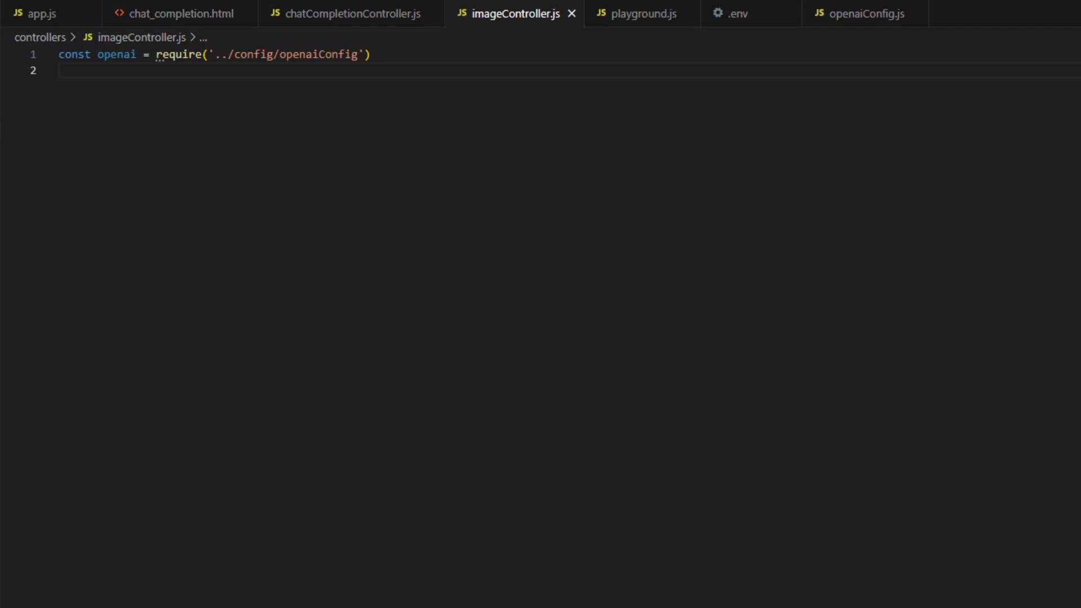
Step: Write async generateImage(prompt) calling openai.createImage with prompt: prompt
type("const generateImage = async (prompt) => {")
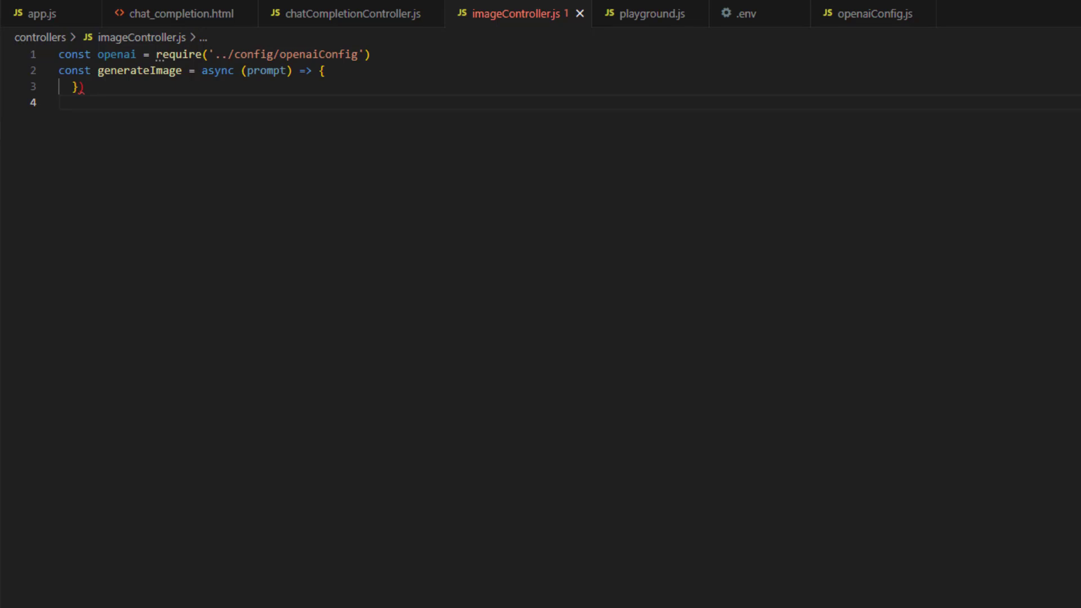
type("const image = await openai.createImage({")
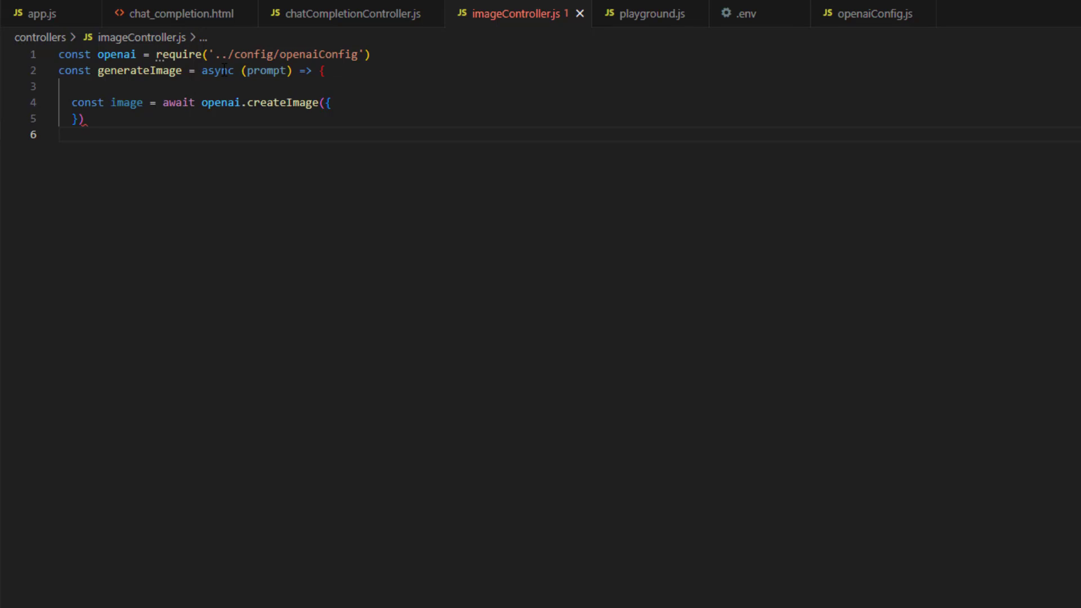
mouse_move(219, 103)
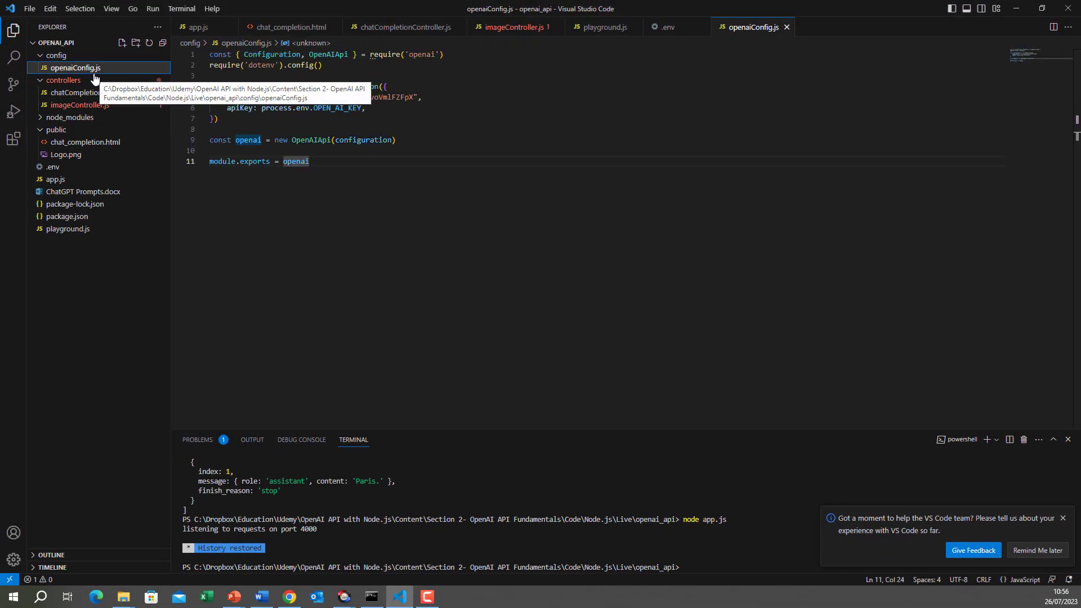
mouse_move(135, 115)
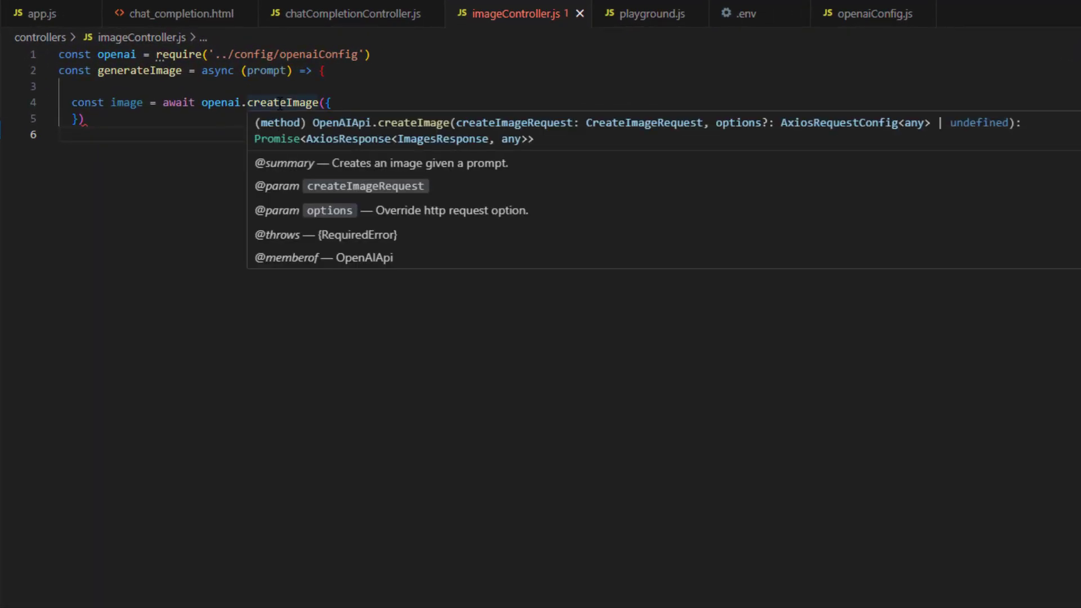
left_click(282, 102)
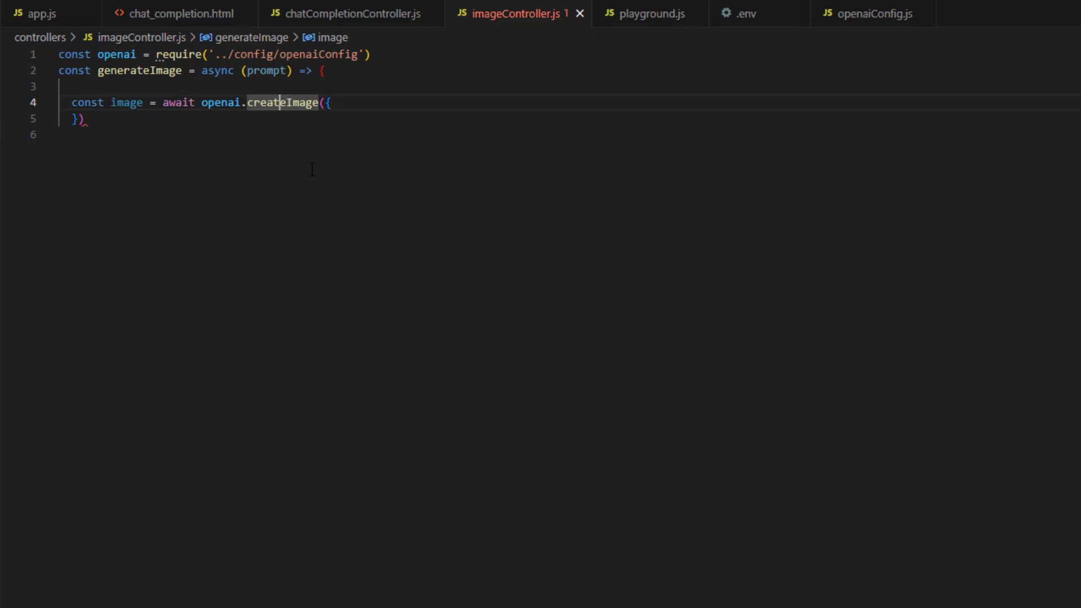
type("prompt: prompt,")
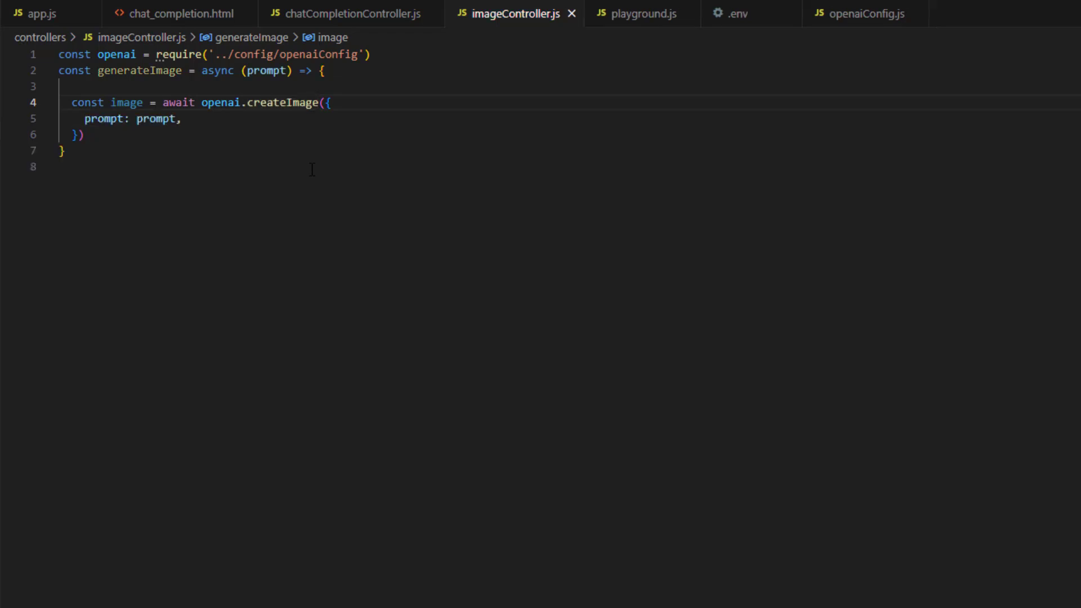
mouse_move(283, 103)
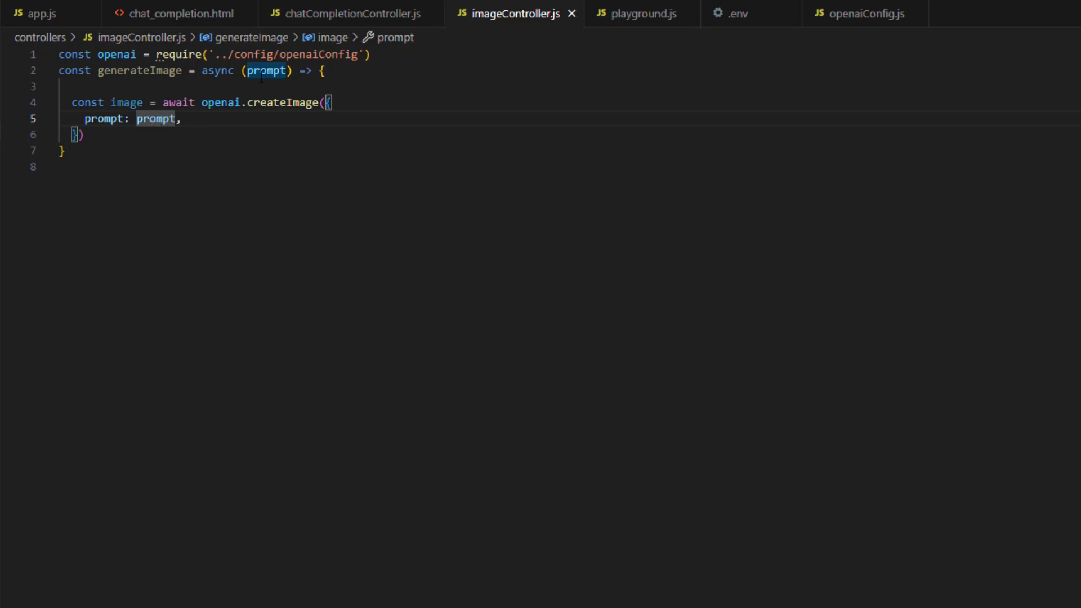
Step: Request n: 1 at size '1024x1024' and log image.data.data[0].url
type("n: 1,")
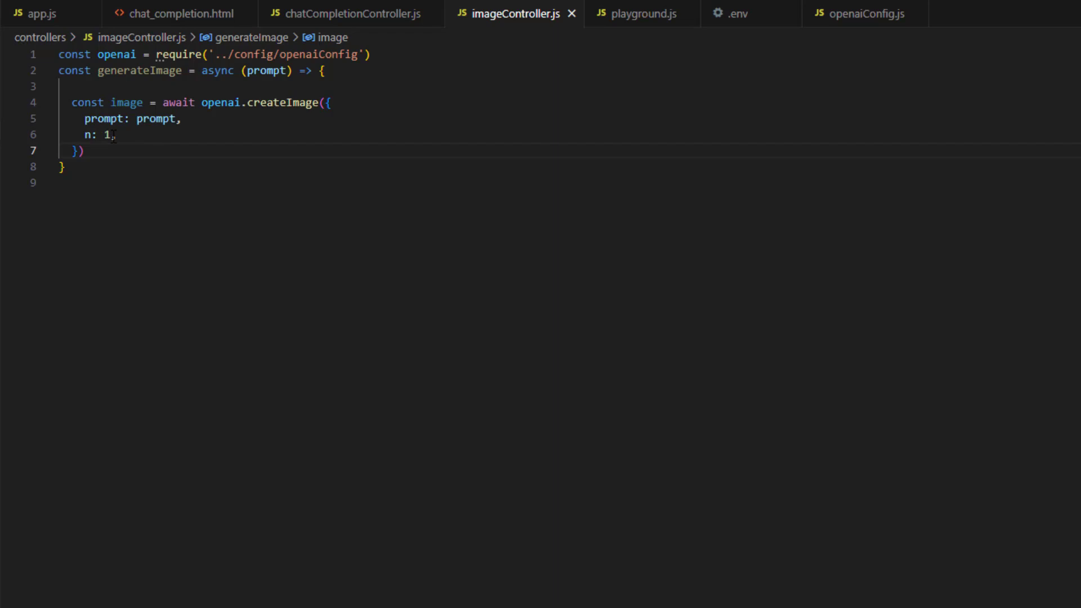
type("size: '1024x1024'")
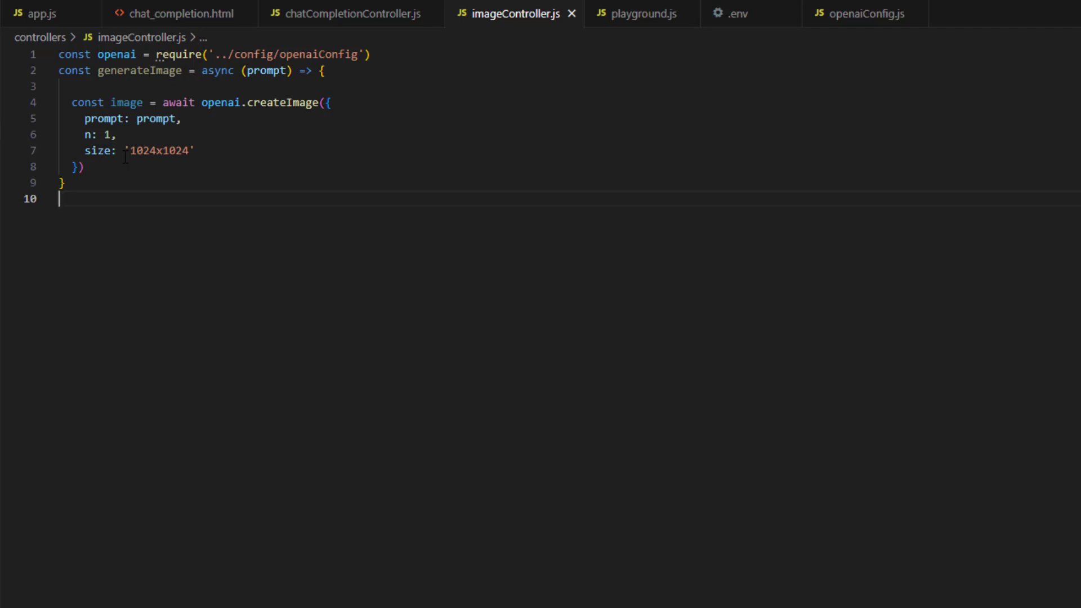
type("console.log(image.data.data[0].url)")
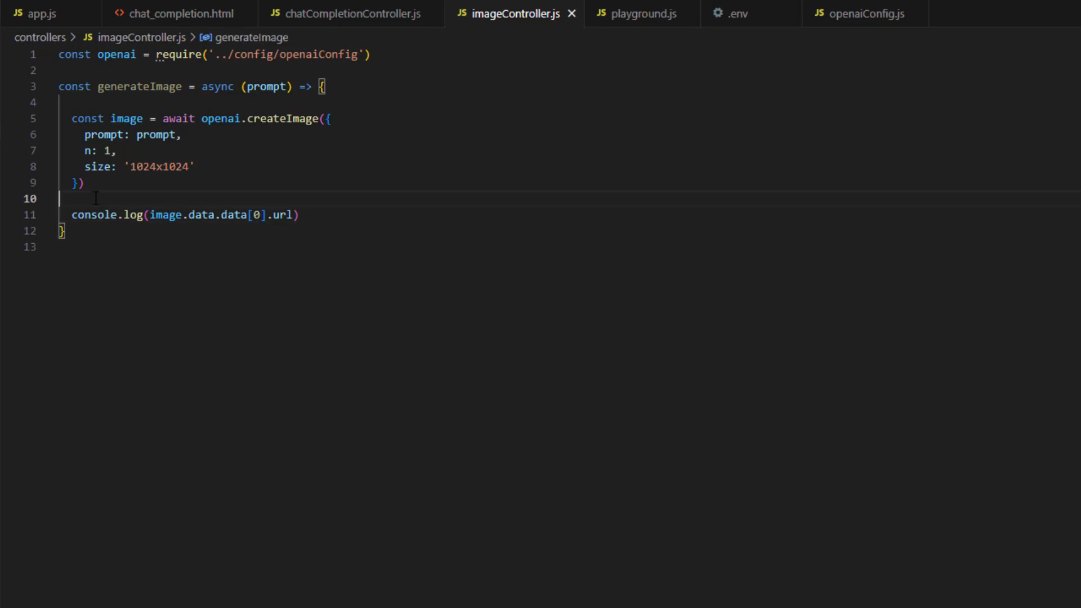
Step: Log image.data.data[0].url and export generateImage via module.exports
type("console.")
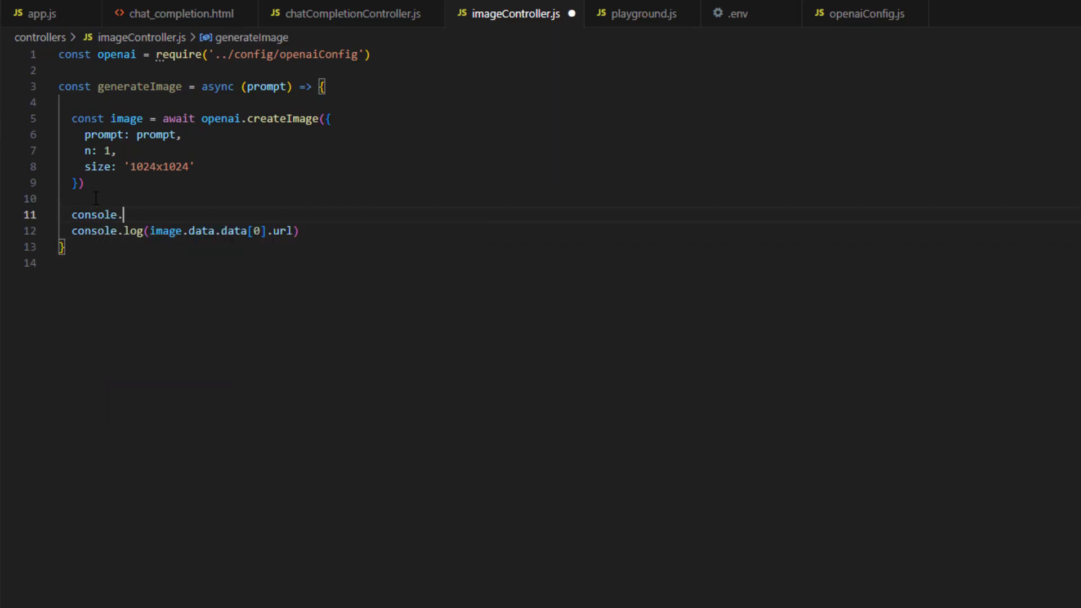
type("log")
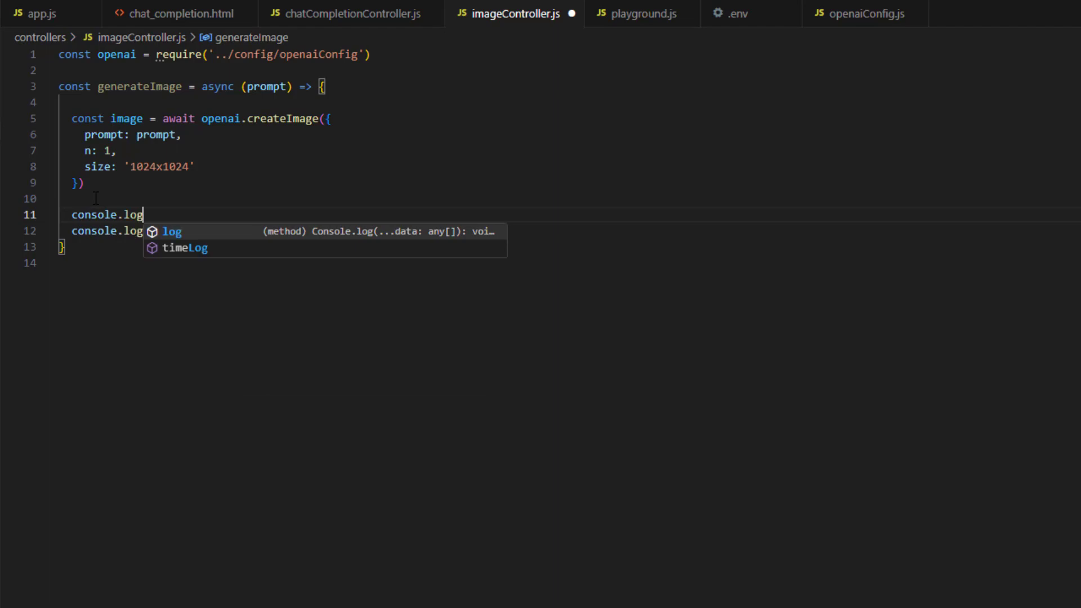
type("(image")
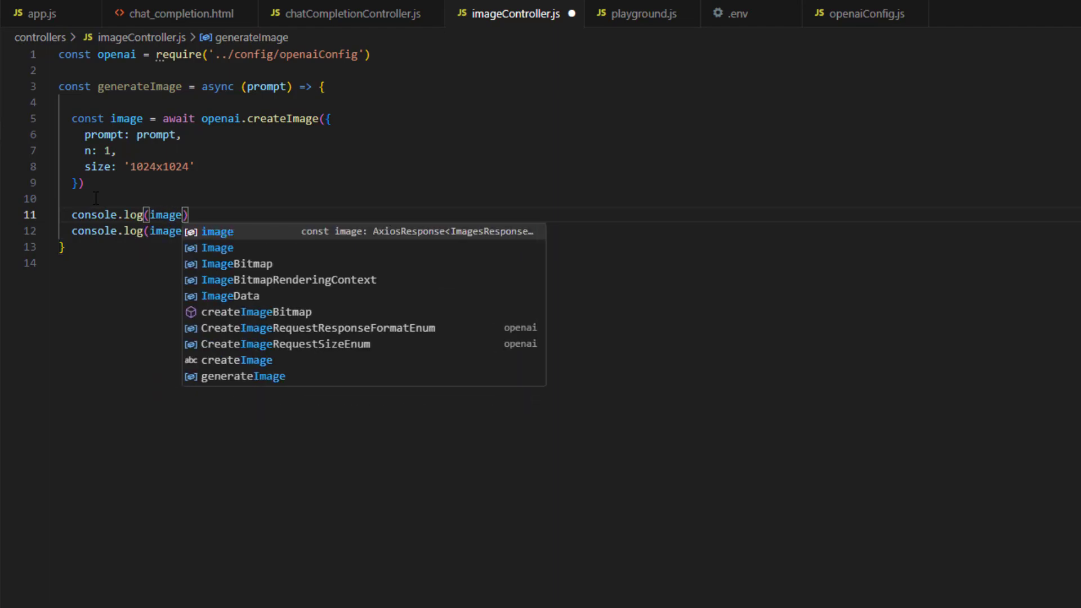
type(".data.data[0].url")
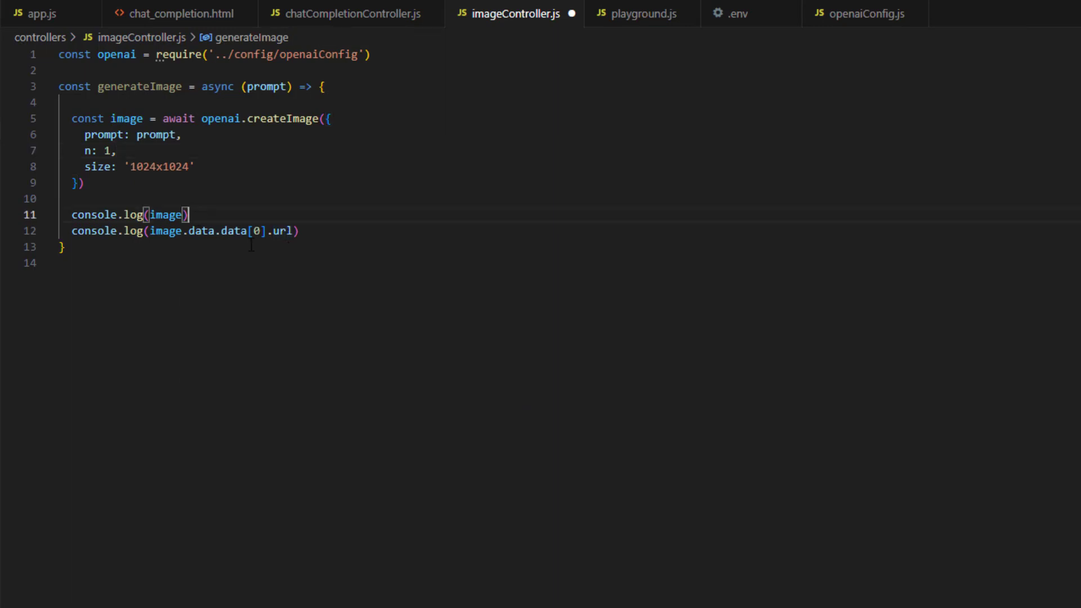
mouse_move(255, 325)
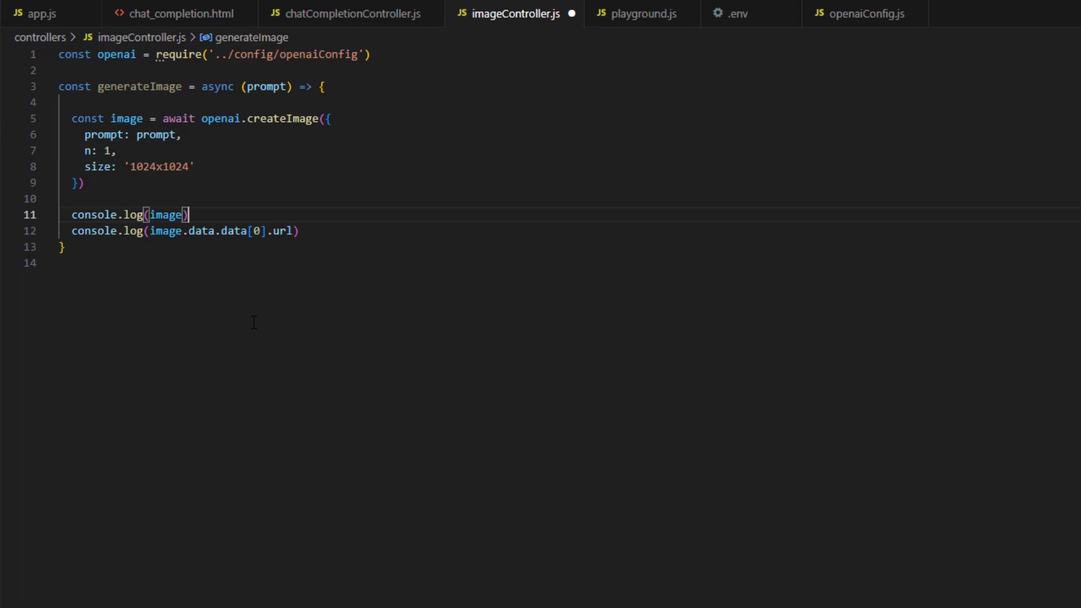
type("module.exports = { generateImage }")
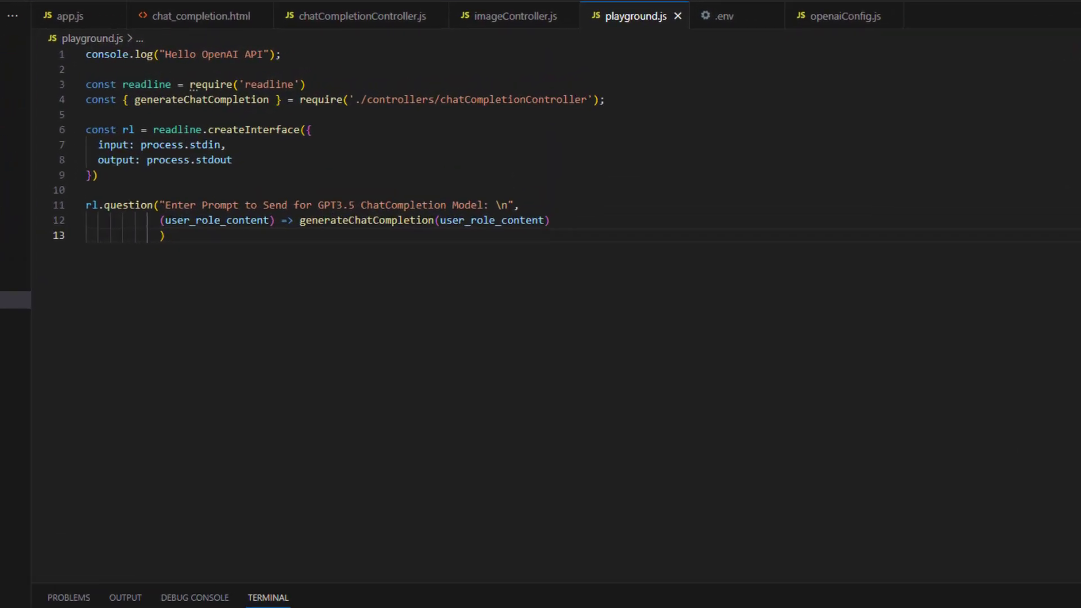
Step: Require generateImage in playground.js and add an image prompt calling generateImage(prompt)
type("const { generateImage } = require('./controllers/imageController');")
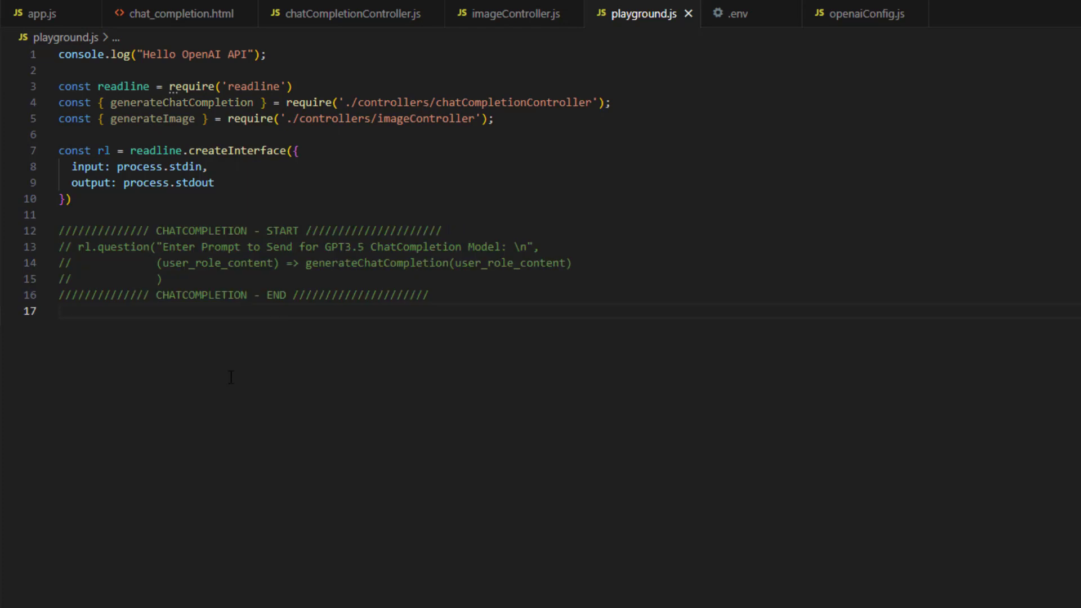
left_click(59, 312)
type("rl.question(\"Image description: \\n\",")
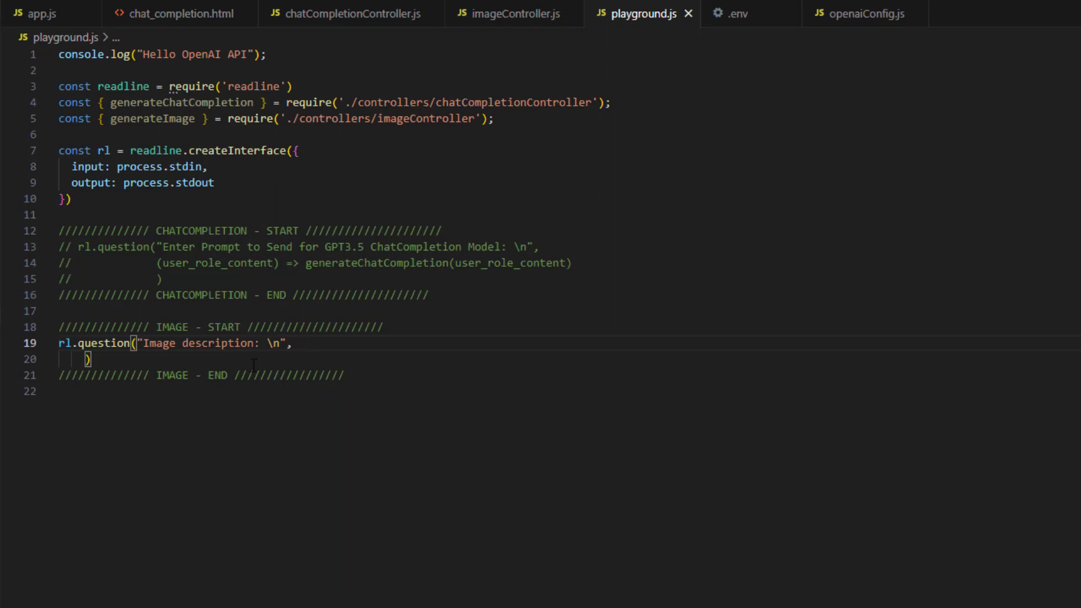
type("(prompt) => generateImage(prompt)")
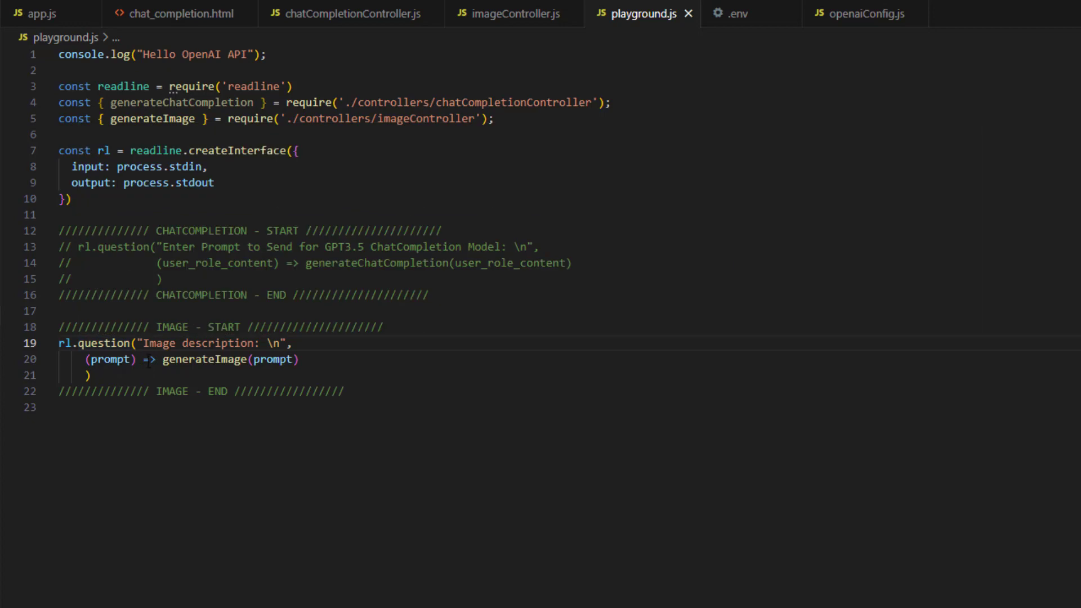
mouse_move(111, 360)
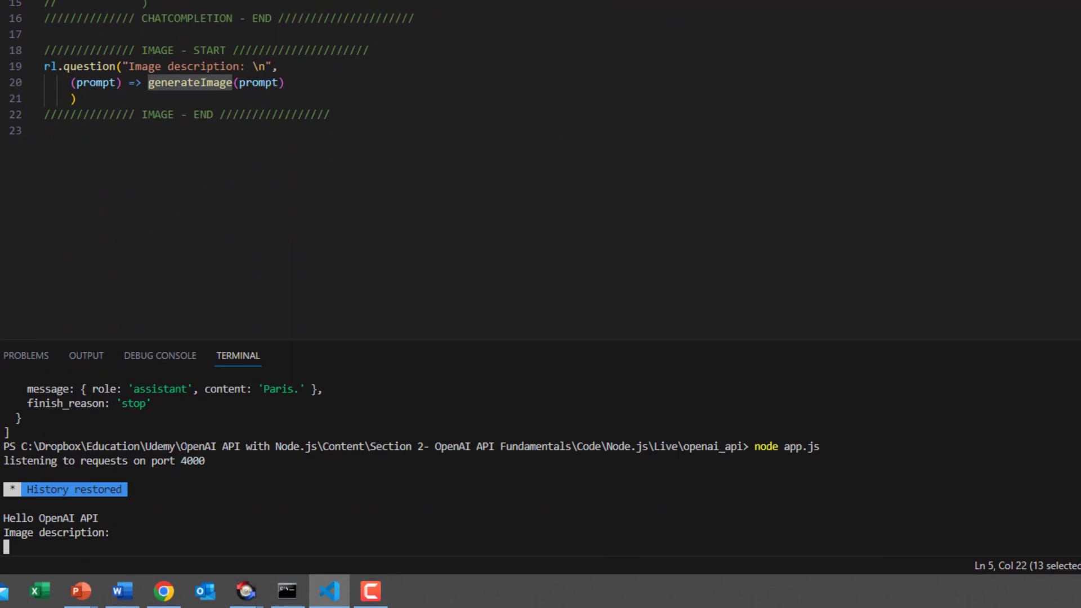
Step: Enter the description 'Create an image for messi playing soccer' at the prompt
type("Create an im")
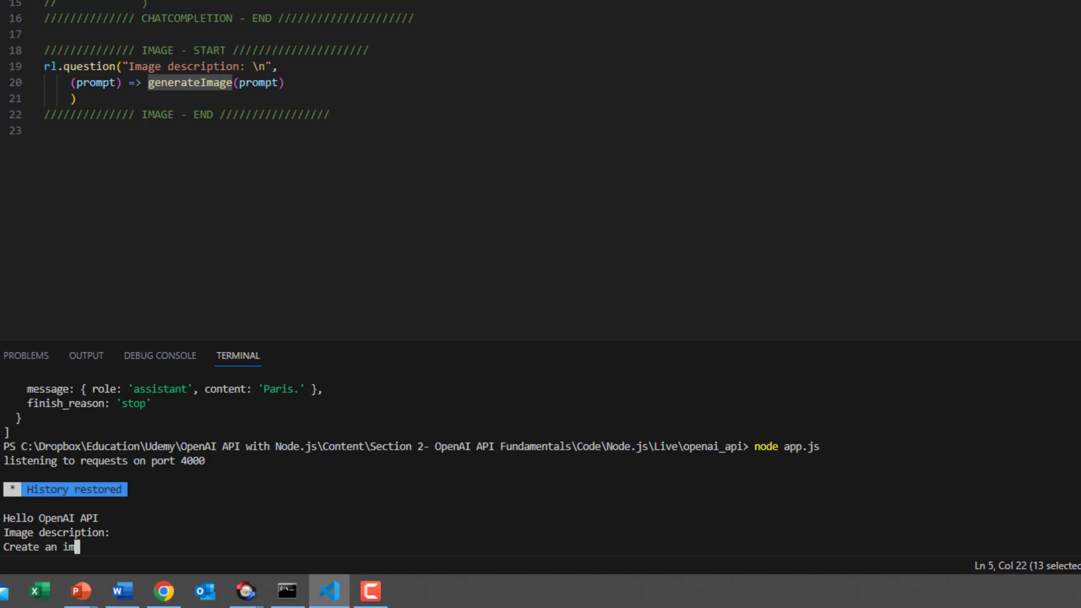
type("age for")
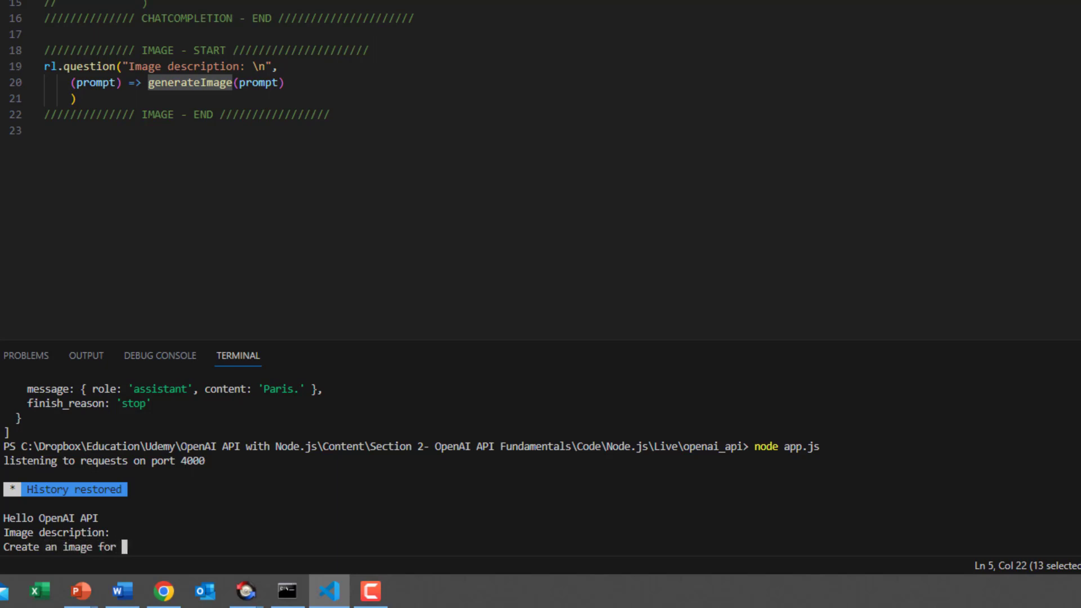
type("messi playing")
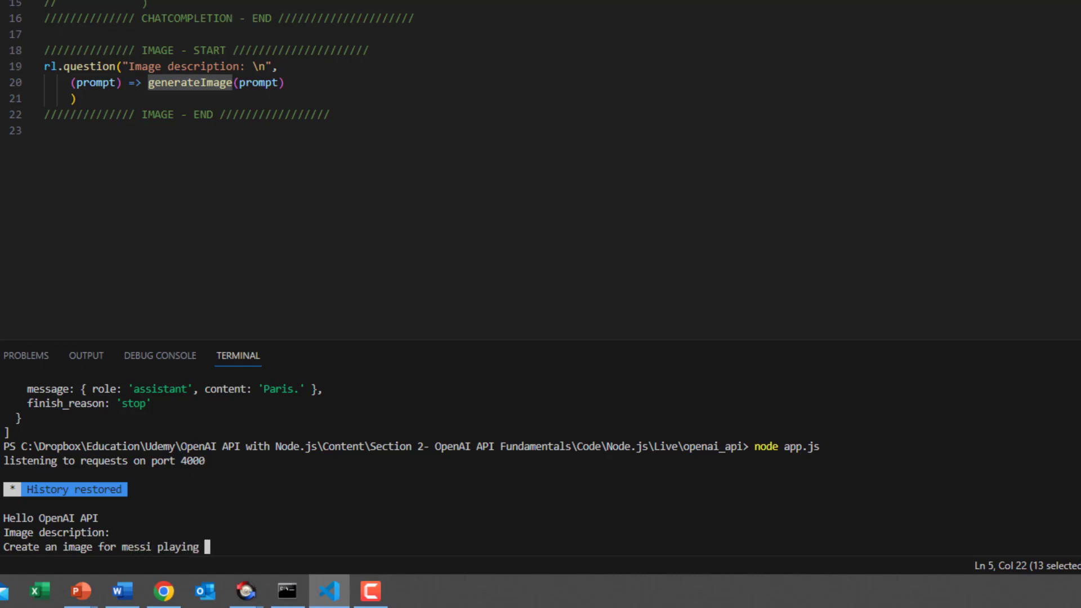
type("soccer")
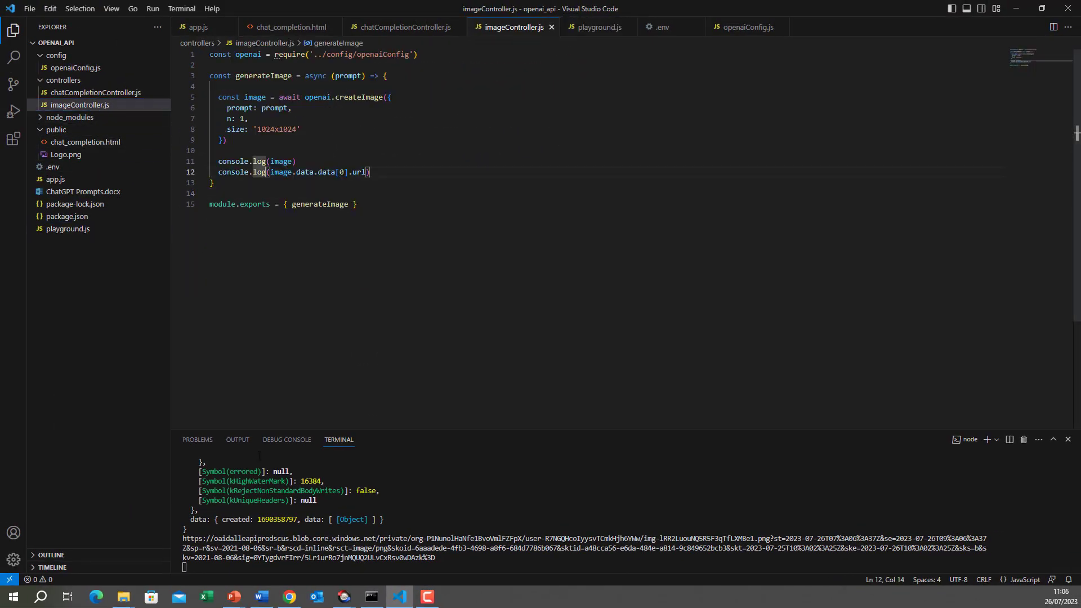
mouse_move(365, 316)
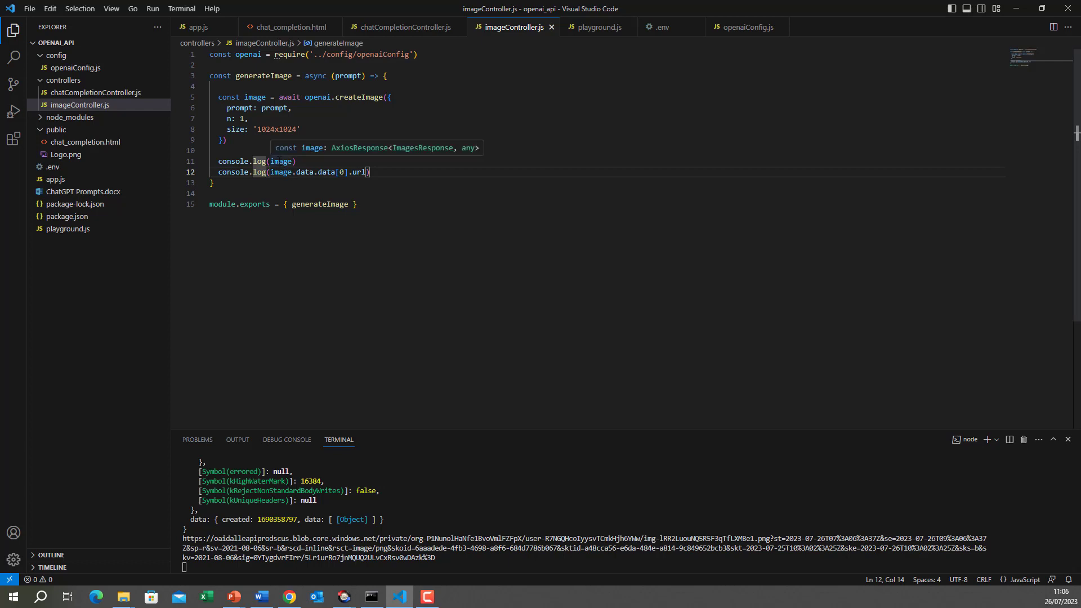
mouse_move(282, 391)
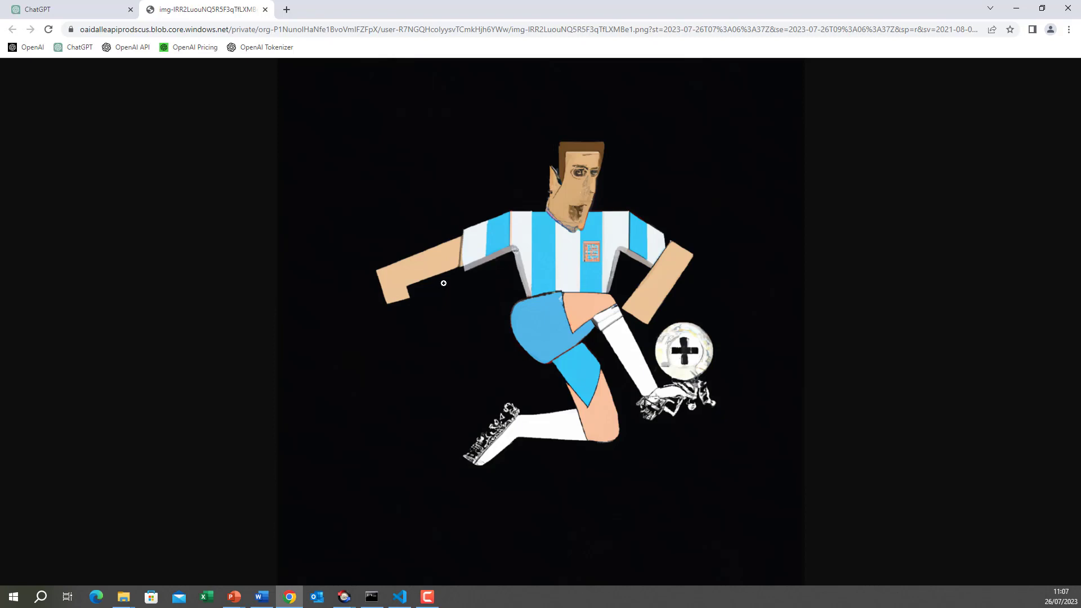
mouse_move(557, 298)
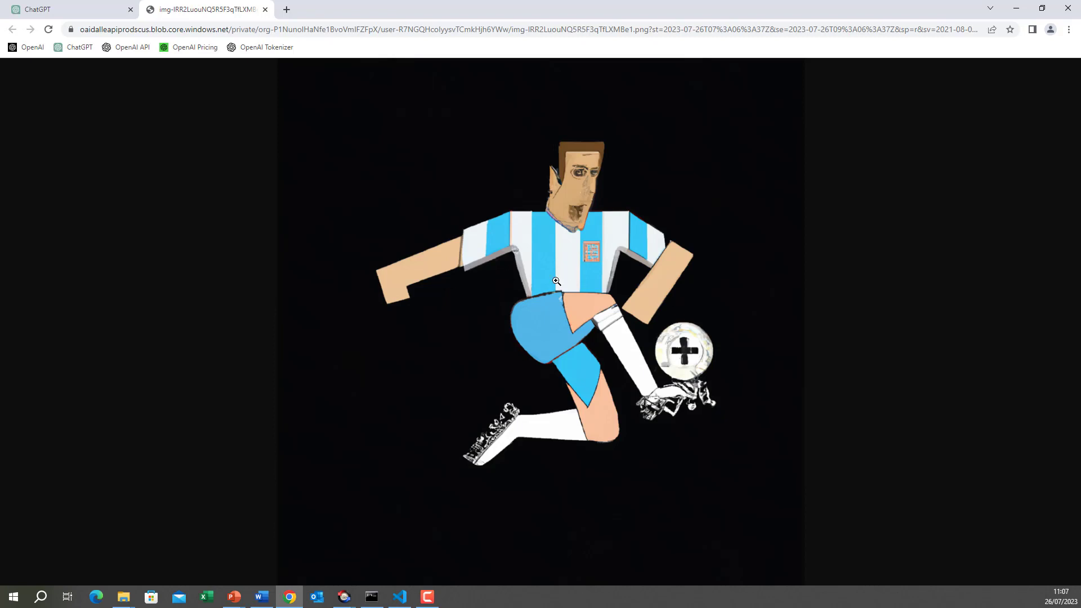
mouse_move(442, 300)
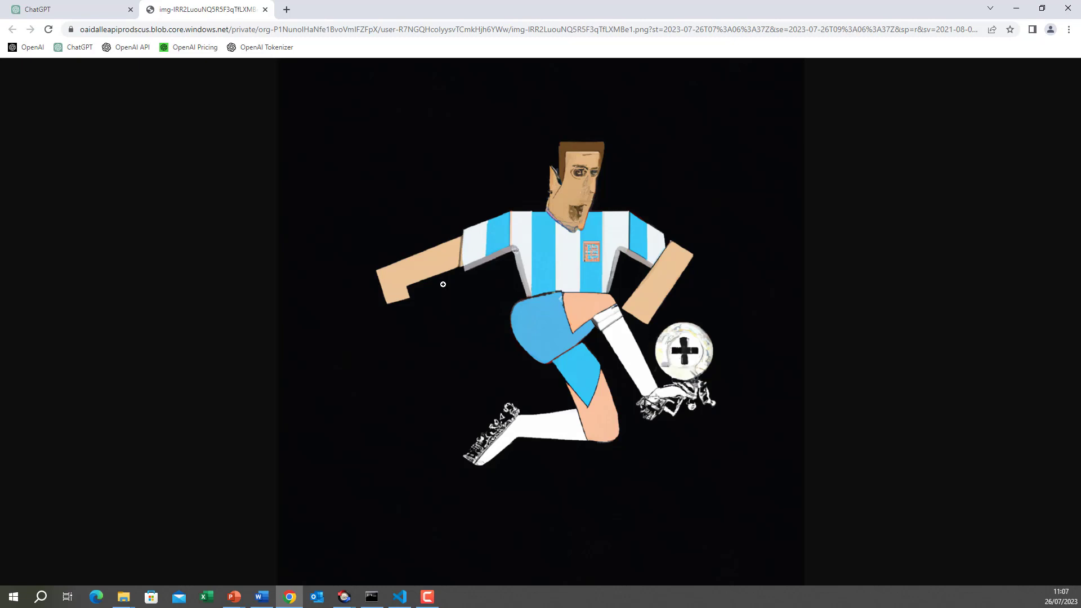
Step: Return to the Visual Studio Code editor from the taskbar
left_click(399, 596)
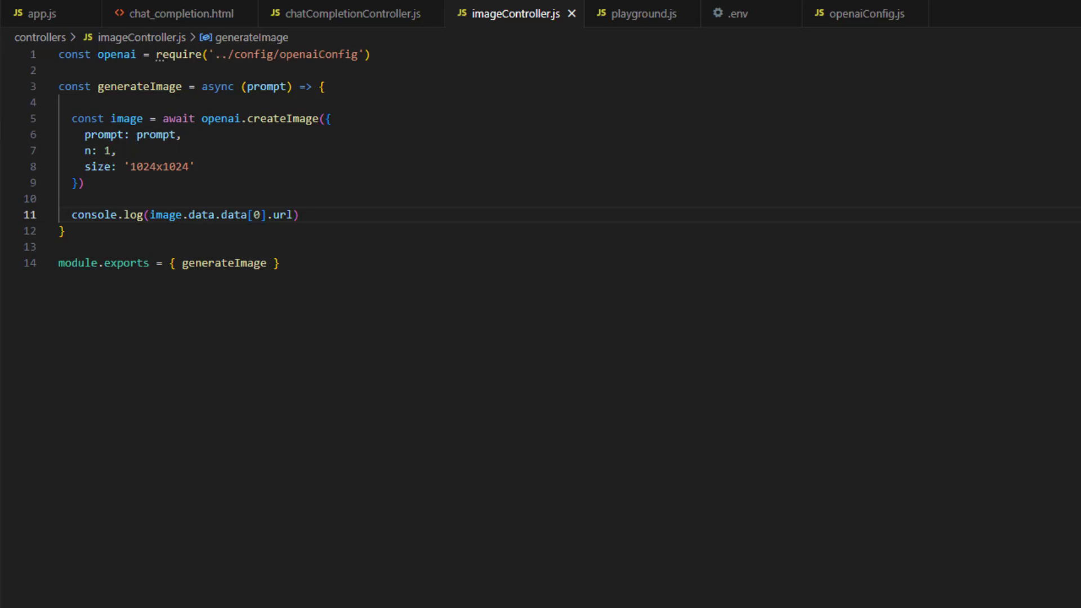
Step: Store the first image URL in const imageUrl = image.data.data[0].url
type("const imageUrl = image.data.data[0].url;")
type("const outputPath = './images/image.png';")
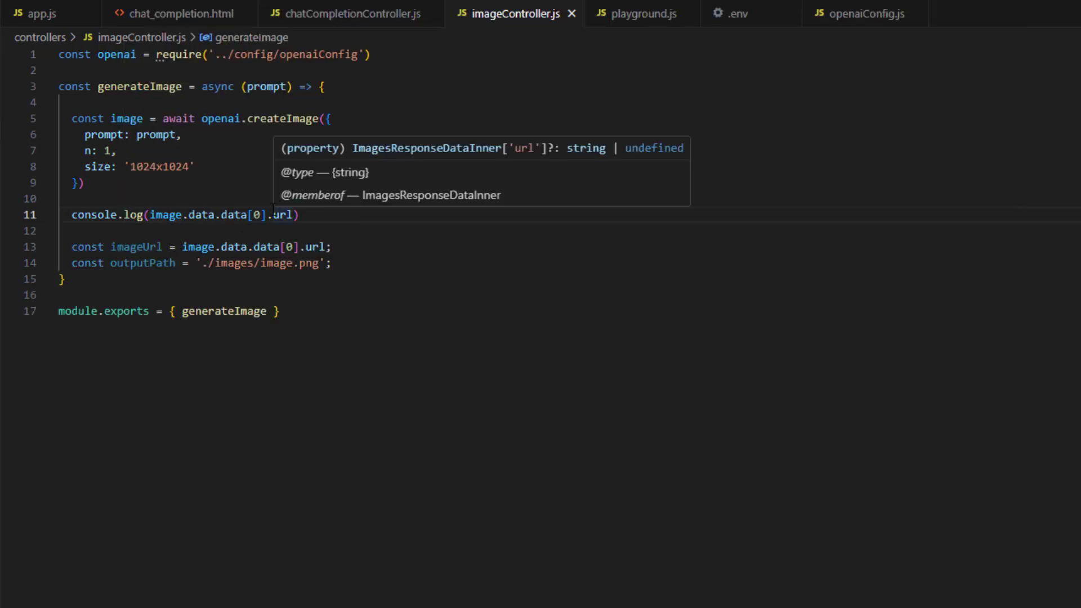
mouse_move(131, 263)
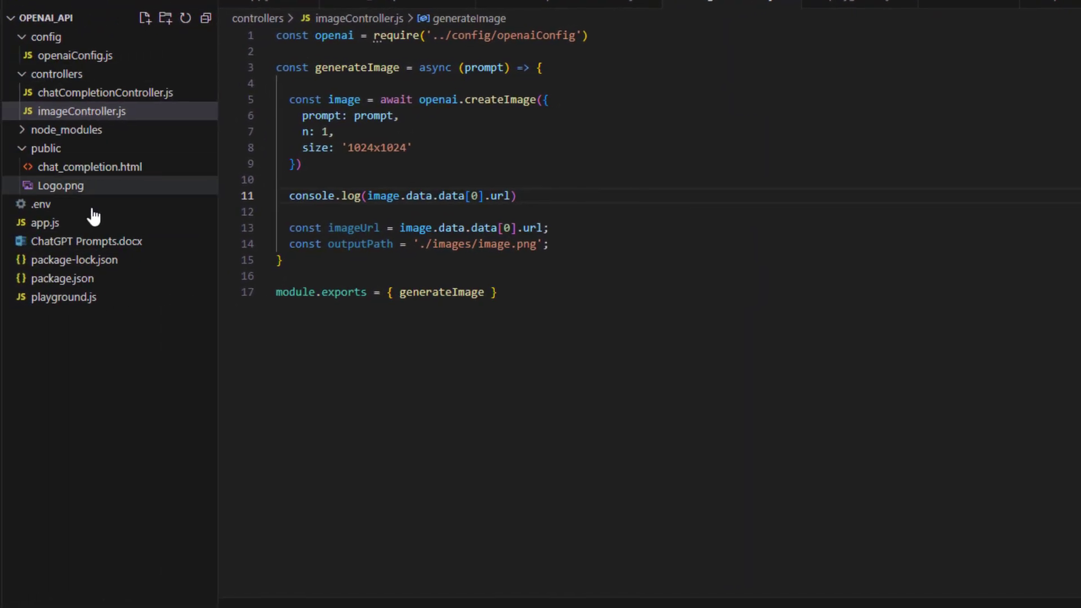
Step: Create a new folder named images at the project root
left_click(44, 222)
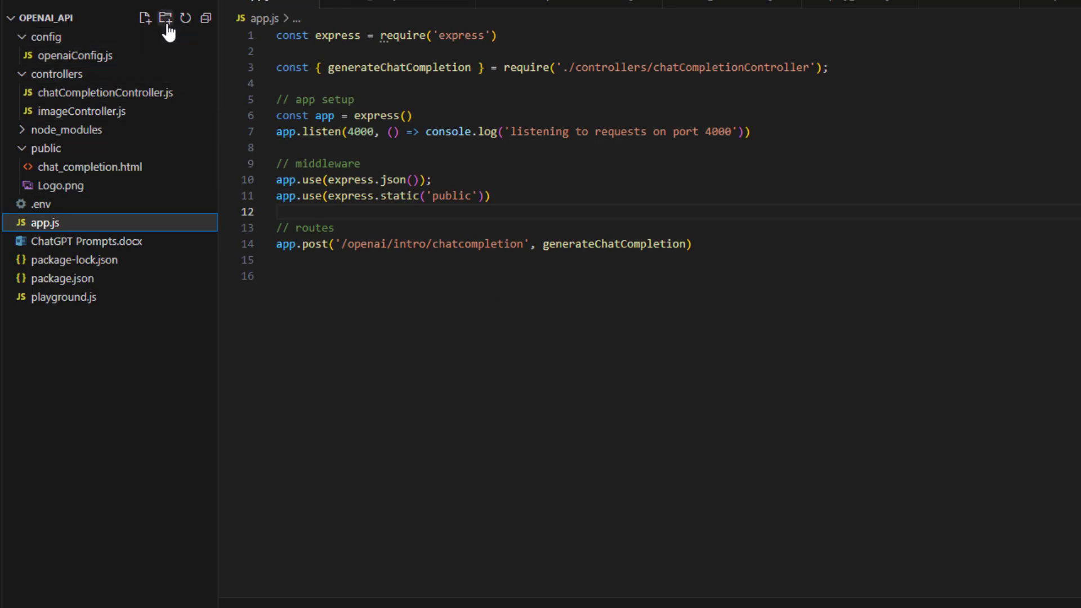
left_click(165, 18)
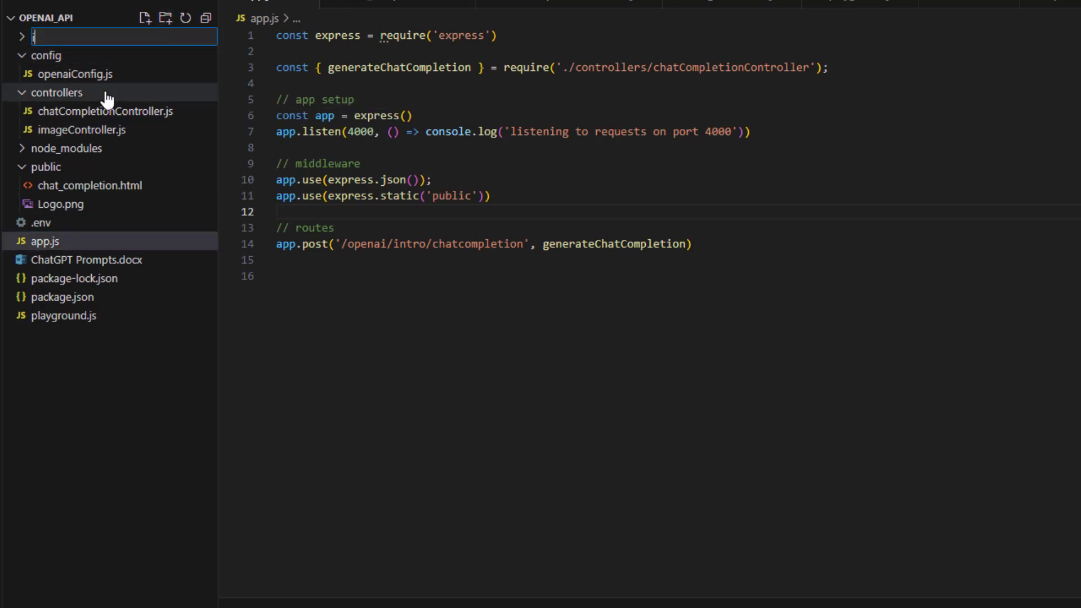
type("images")
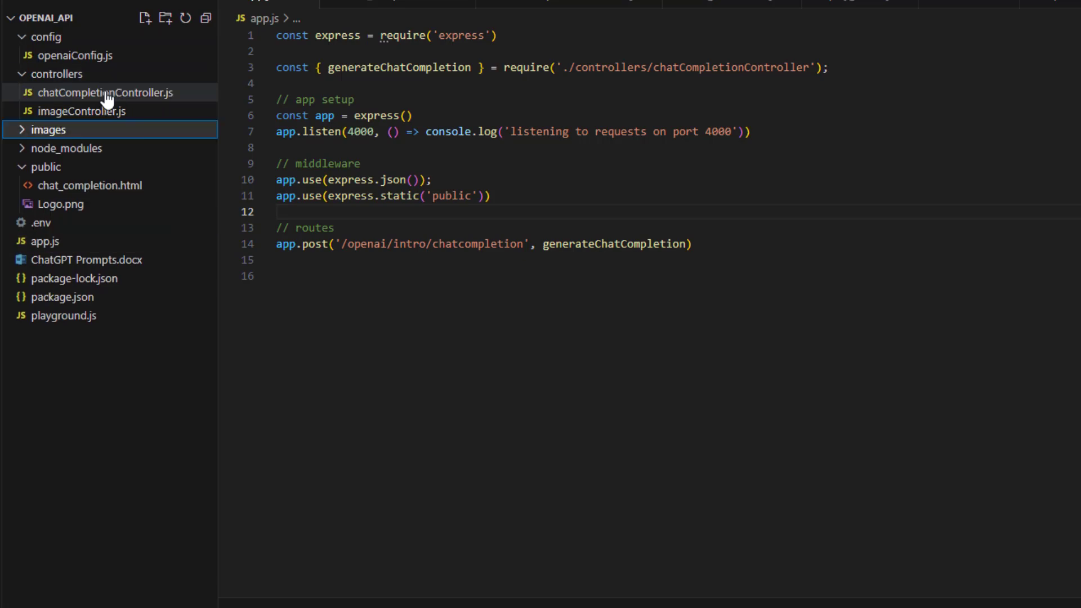
mouse_move(84, 137)
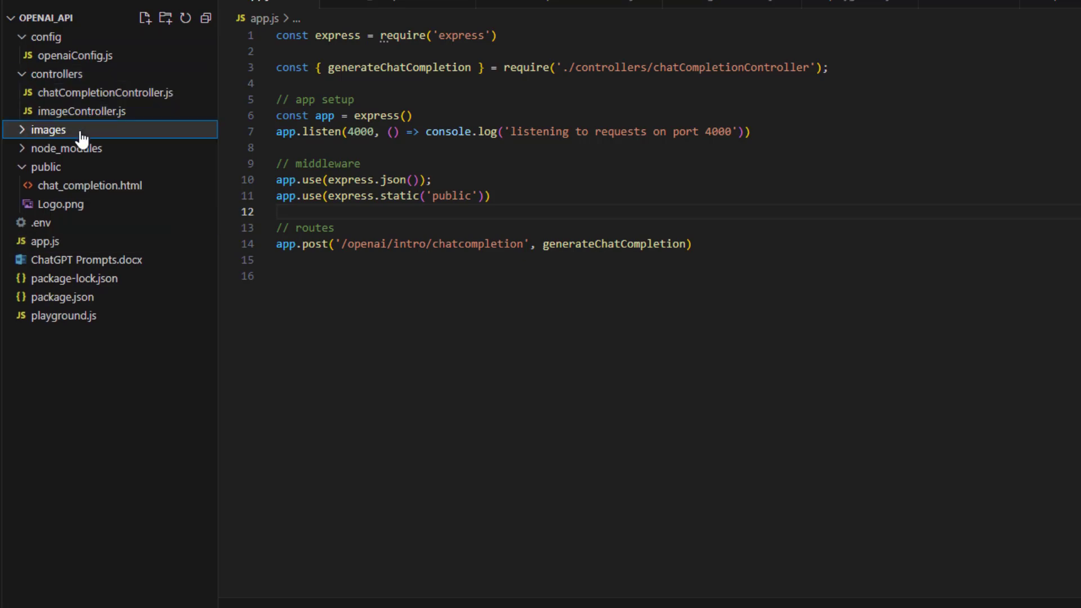
mouse_move(115, 117)
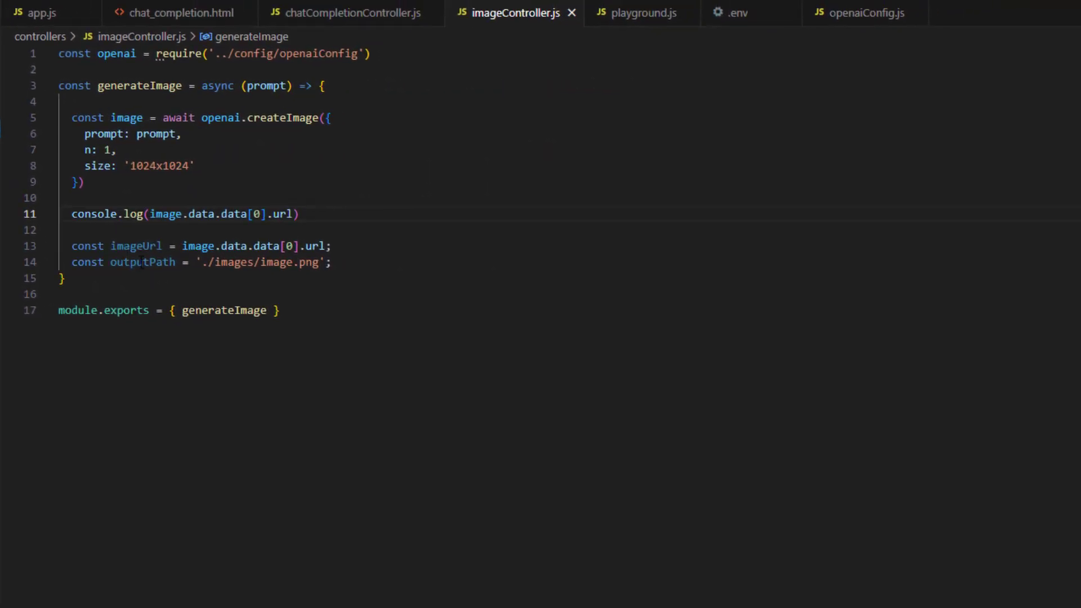
mouse_move(143, 262)
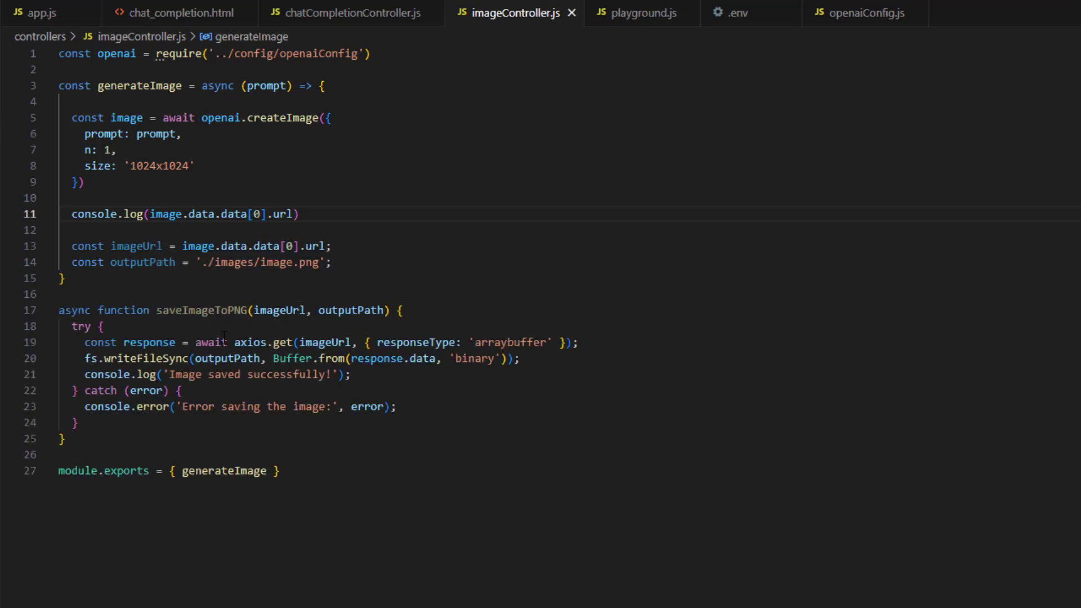
Step: Add const axios = require('axios'); at the top of imageController.js
left_click(8, 391)
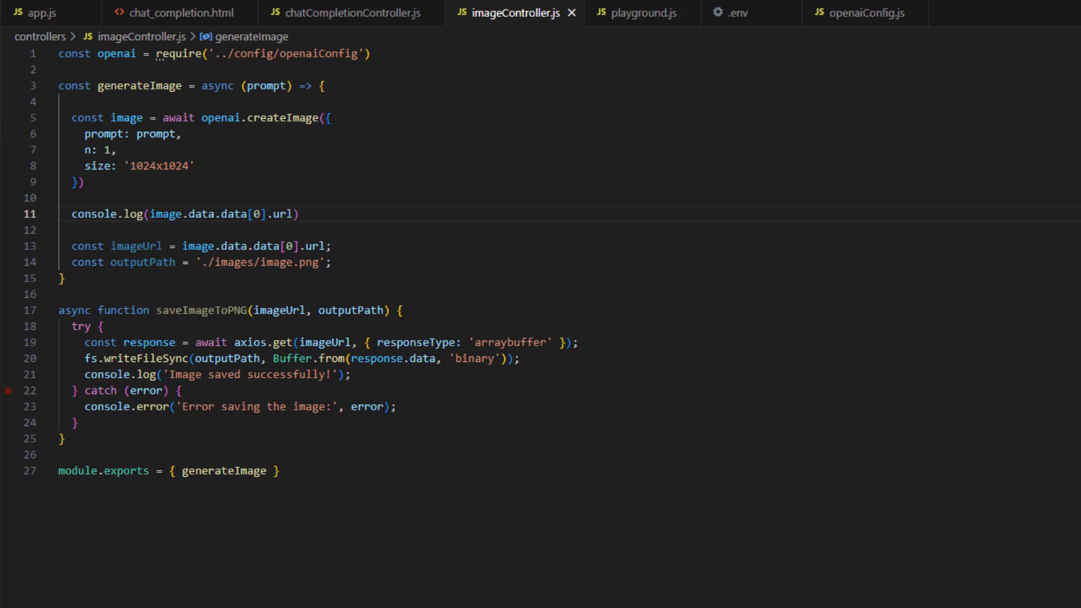
left_click(8, 391)
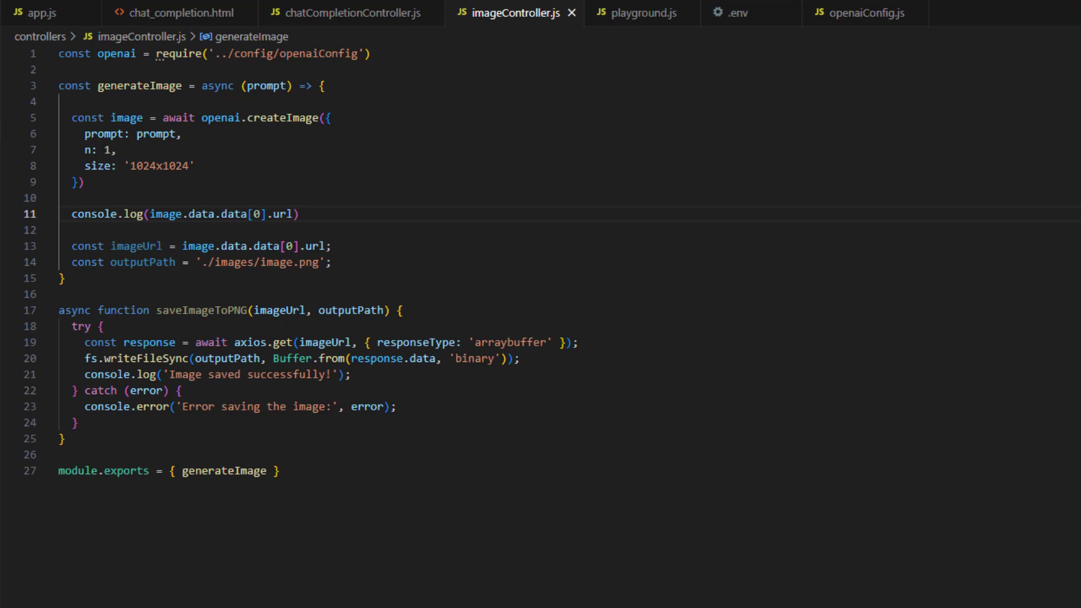
type("const axios = require('axios');")
type("const fs = require('fs');")
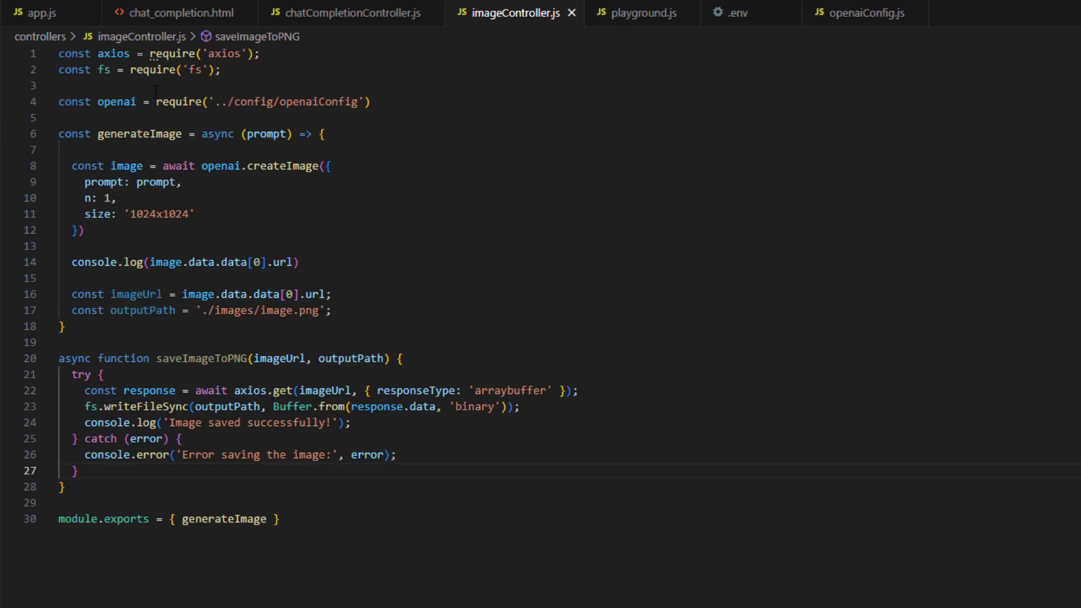
mouse_move(230, 54)
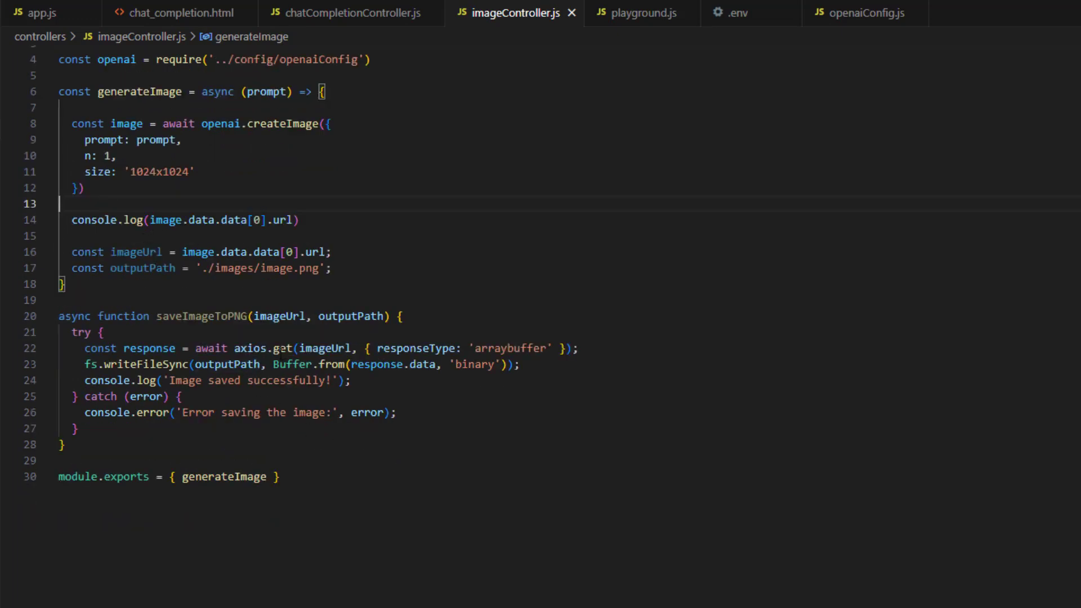
mouse_move(324, 348)
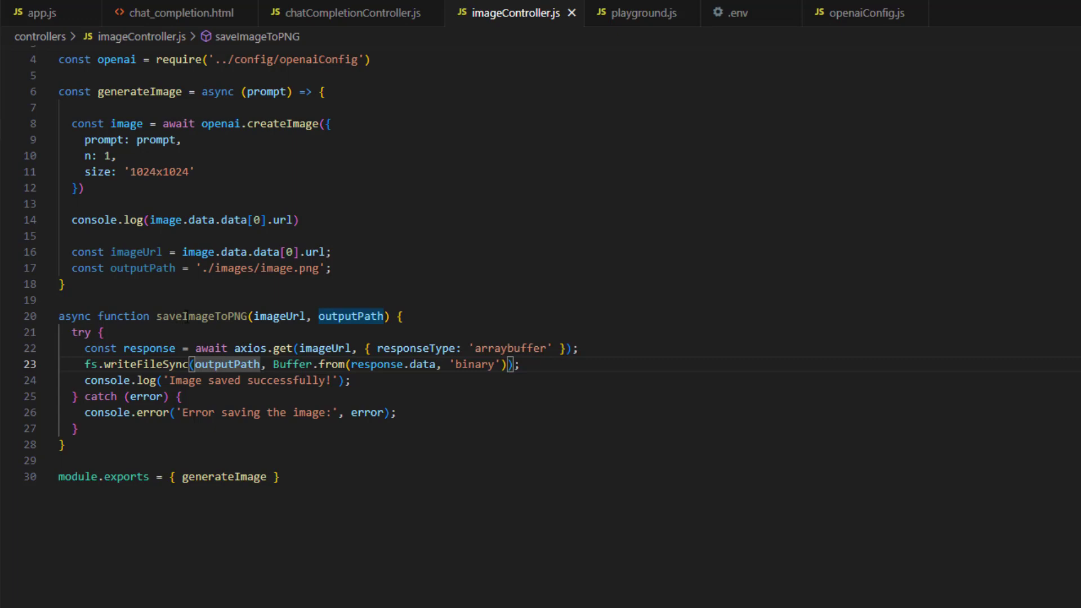
mouse_move(293, 365)
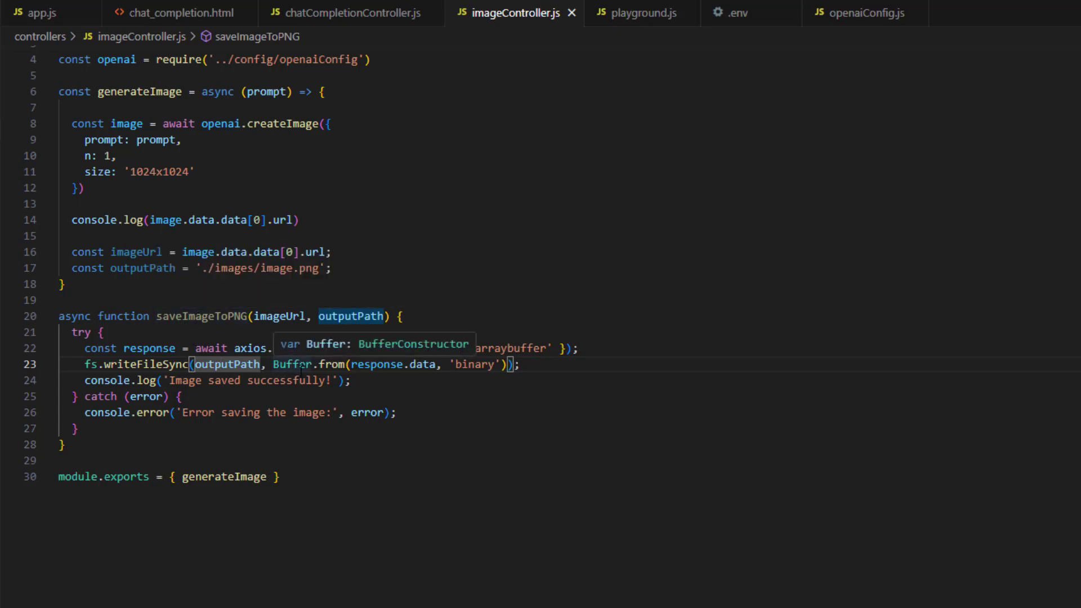
mouse_move(408, 374)
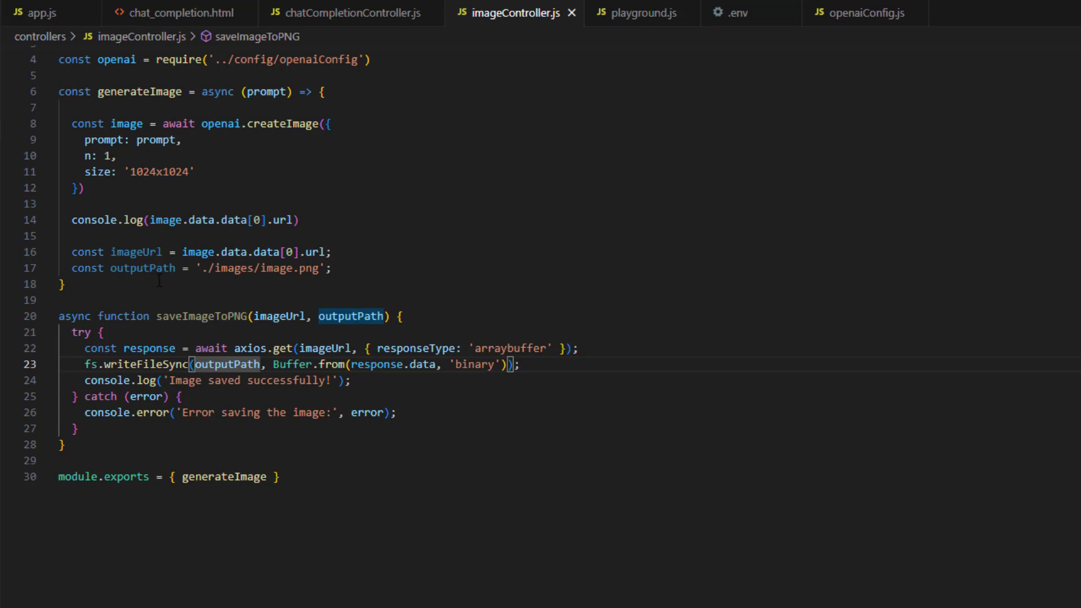
mouse_move(144, 268)
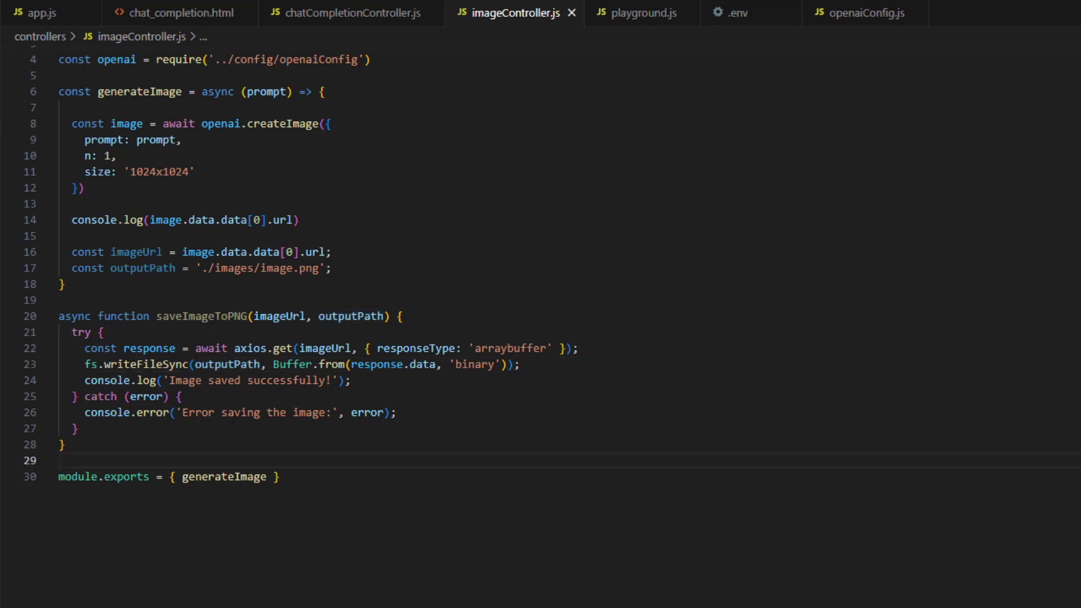
Step: Call saveImageToPNG(imageUrl, outputPath); inside generateImage
type("saveImageToPNG(imageUrl, outputPath);")
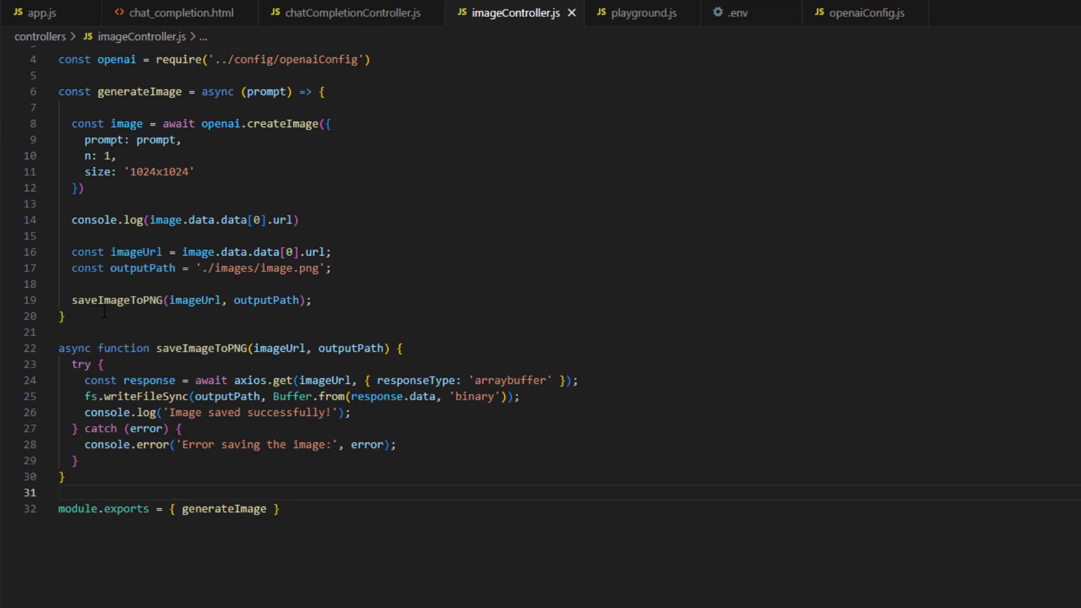
mouse_move(195, 300)
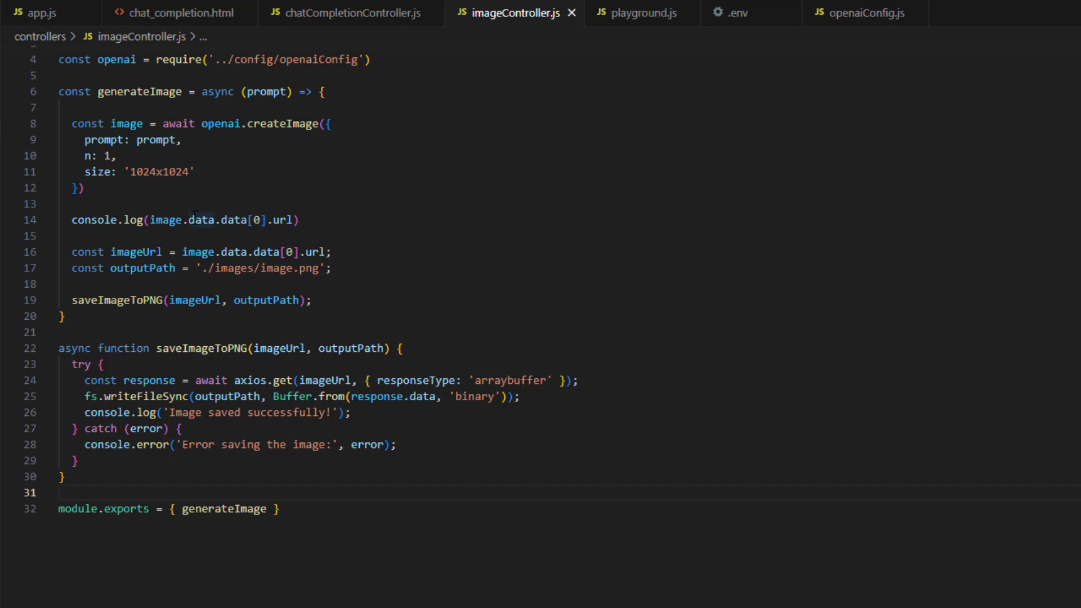
mouse_move(265, 299)
type("Generate an")
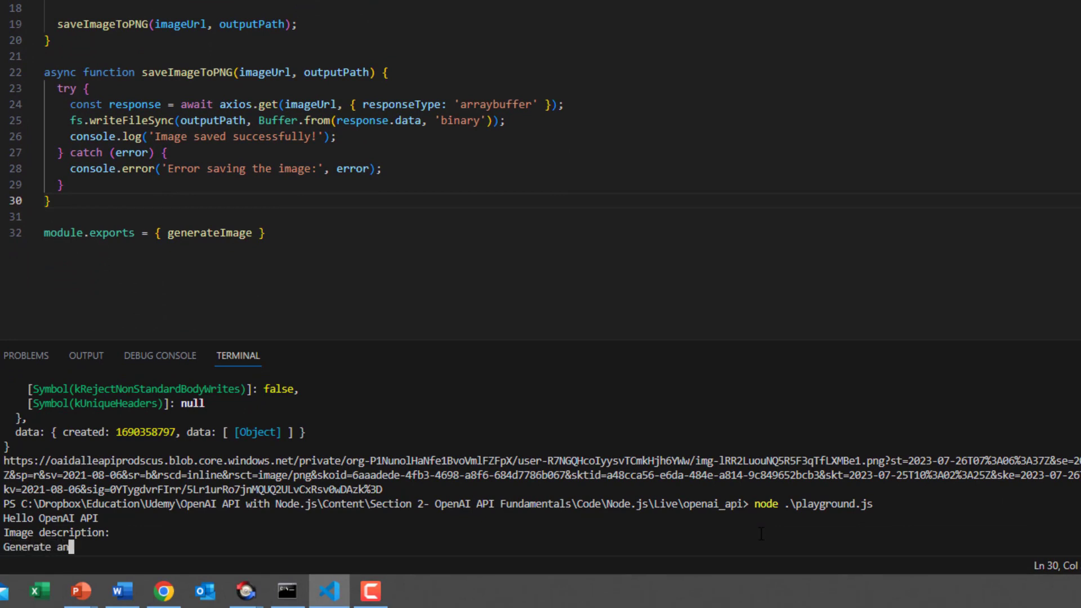
Step: Enter a Ronaldo-in-Barca-dress image description and run playground.js until 'Image saved successfully!' appears
type("image for ro")
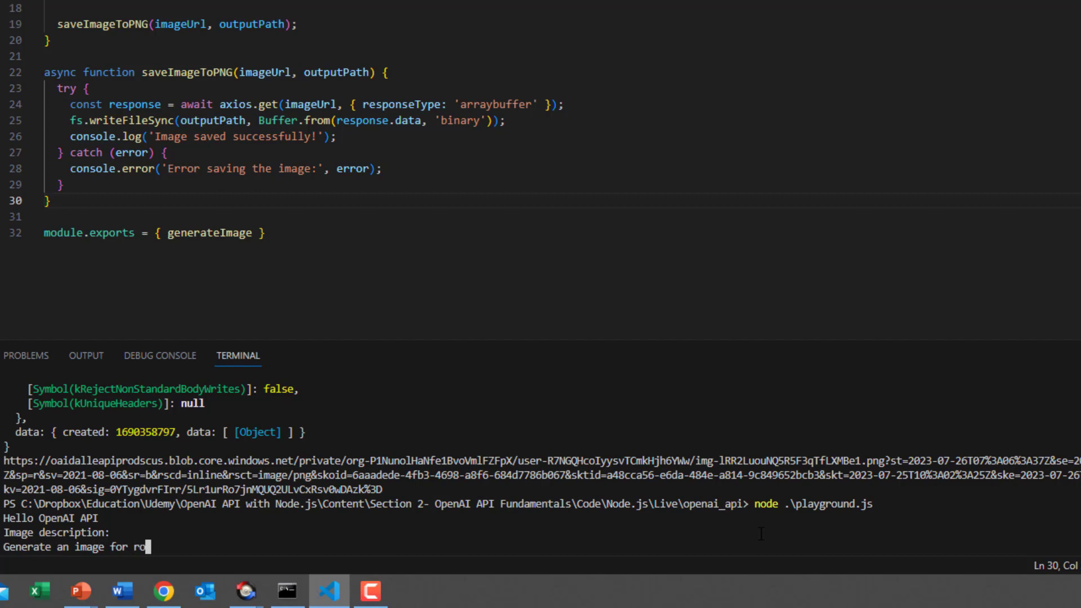
type("nalso")
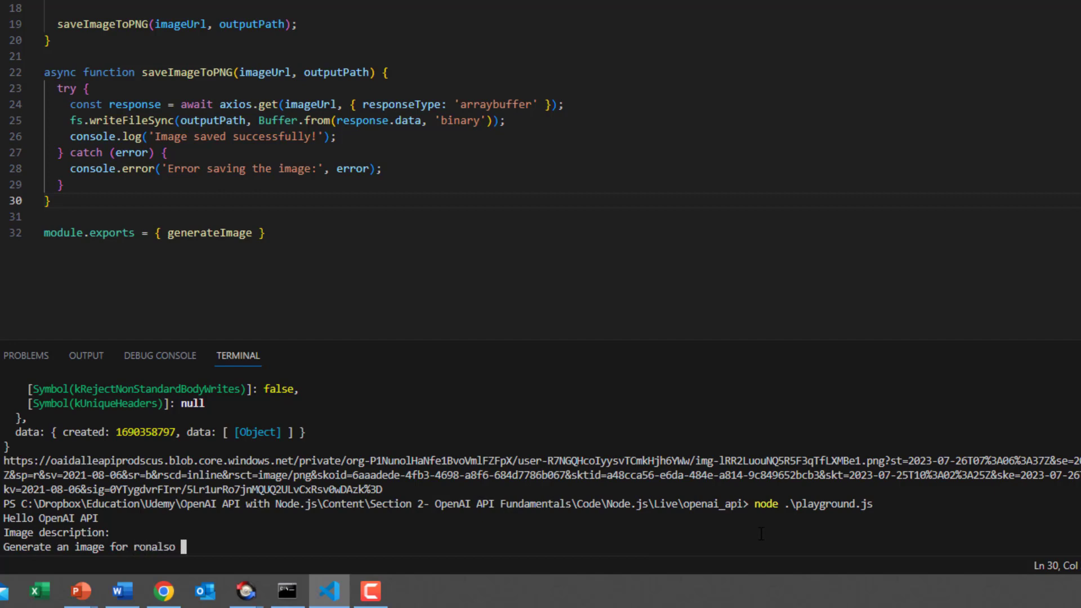
key("Backspace")
type("do i")
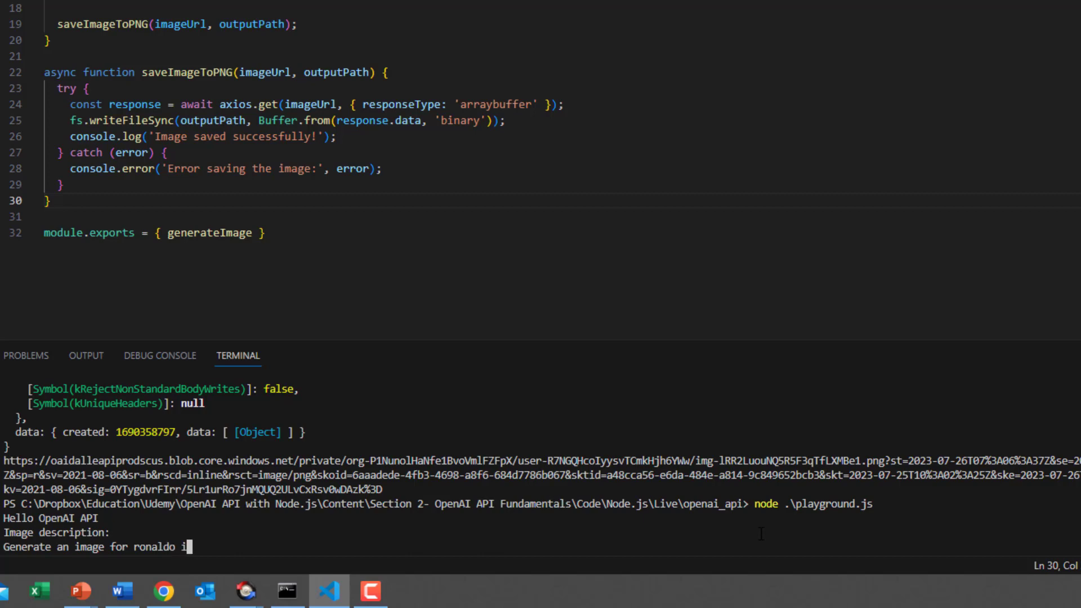
type("n barca")
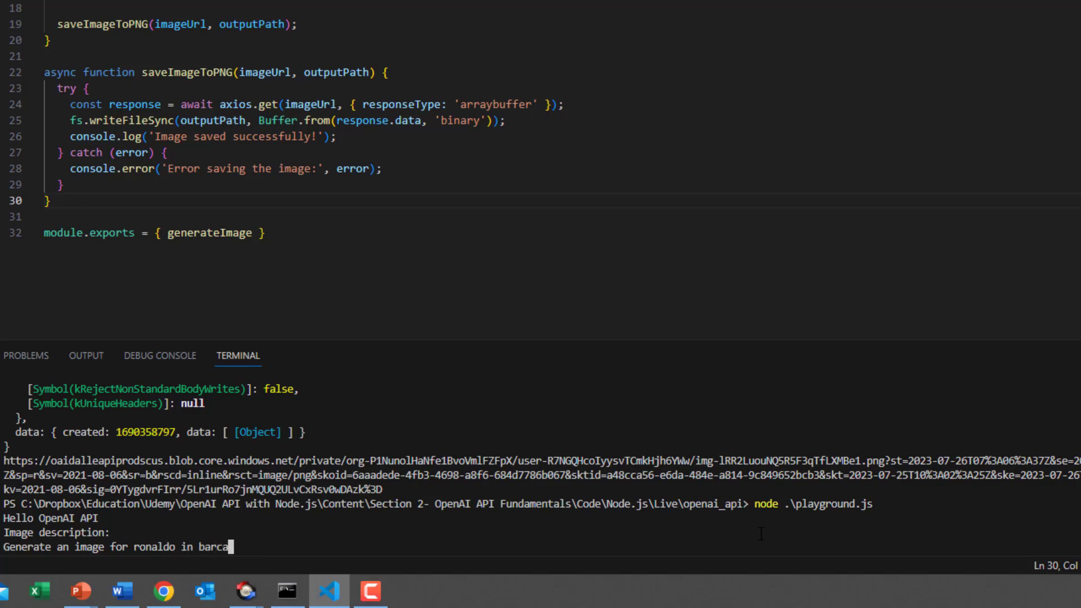
type("dress")
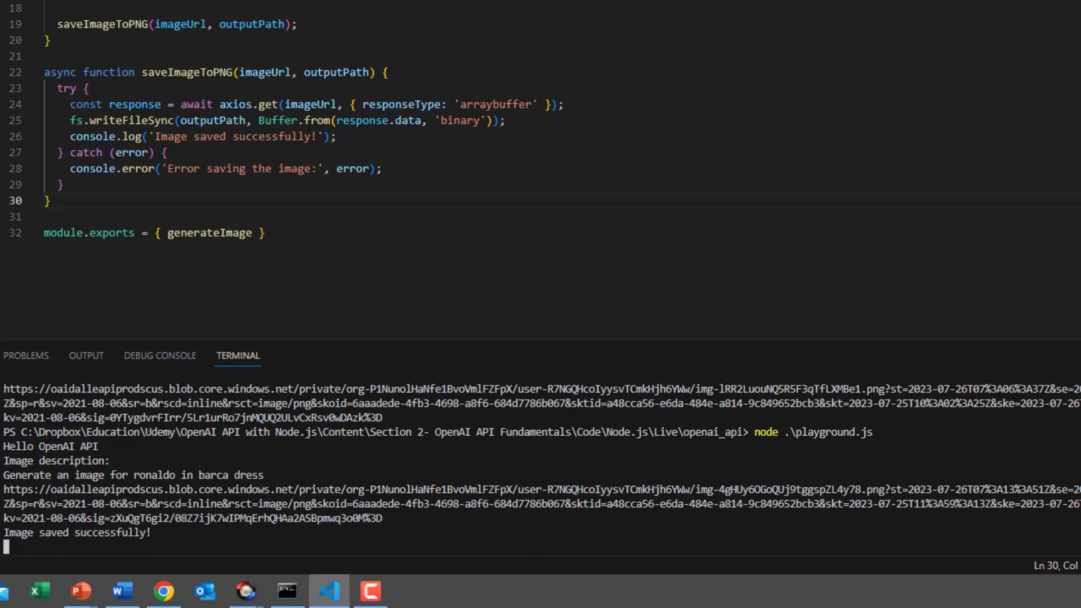
left_click(68, 129)
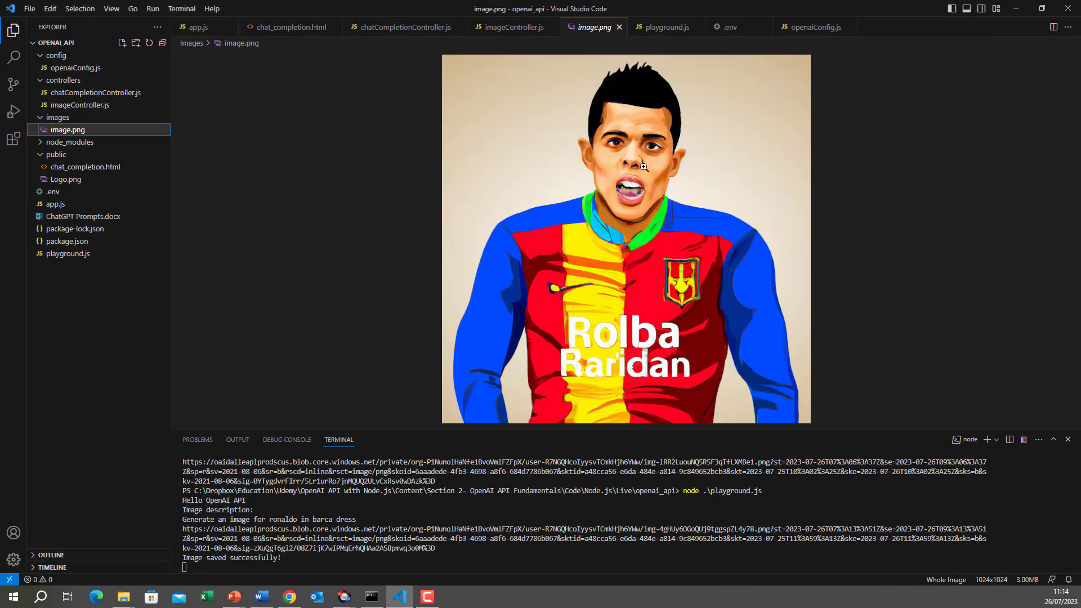
mouse_move(620, 181)
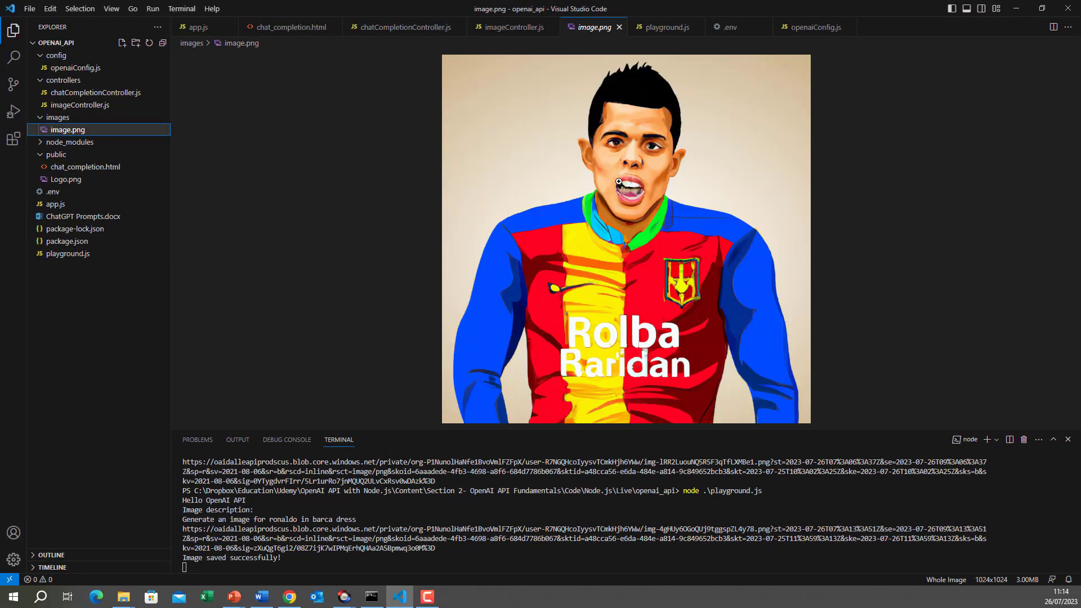
mouse_move(604, 310)
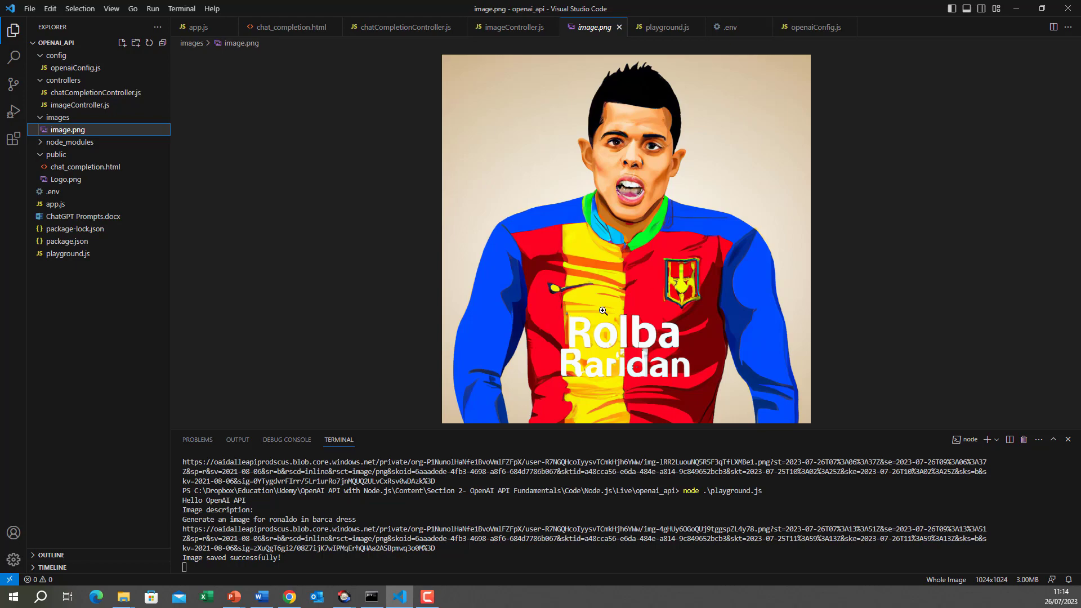
mouse_move(224, 238)
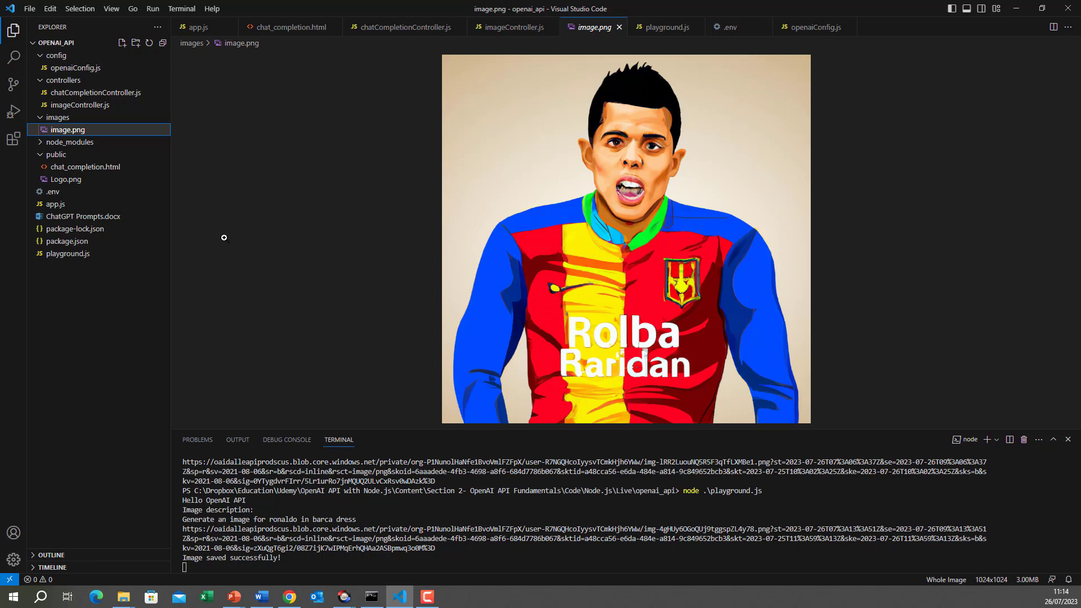
Step: Return from the image.png preview of the striped-shirt footballer to imageController.js
left_click(518, 27)
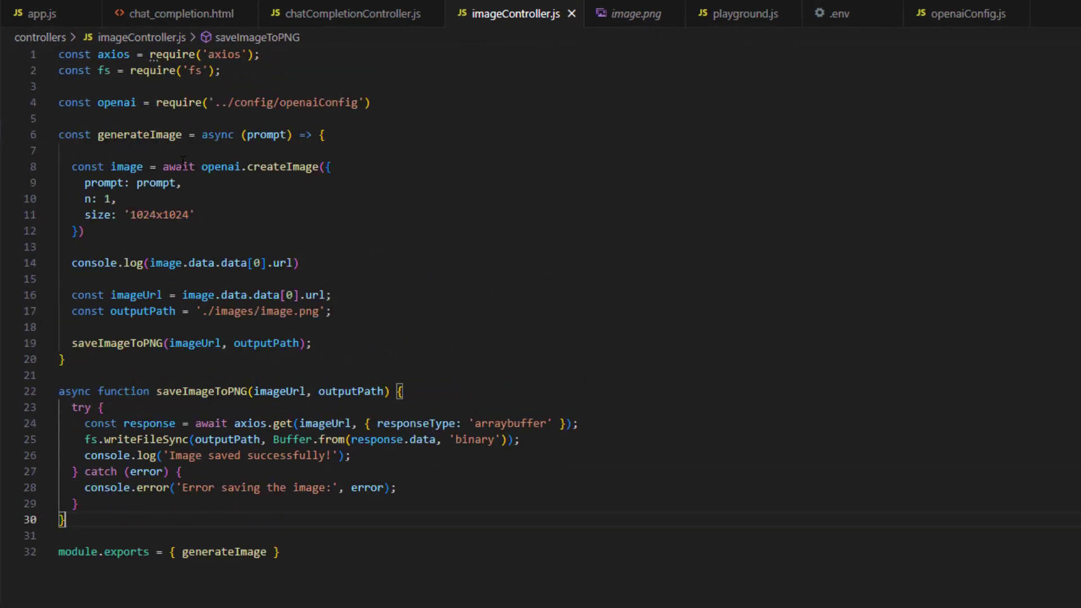
Step: Rewrite generateImage with (req, res), req.body.prompt and res.status(200).json({url: image.data.data[0].url})
double_click(139, 135)
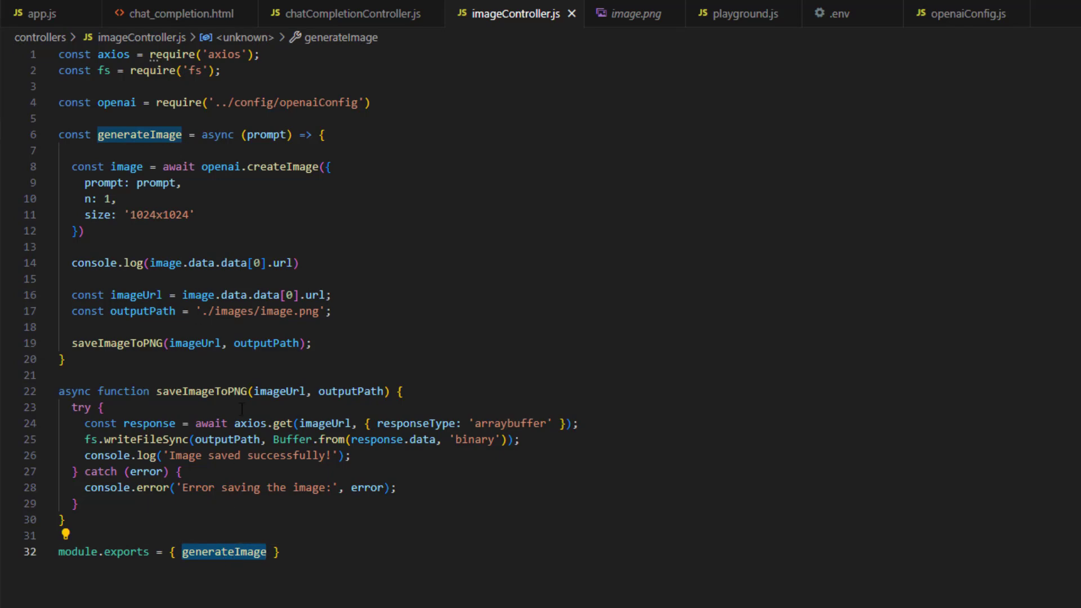
left_click(226, 167)
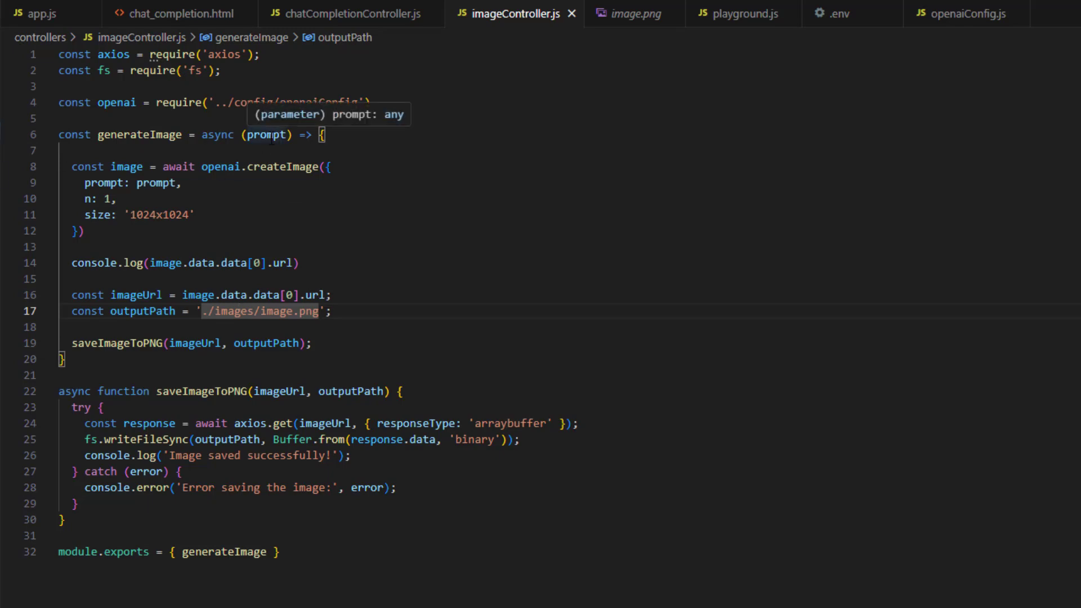
mouse_move(265, 135)
type("req.body.")
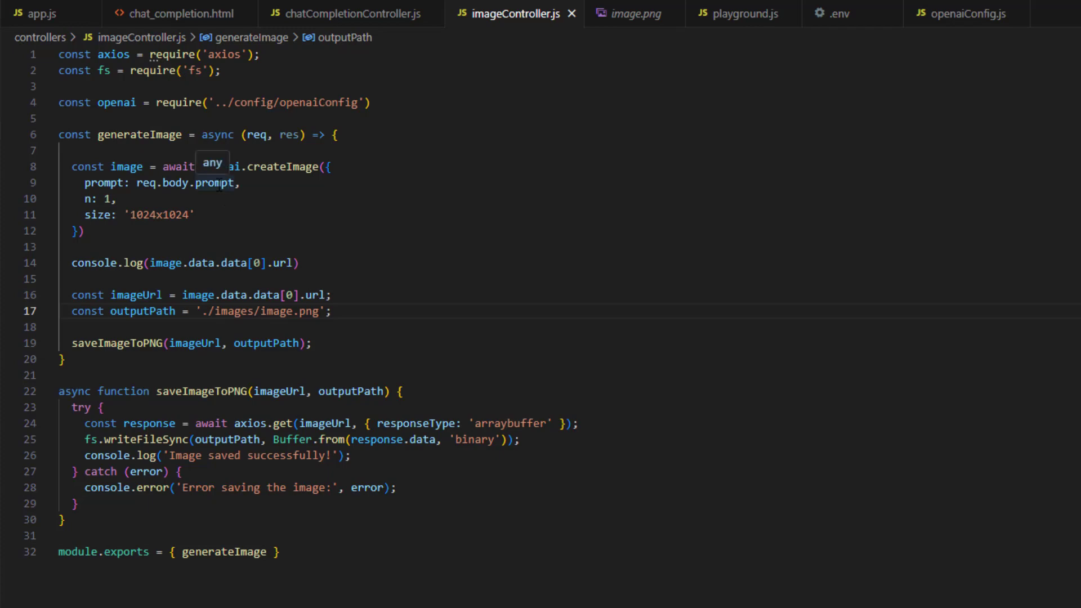
mouse_move(229, 208)
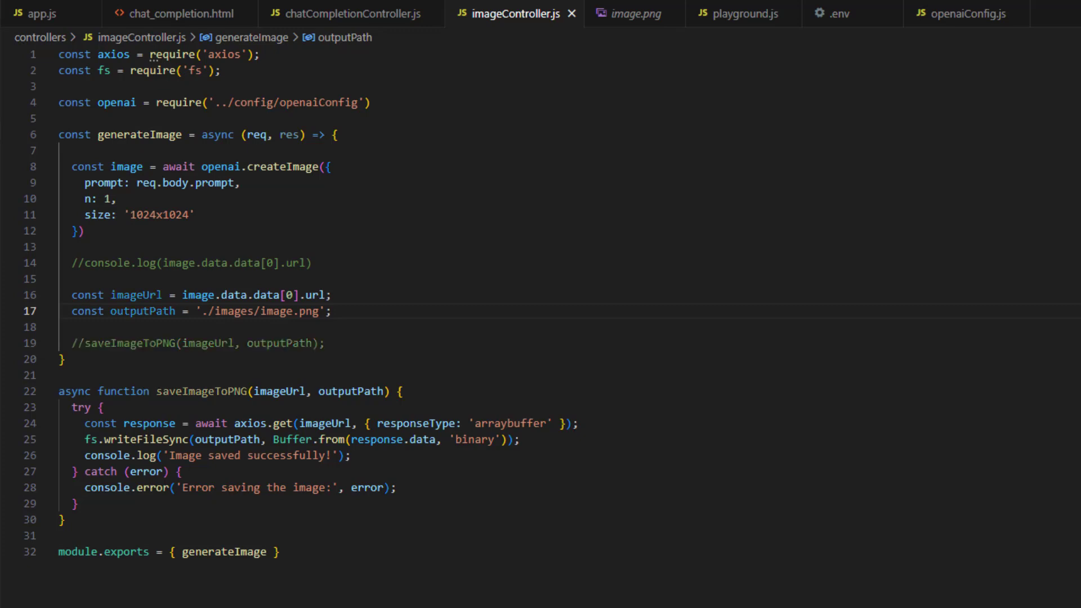
type("res.status(200).json({\\n  url: image.data.data[0].url\\n})")
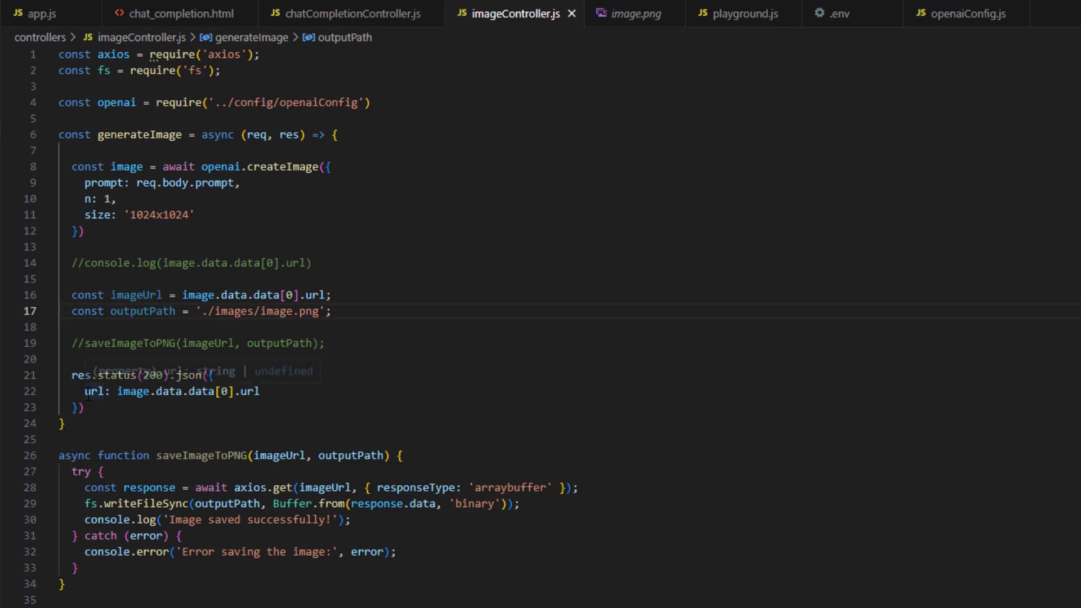
mouse_move(119, 279)
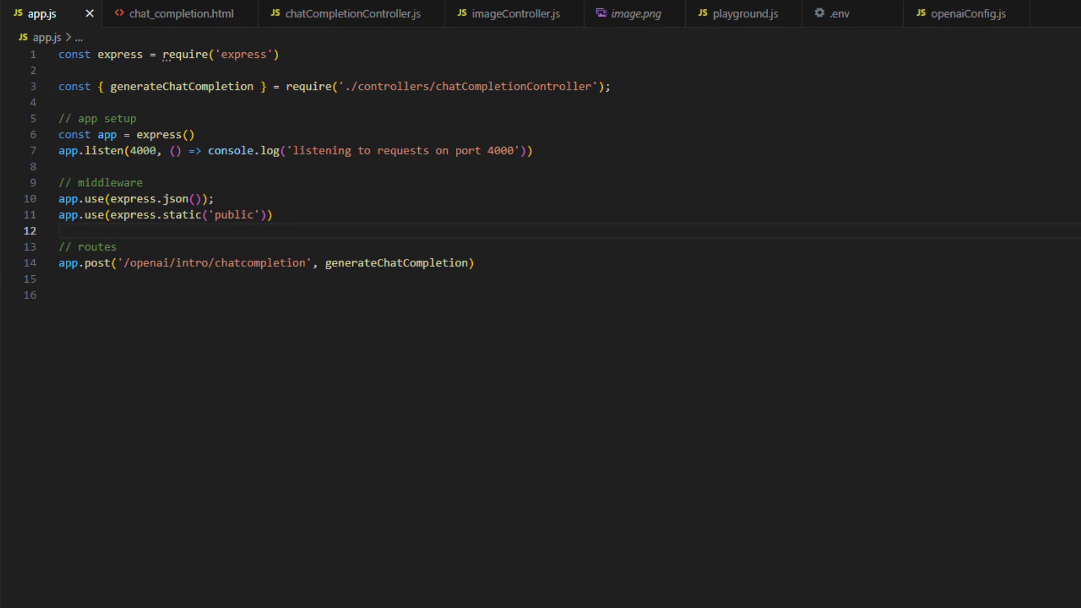
Step: Require generateImage in app.js and route POST '/openai/intro/image_generate' to it
type("const { generateImage } = require('./controllers/imageController');")
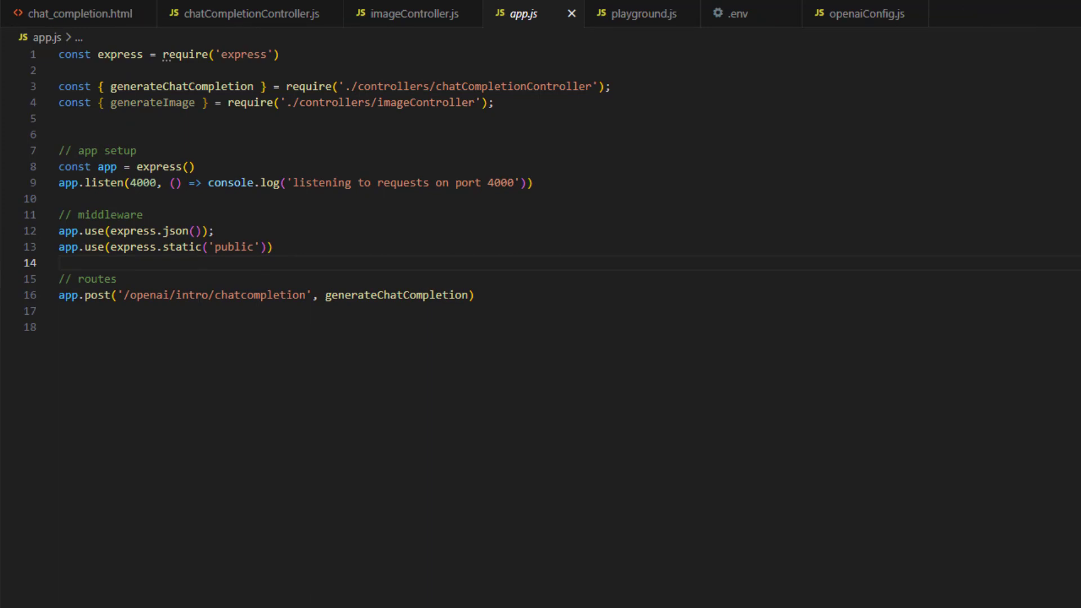
type("app.post('/openai/intro/image_generate', generateImage)")
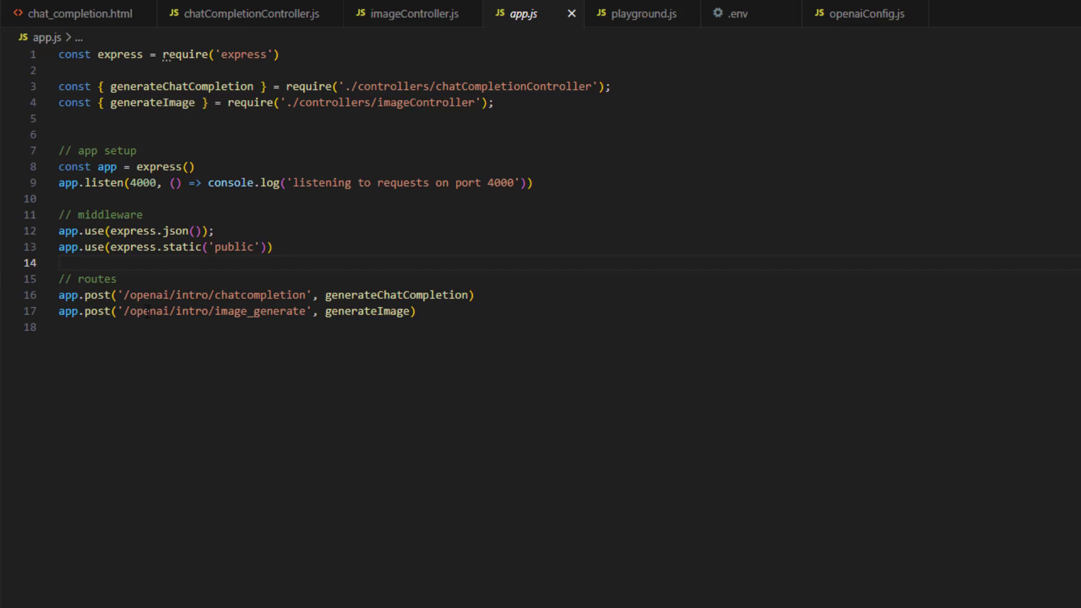
mouse_move(374, 312)
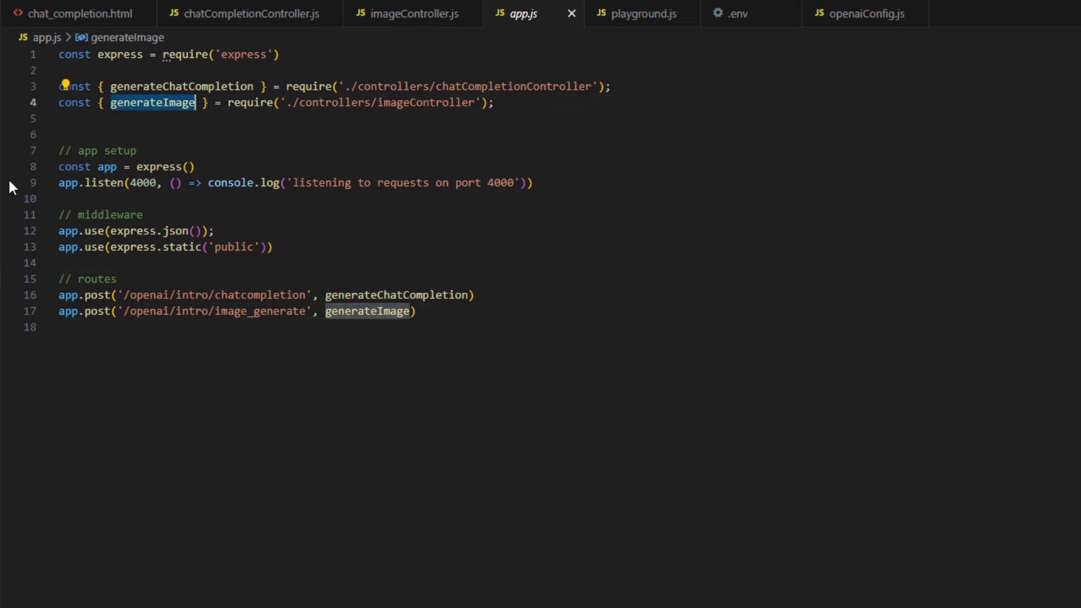
left_click(409, 14)
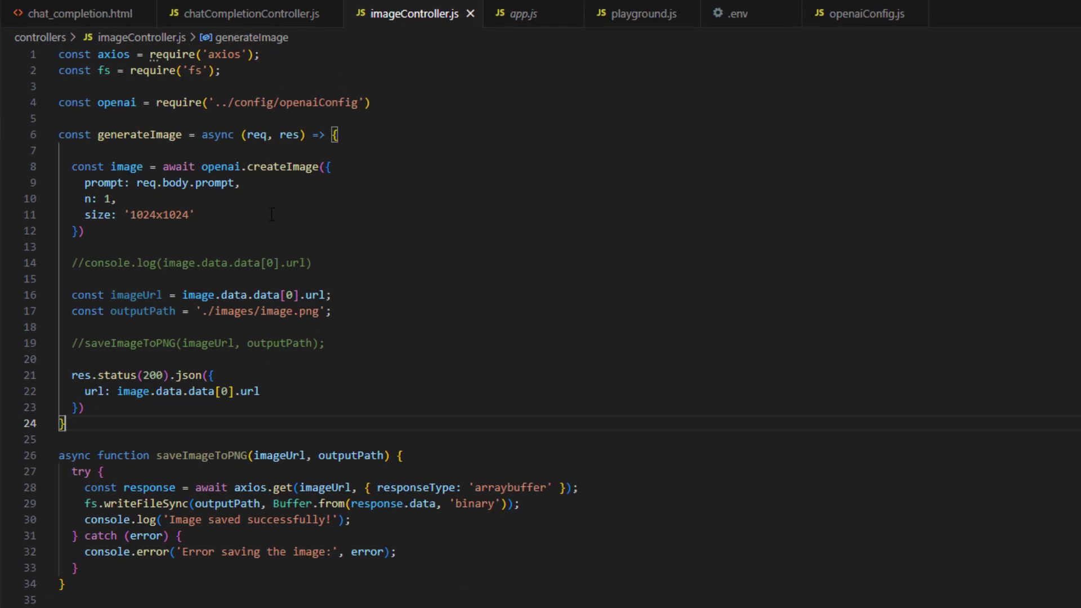
mouse_move(347, 197)
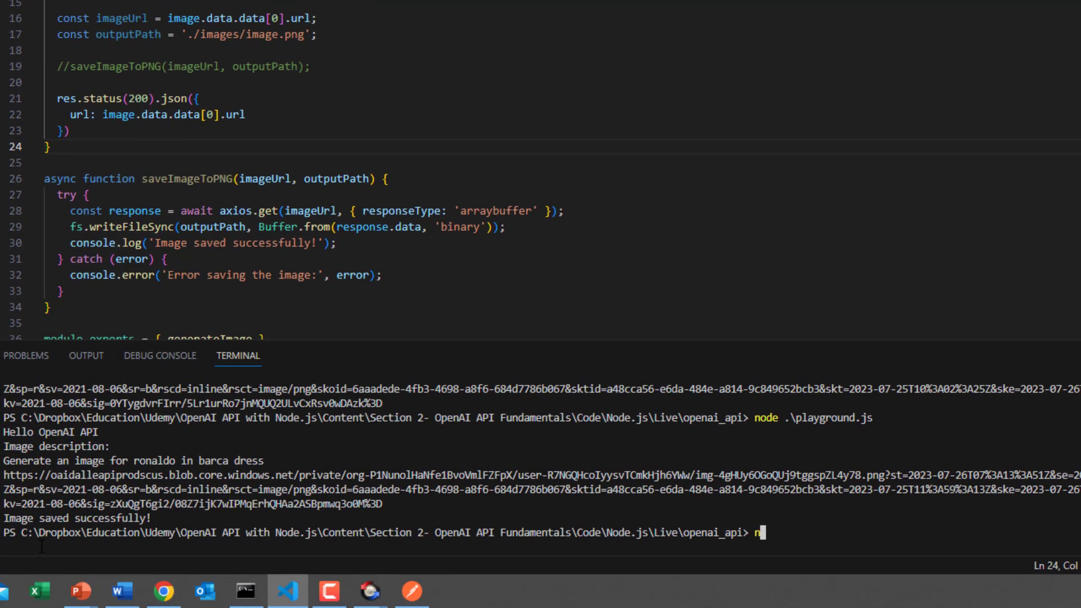
Step: Start the server with node .\app.js so it listens on port 4000
type("node a")
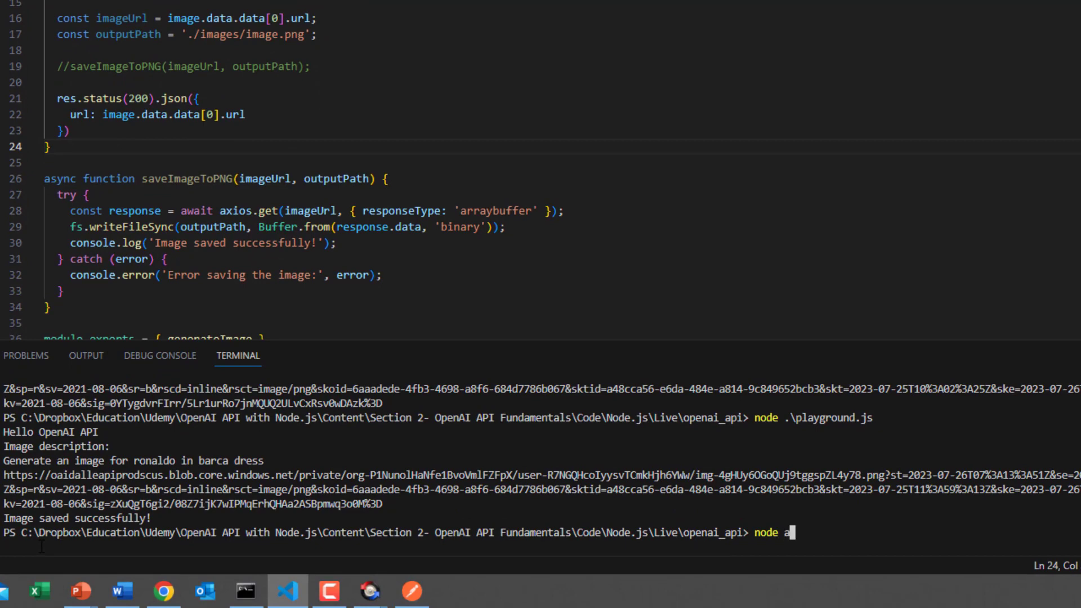
key("Enter")
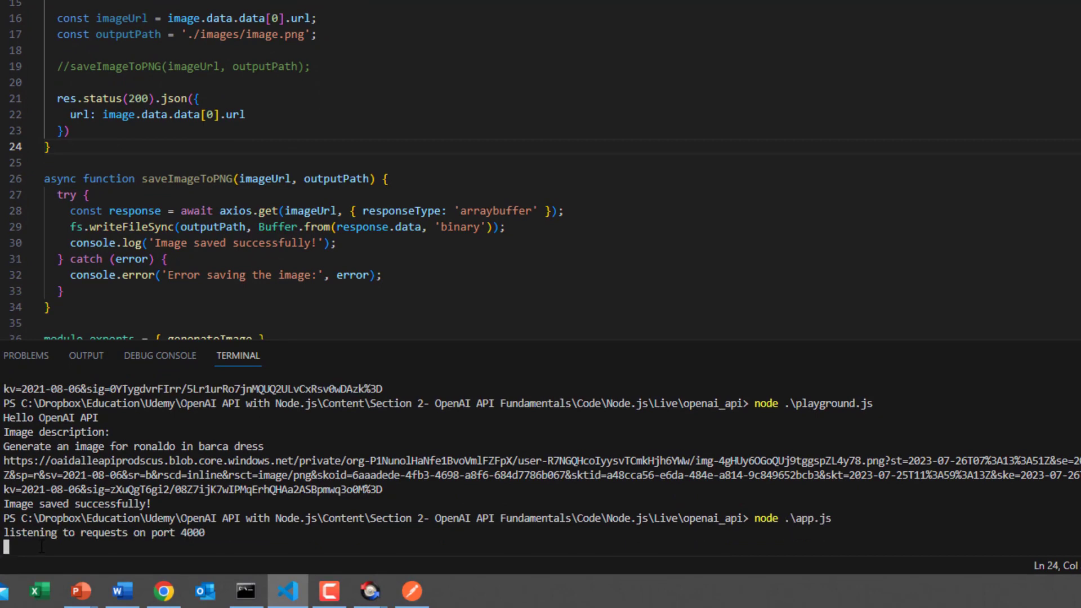
mouse_move(408, 590)
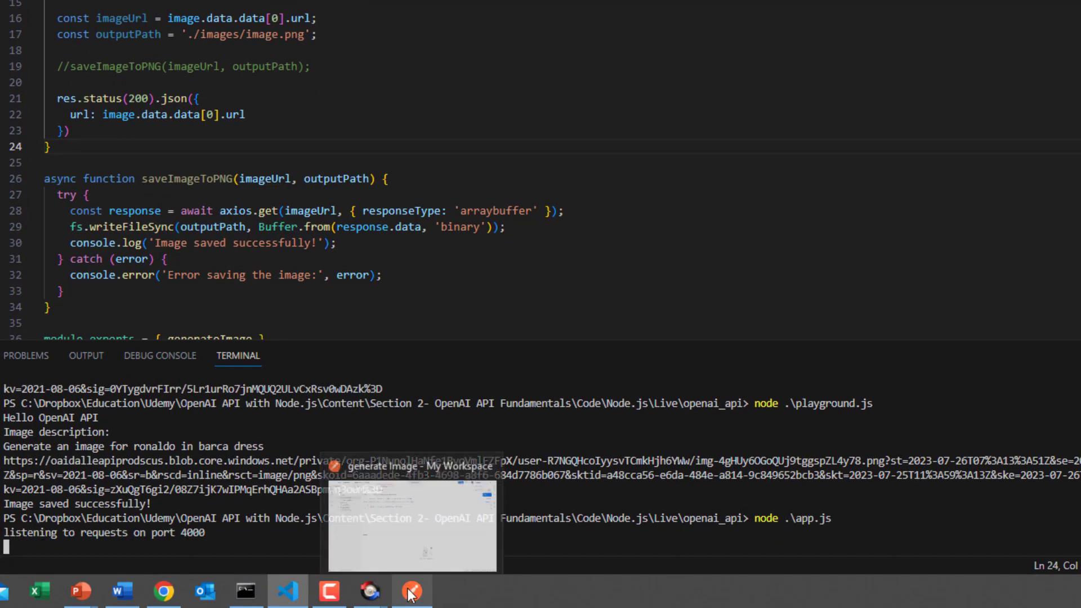
Step: Compare the Postman generate Image request's Messi-on-the-beach body against the route in app.js
left_click(412, 592)
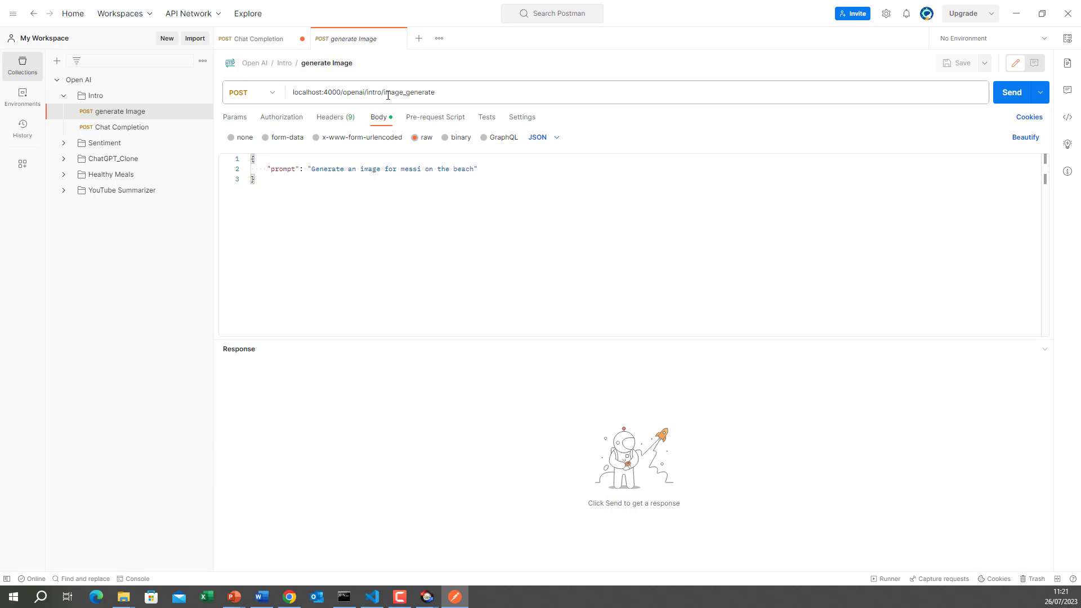
left_click(372, 597)
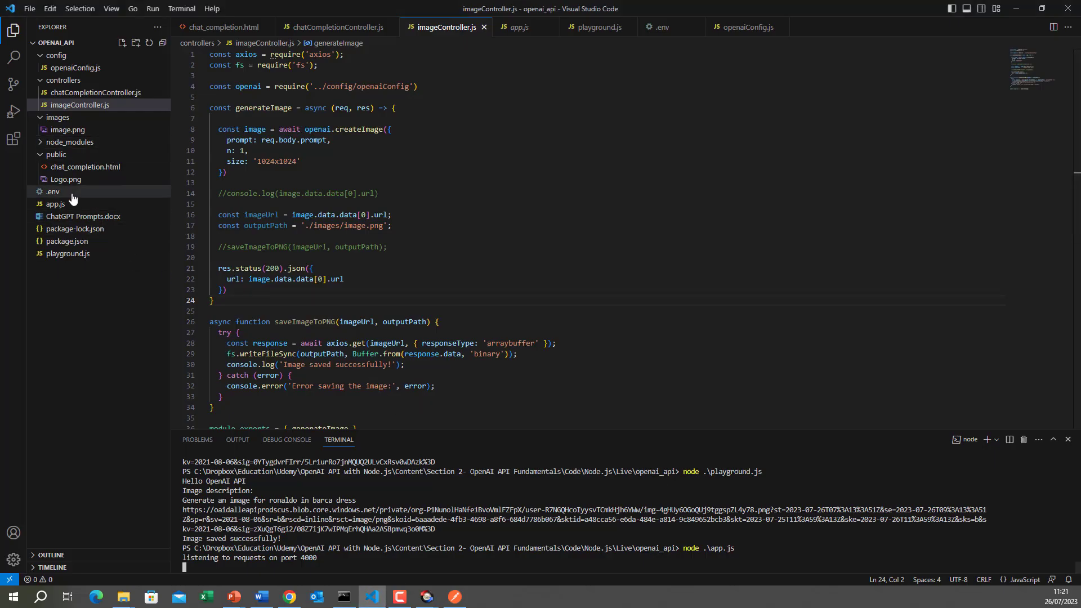
left_click(55, 204)
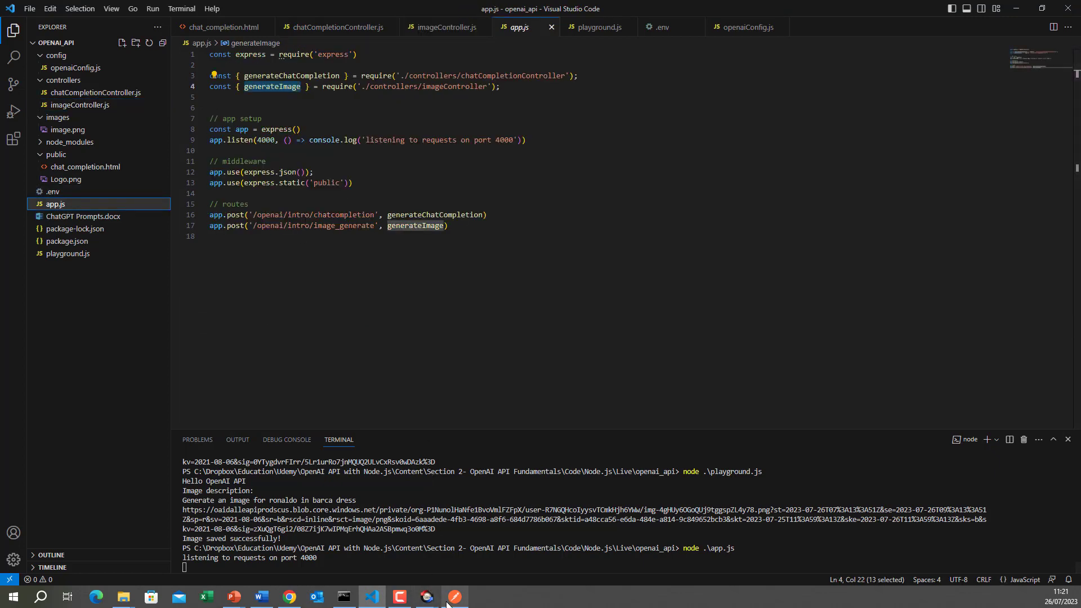
left_click(455, 597)
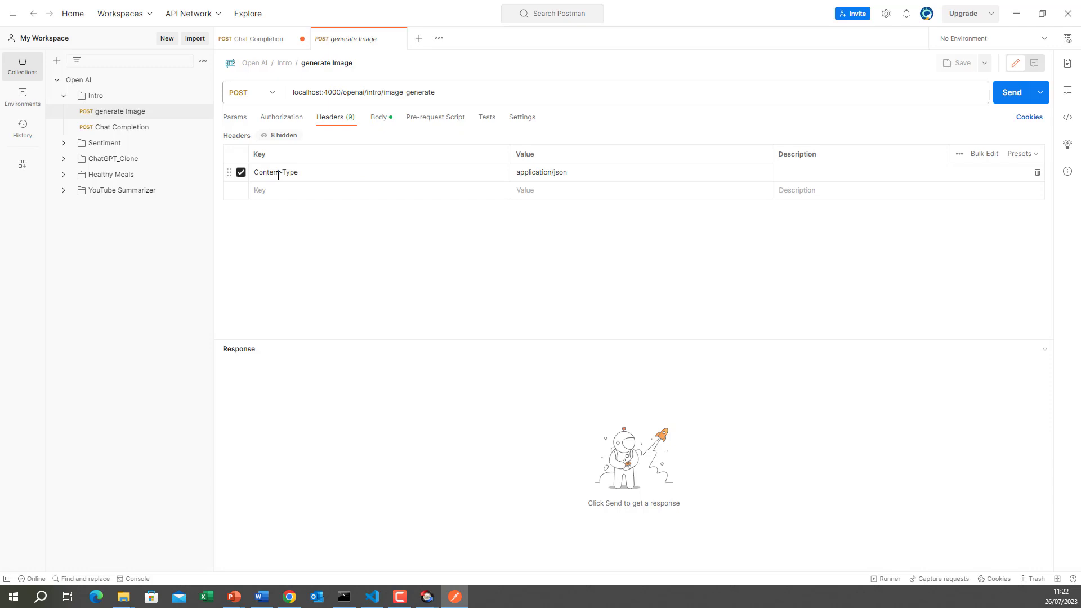
mouse_move(428, 158)
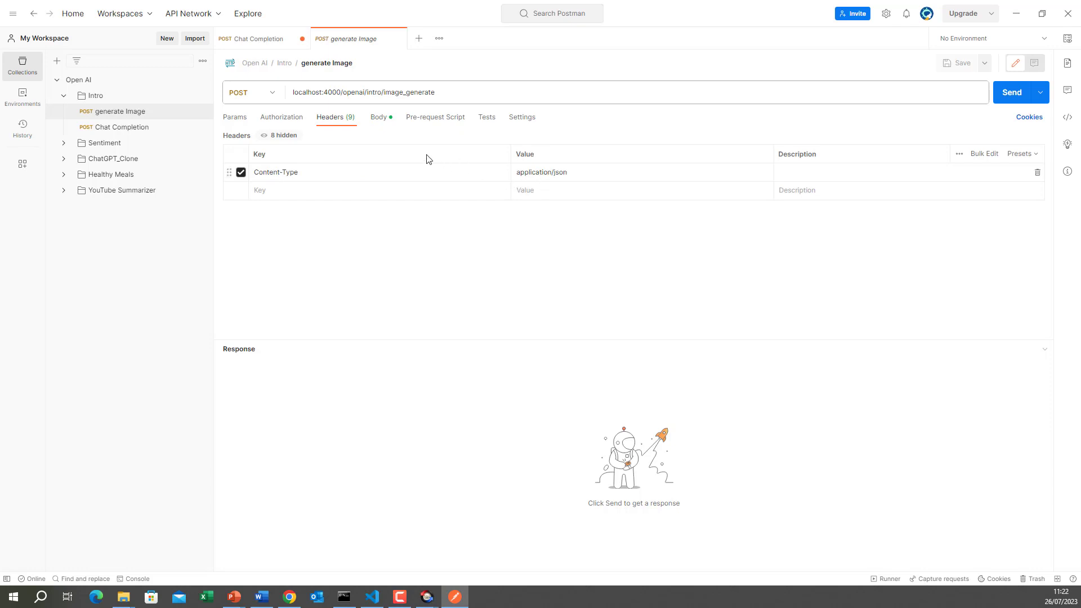
left_click(378, 117)
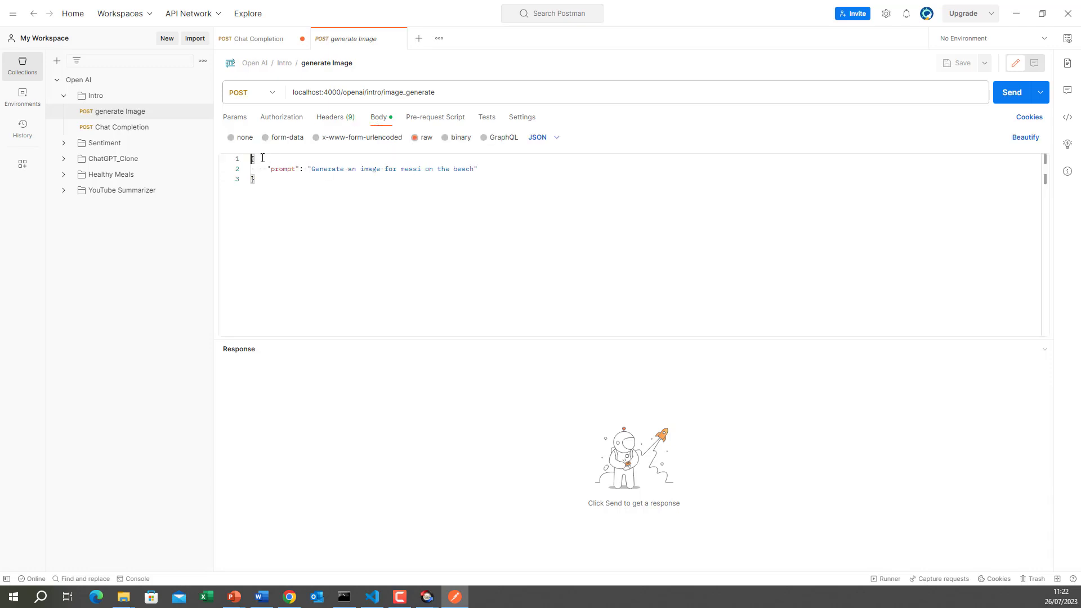
double_click(281, 169)
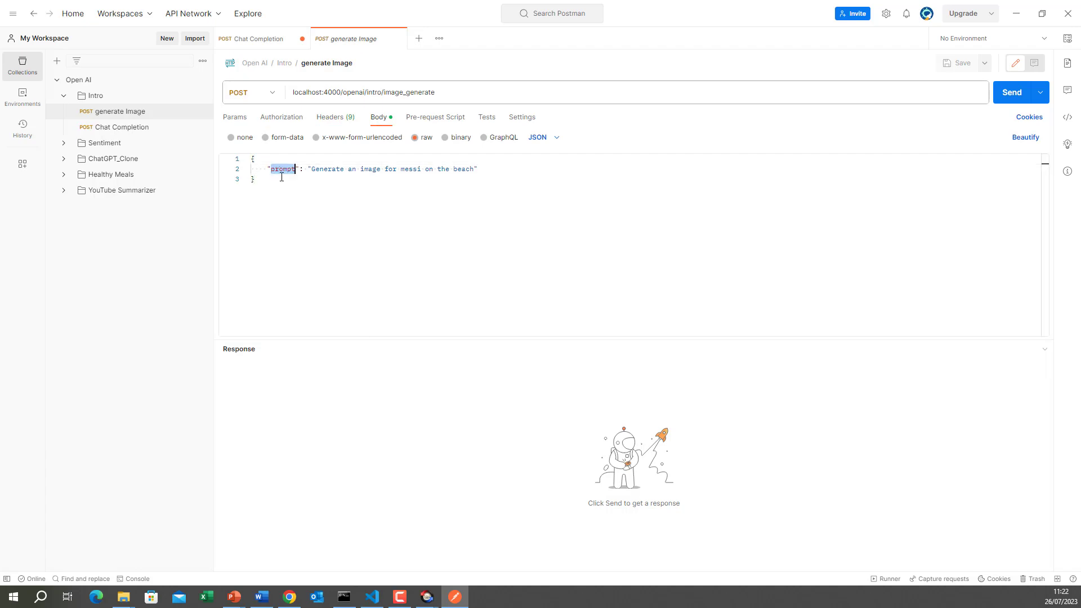
Step: Confirm the body's prompt key matches req.body.prompt in imageController.js, then return to Postman
left_click(372, 597)
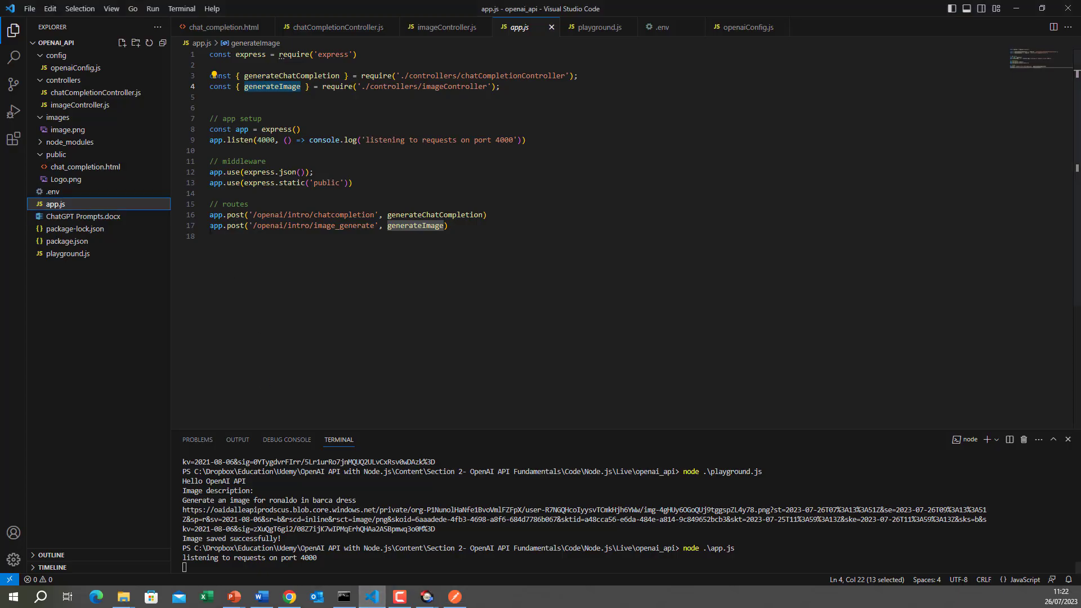
left_click(446, 26)
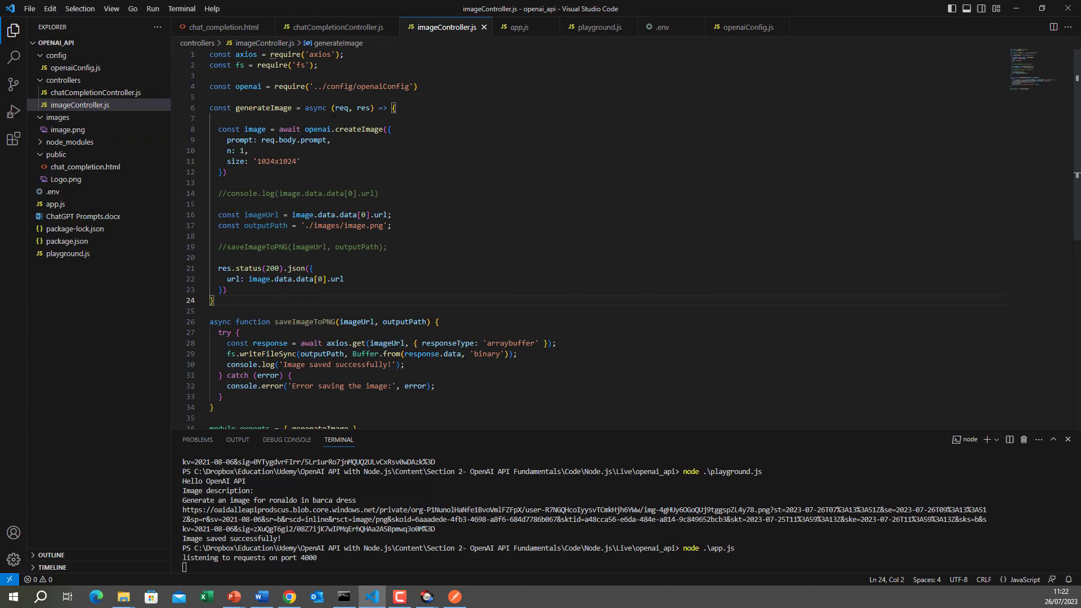
double_click(314, 140)
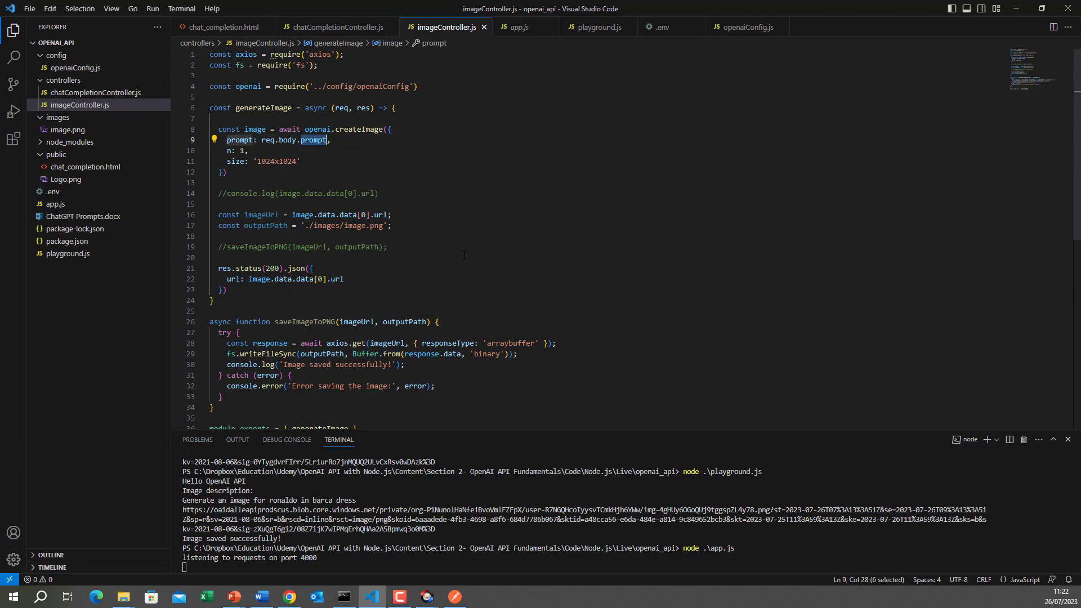
left_click(454, 597)
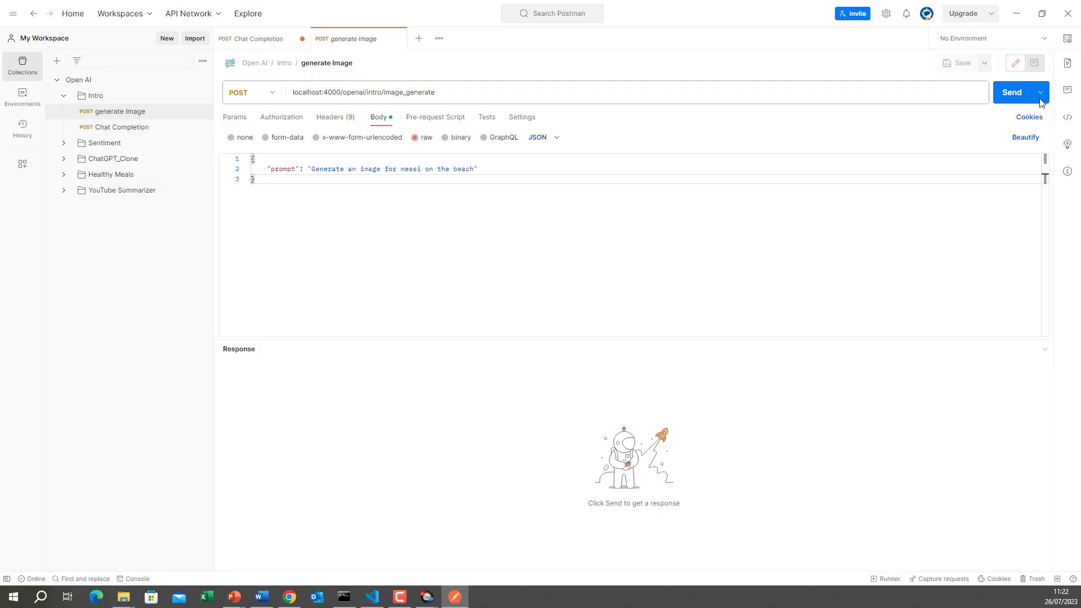
Step: Send the Messi-on-the-beach request to localhost:4000 and receive 200 OK with an image url
left_click(1012, 92)
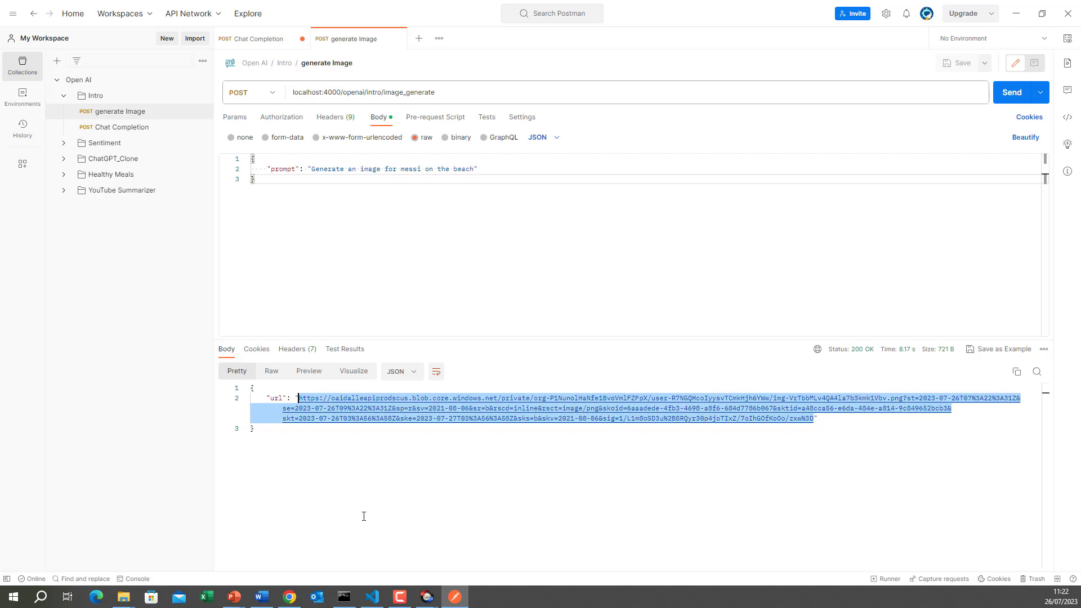
mouse_move(289, 597)
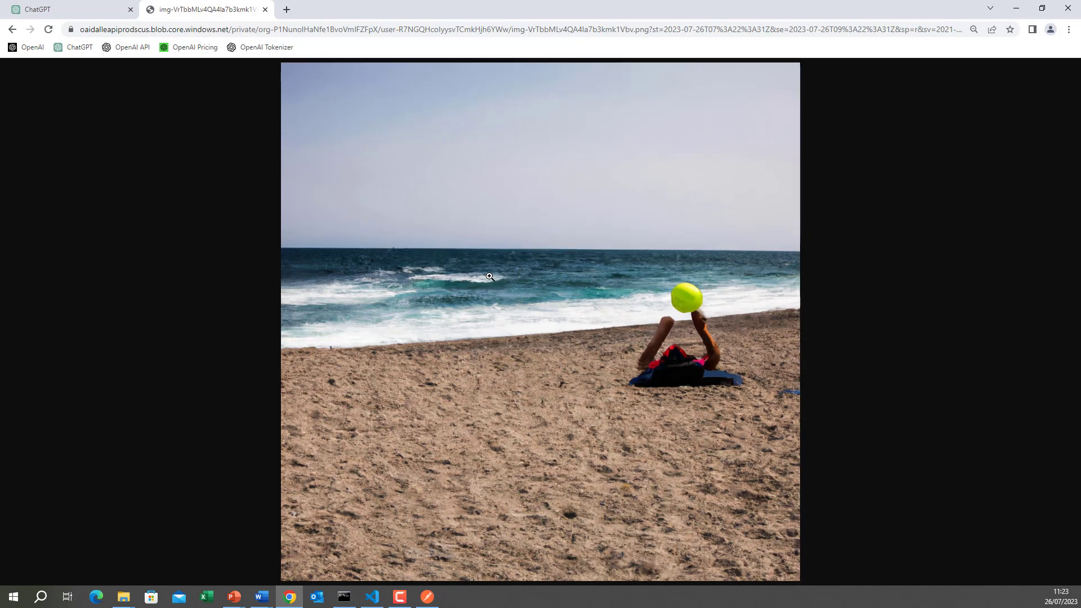
mouse_move(286, 53)
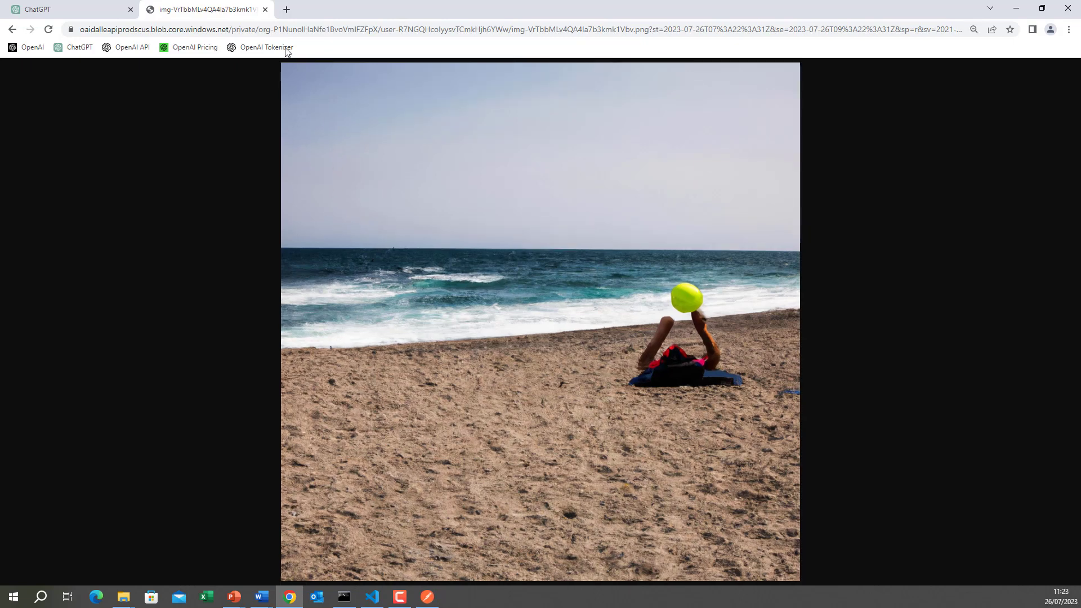
Step: After viewing the generated beach image, return to the ChatGPT tab and then to VS Code
left_click(64, 10)
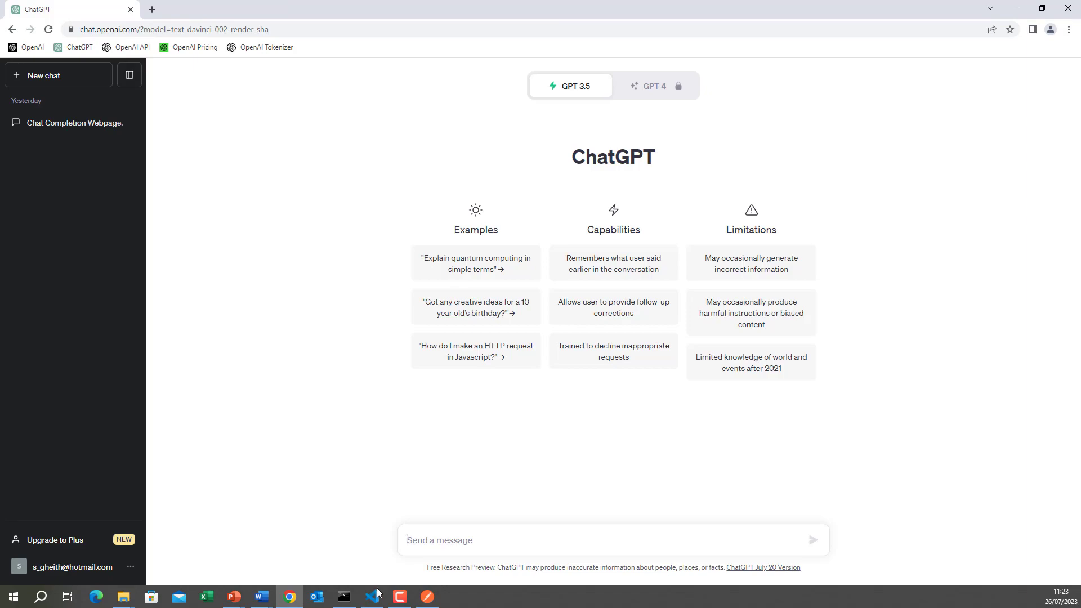
left_click(372, 597)
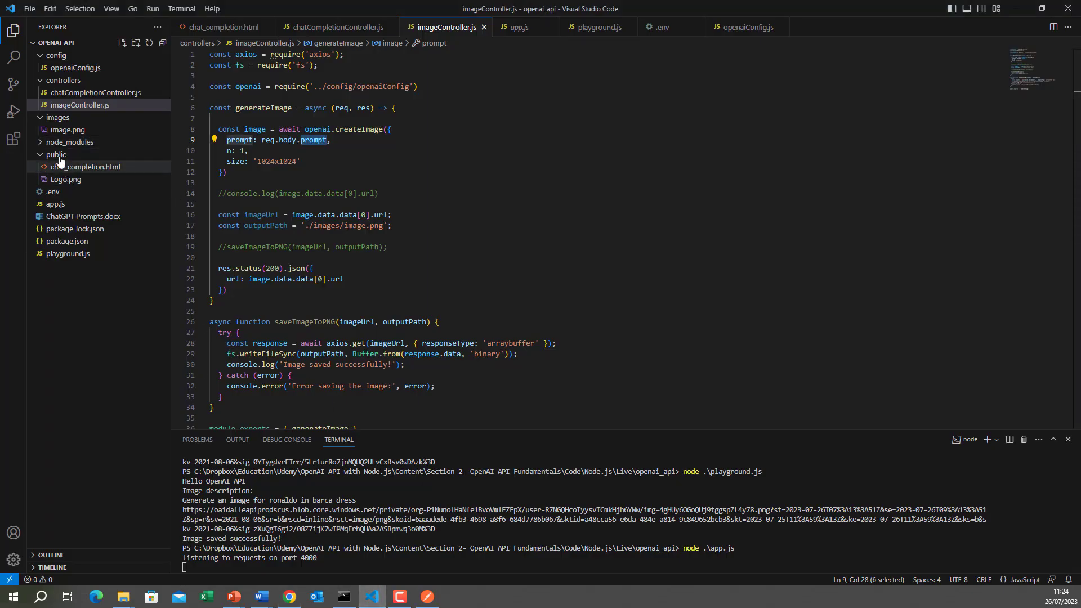
mouse_move(75, 170)
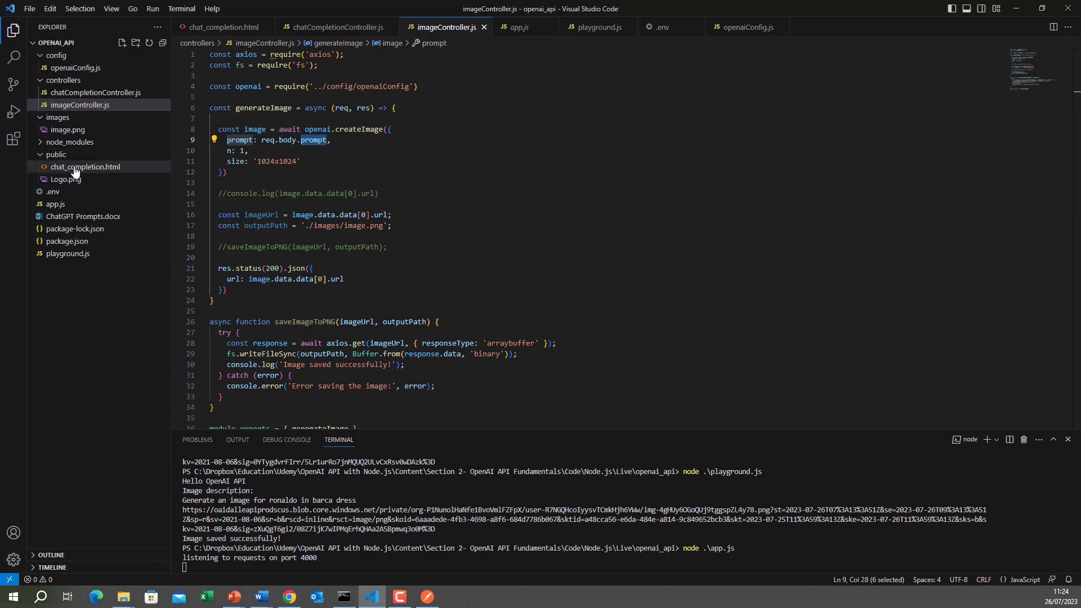
mouse_move(79, 169)
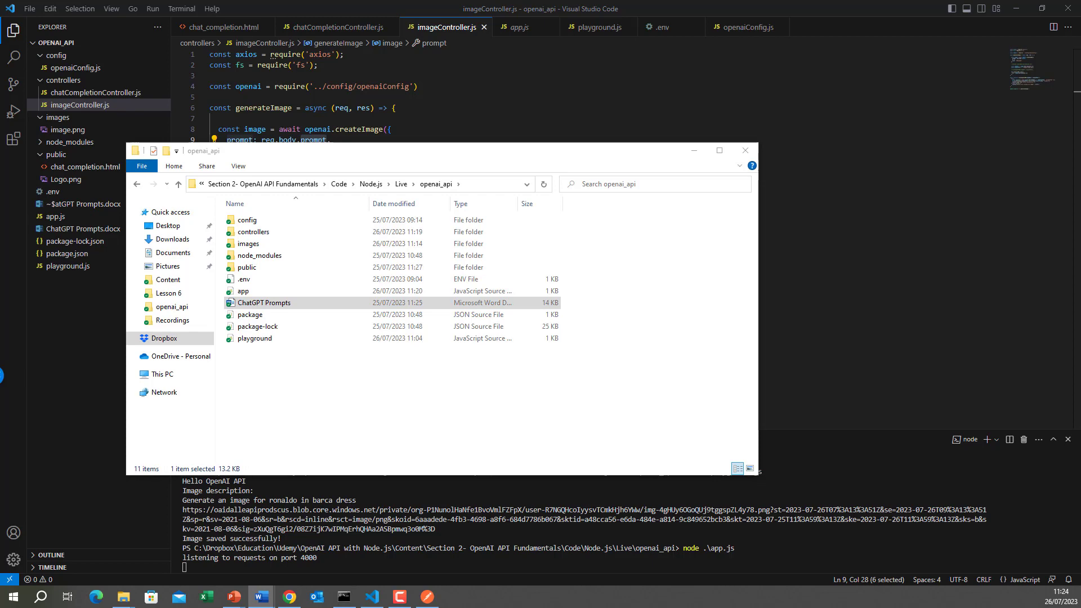
Step: Open ChatGPT Prompts.docx from the openai_api folder in Word
double_click(264, 303)
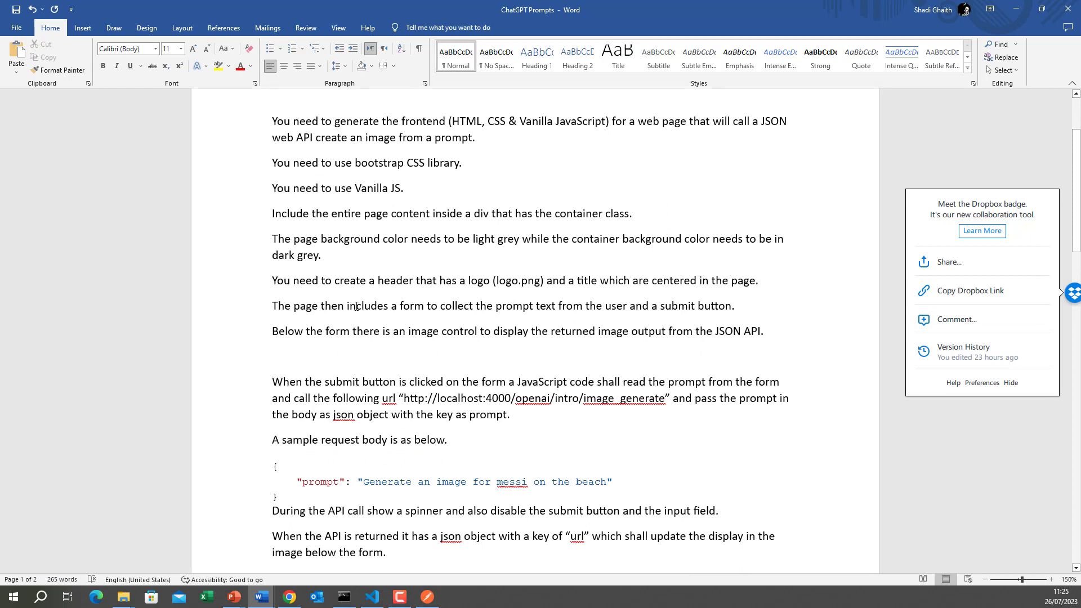
mouse_move(528, 305)
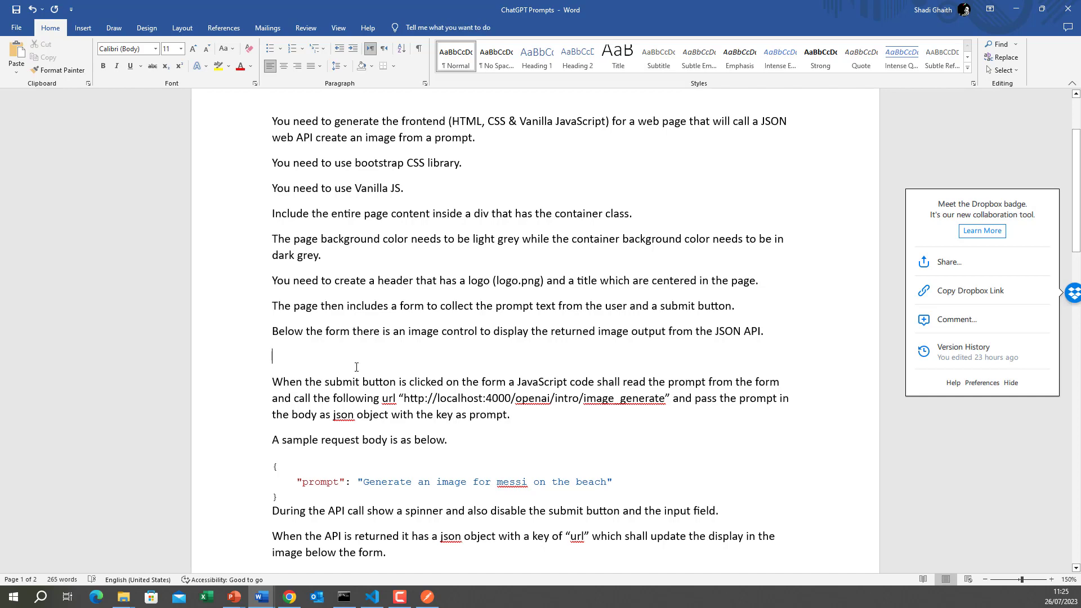
mouse_move(420, 349)
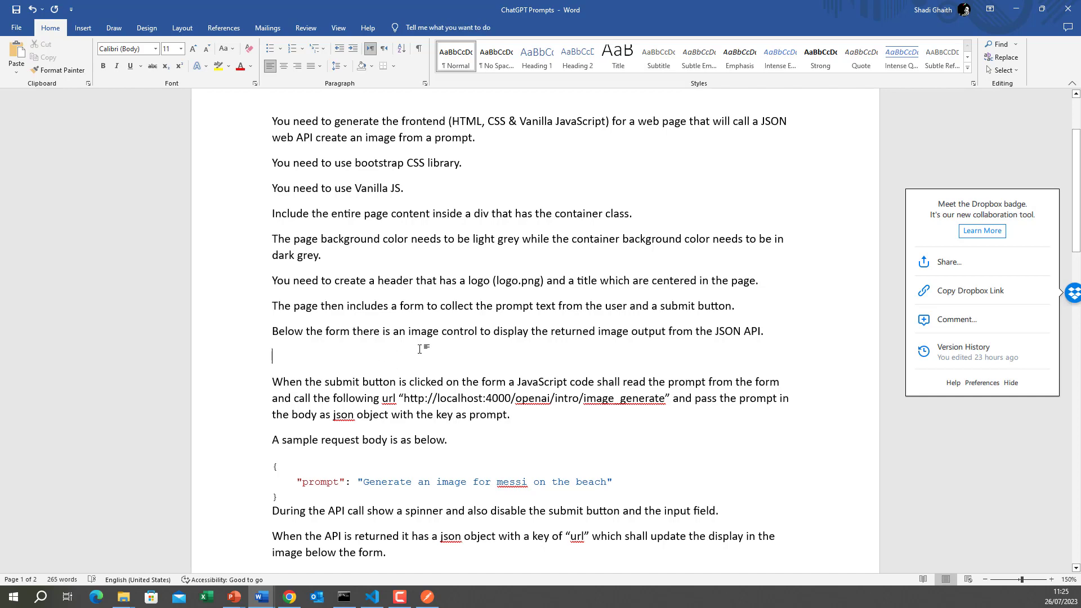
Step: Add the 'clear the output on each new request' sentence to the spinner paragraph, copy the whole prompt, and go to ChatGPT
scroll("down", 3)
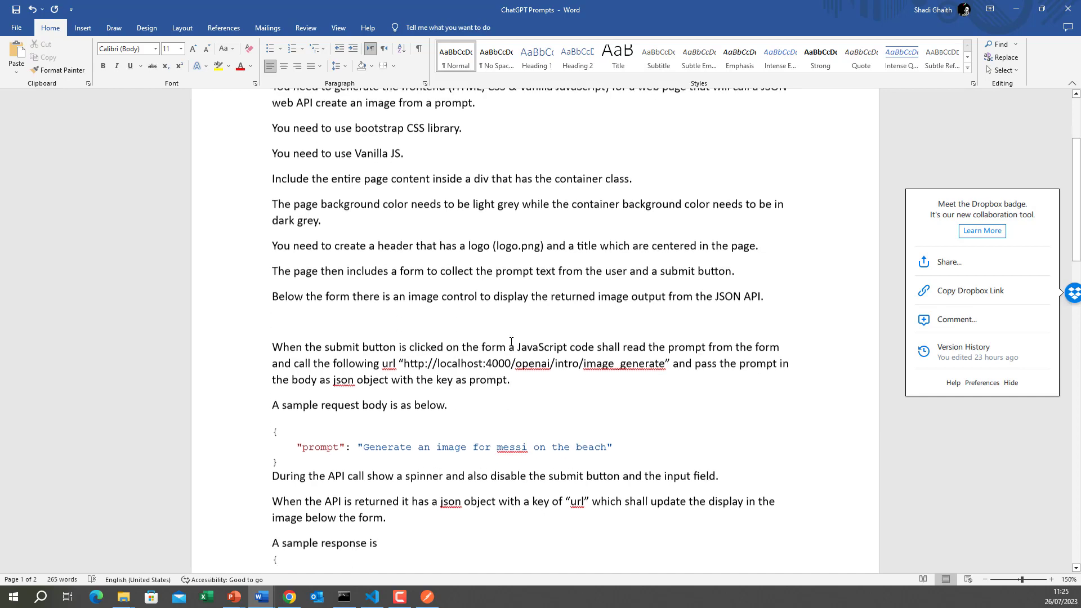
scroll("down", 3)
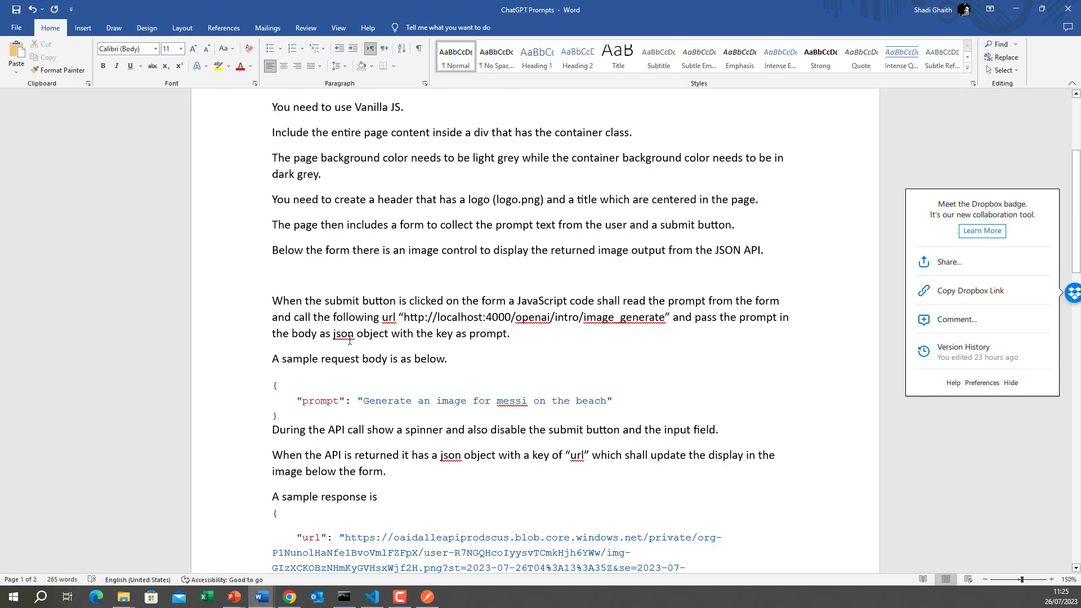
left_click(434, 334)
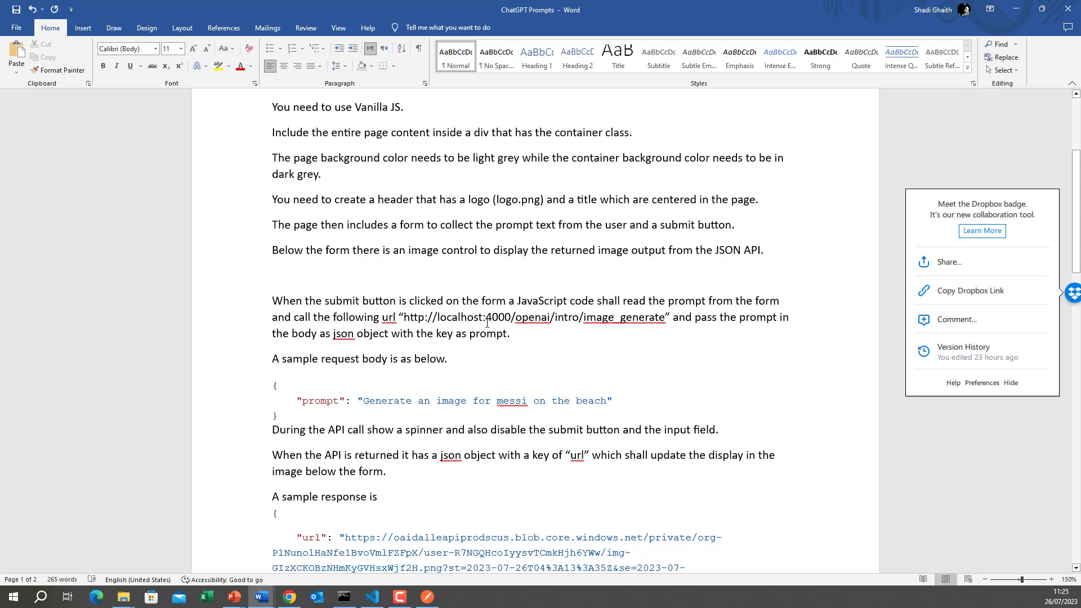
scroll("down", 3)
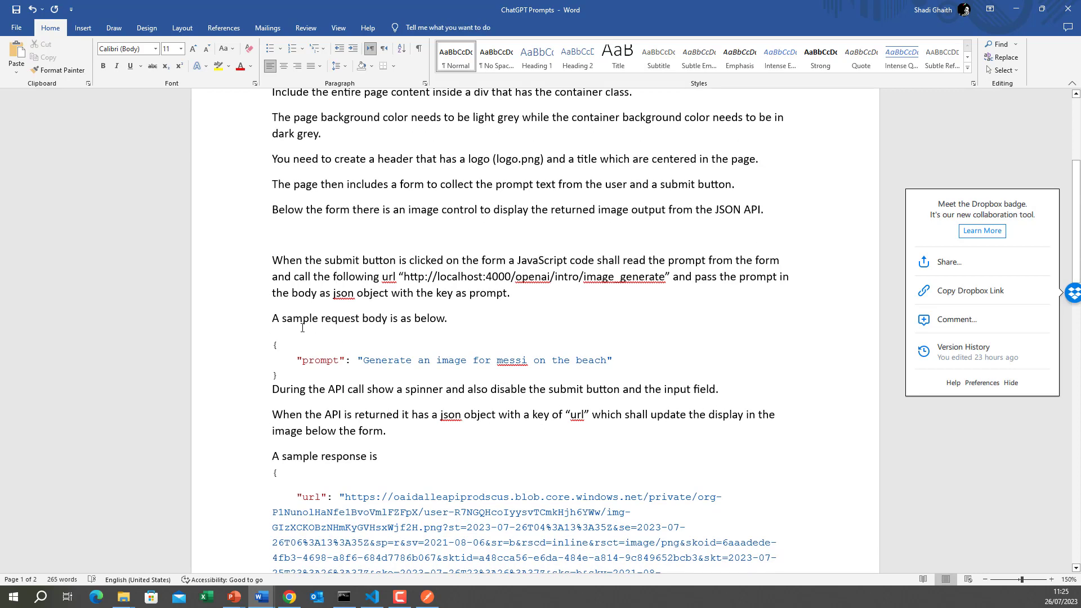
mouse_move(326, 318)
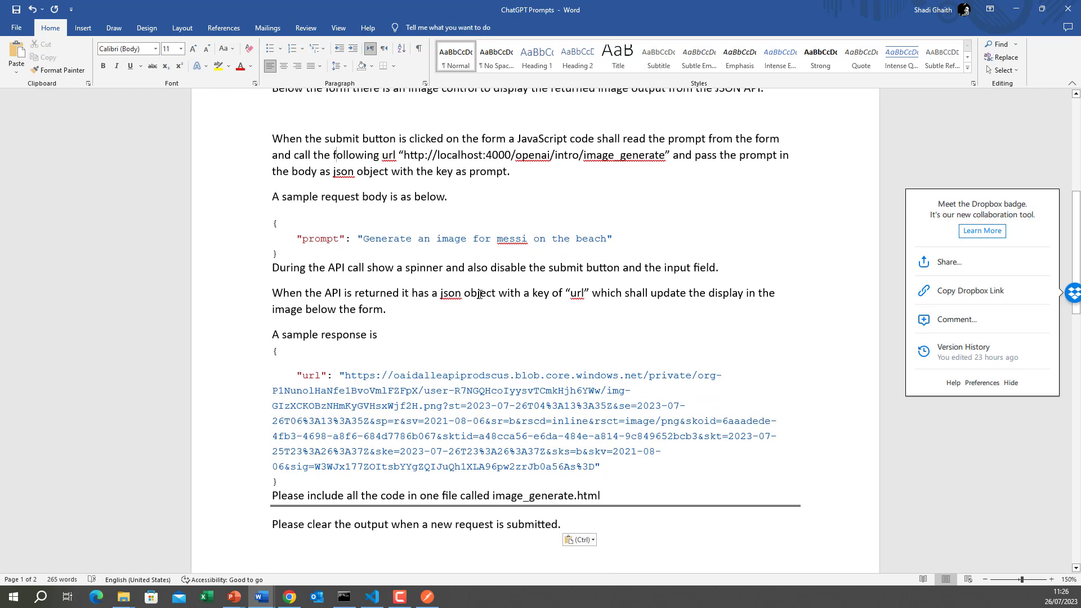
mouse_move(687, 316)
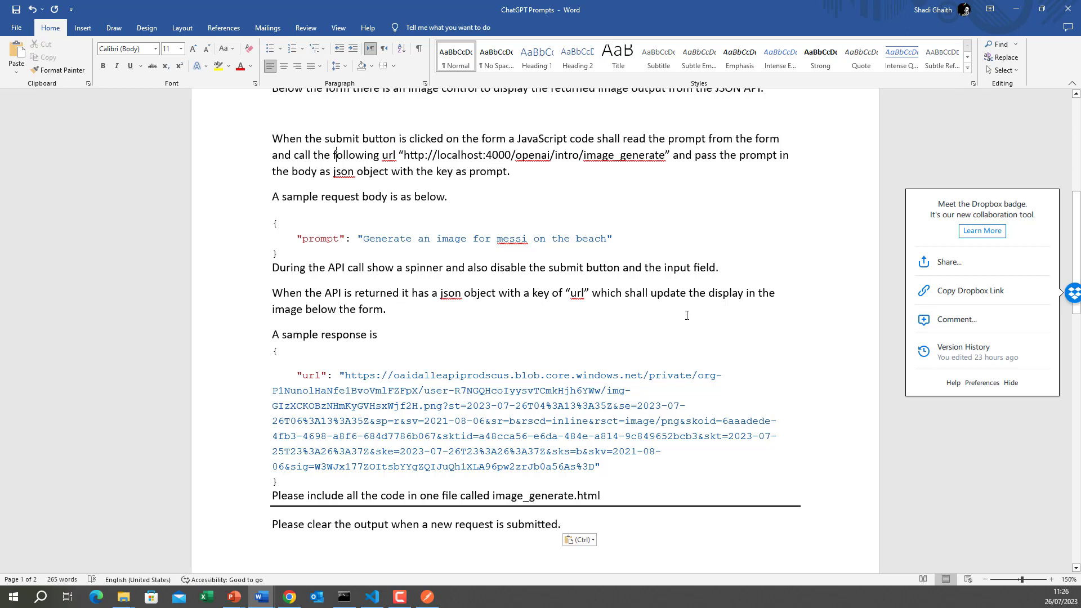
scroll("down", 3)
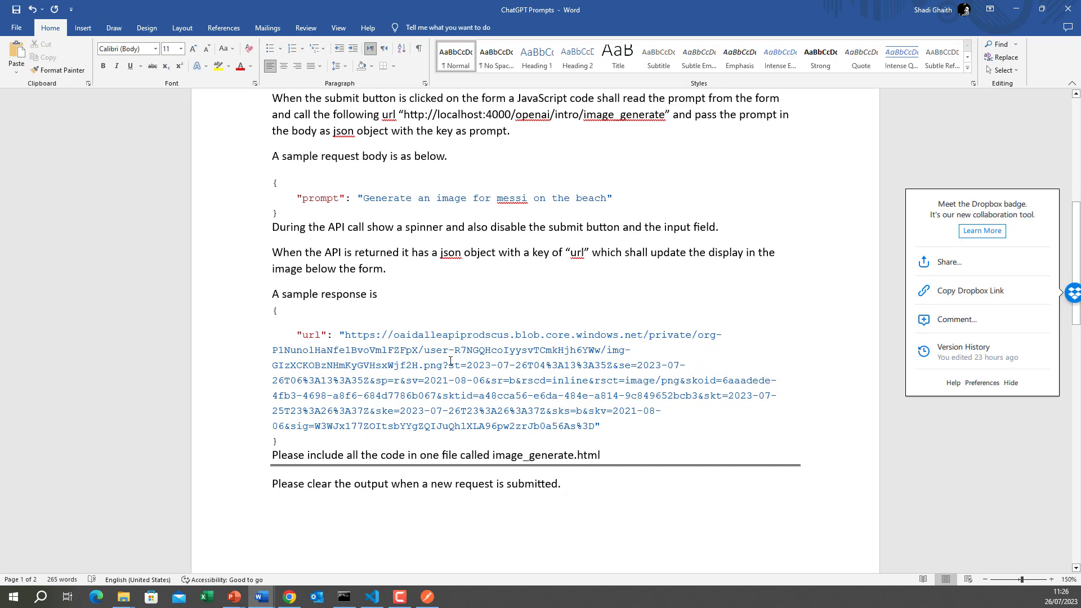
scroll("down", 3)
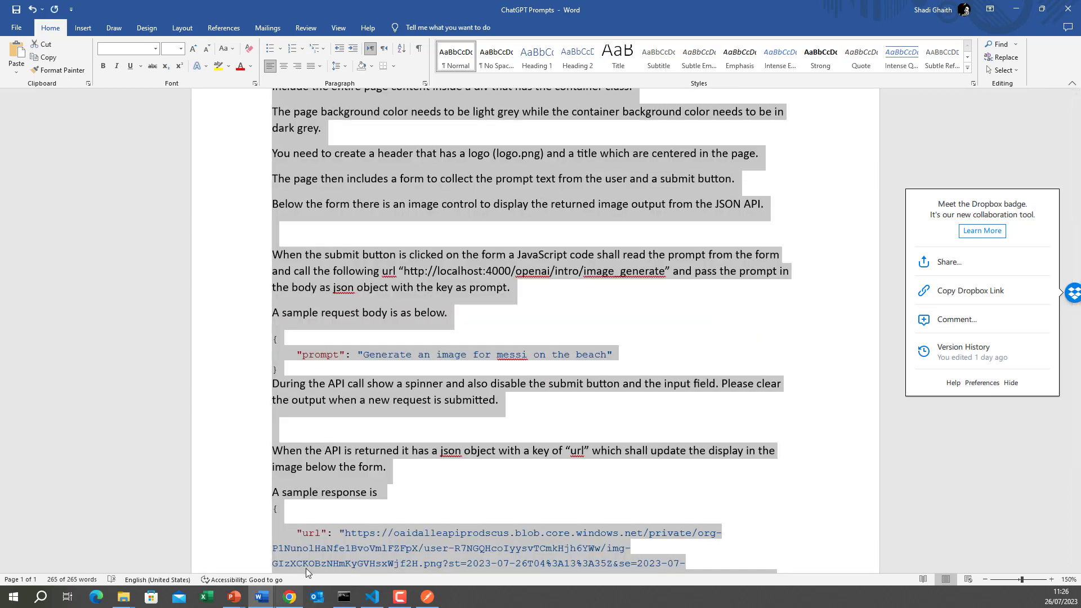
left_click(289, 596)
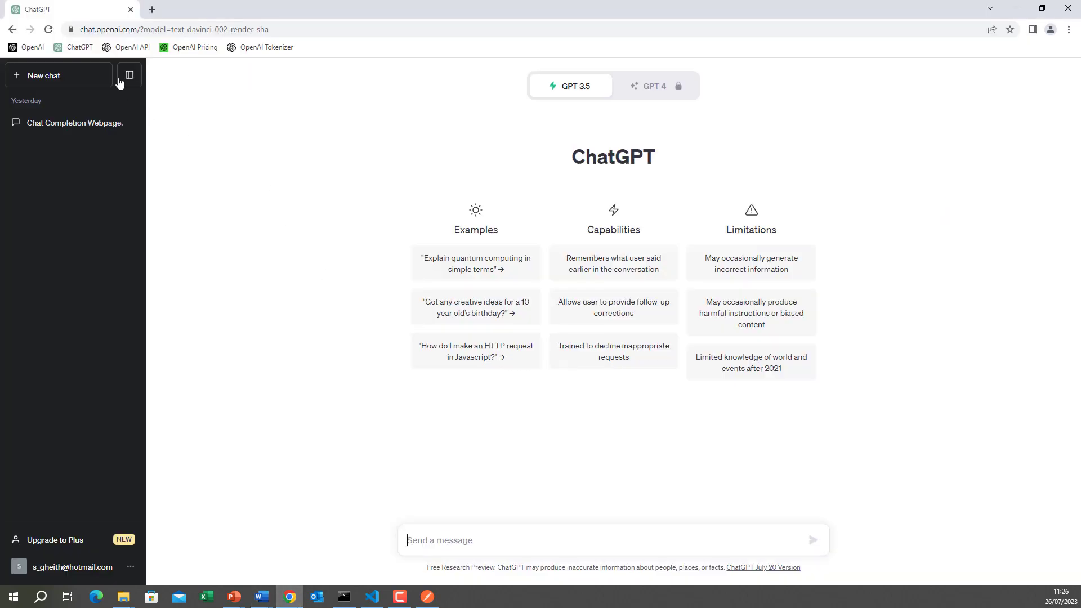
mouse_move(100, 52)
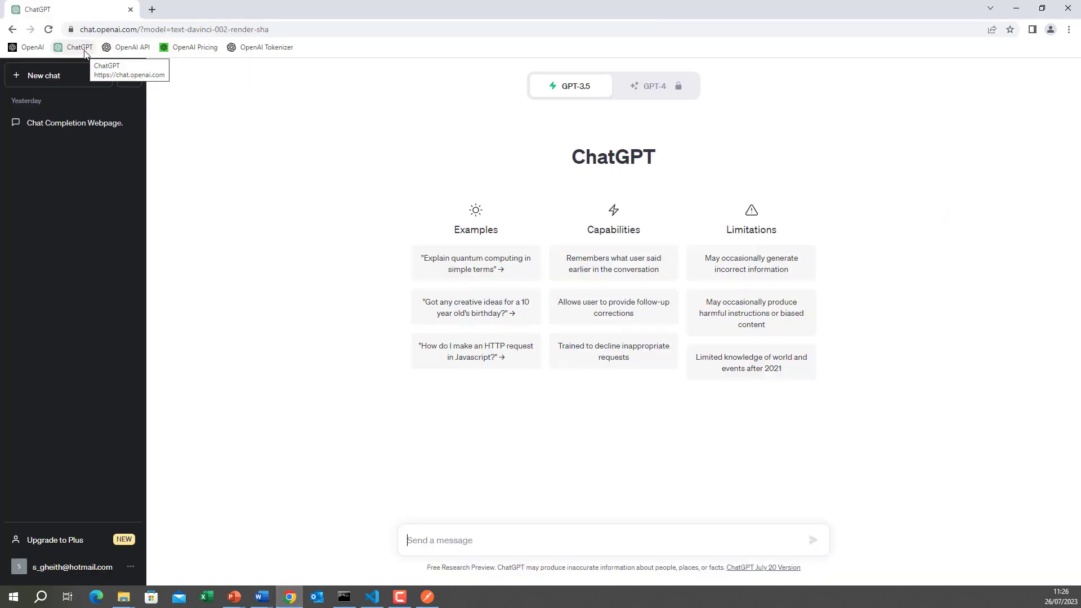
Step: Submit the webpage prompt in a fresh ChatGPT chat and copy the returned image_generate.html code
left_click(77, 47)
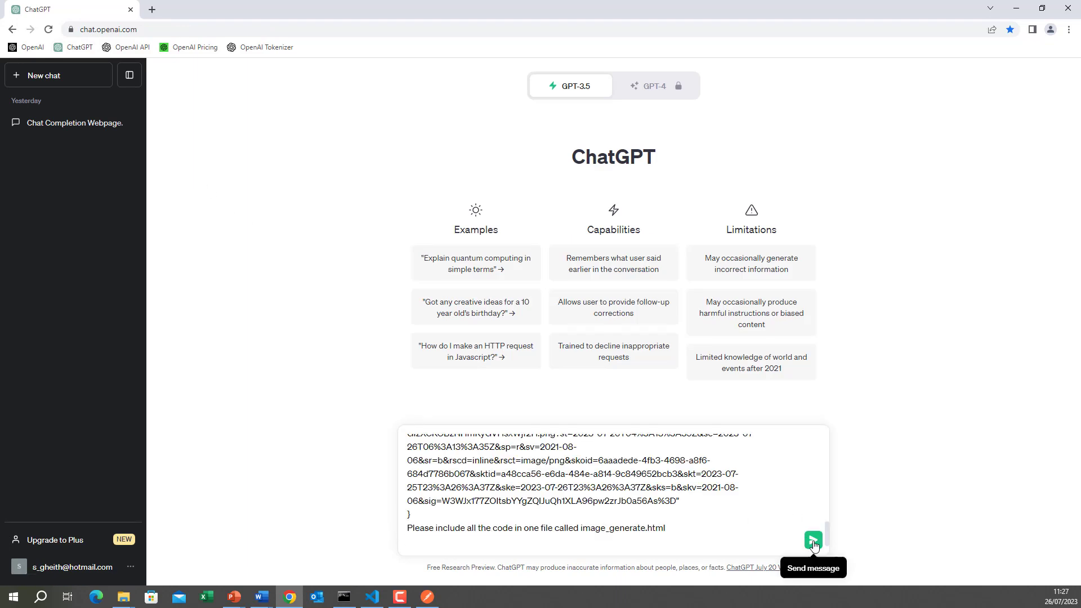
left_click(812, 539)
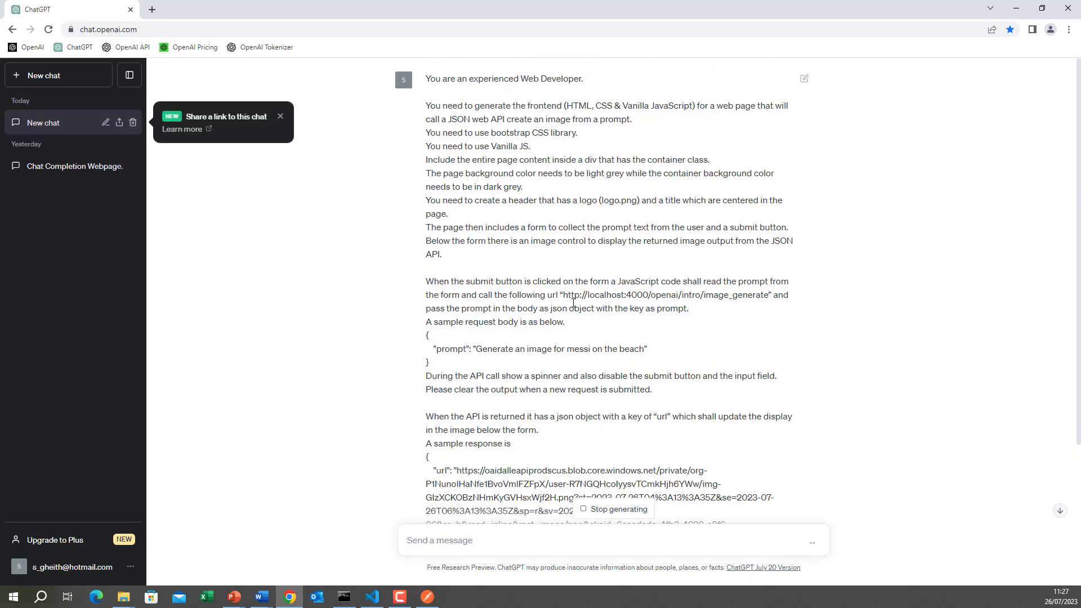
scroll("down", 3)
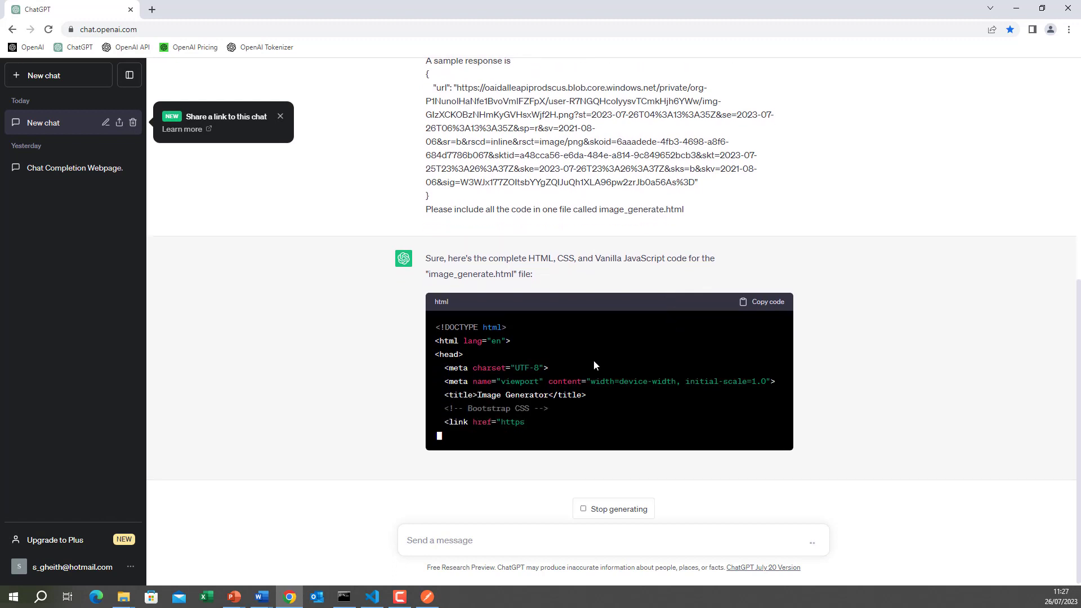
scroll("down", 3)
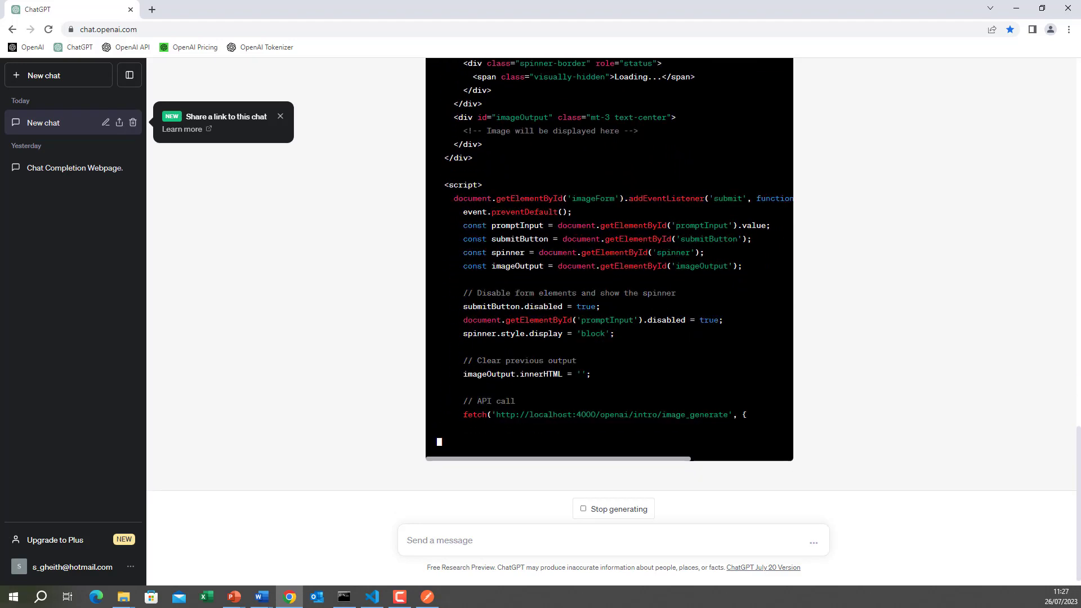
scroll("down", 3)
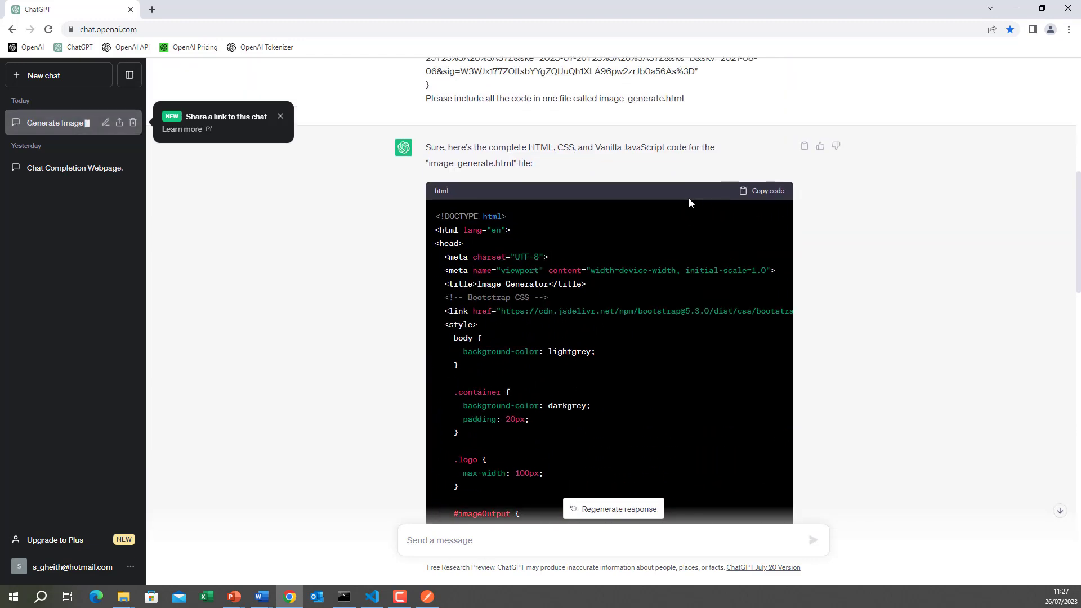
left_click(761, 191)
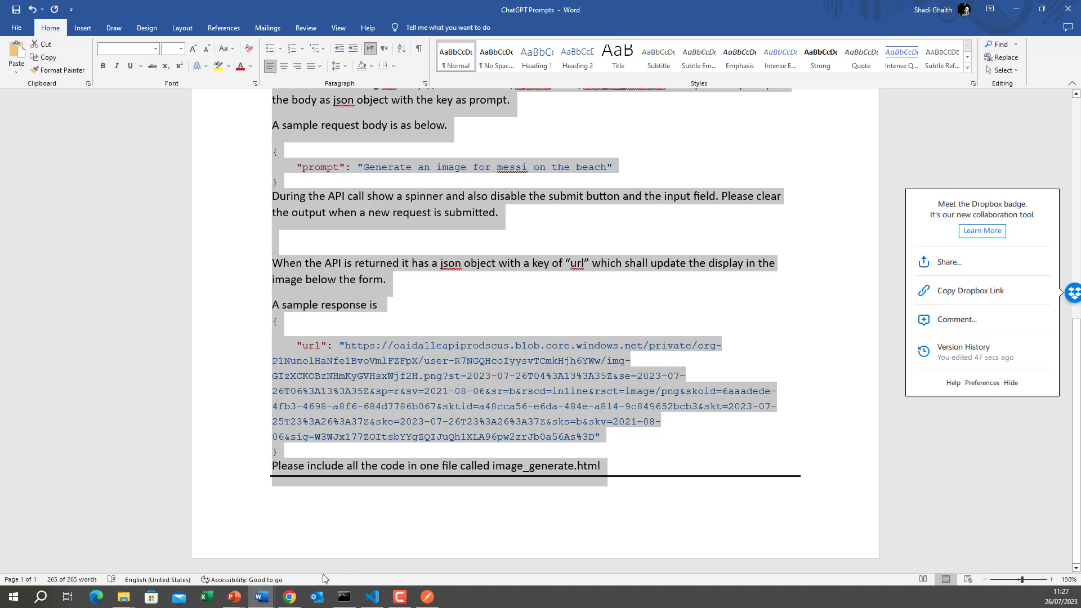
Step: Create image_generation.html under public with ChatGPT's page code, then return to ChatGPT
left_click(372, 596)
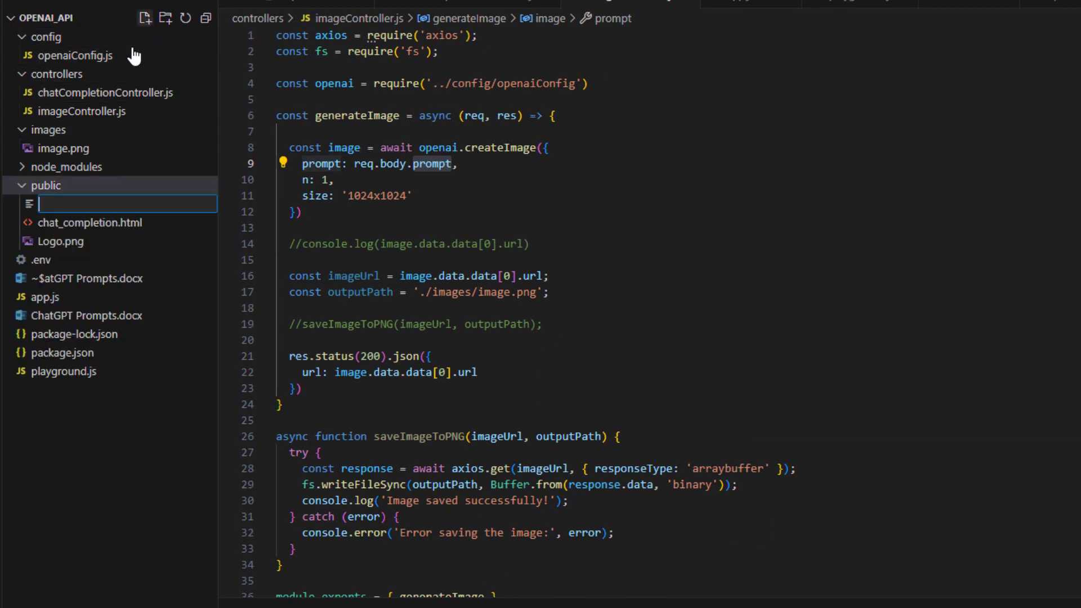
type("image_generatio")
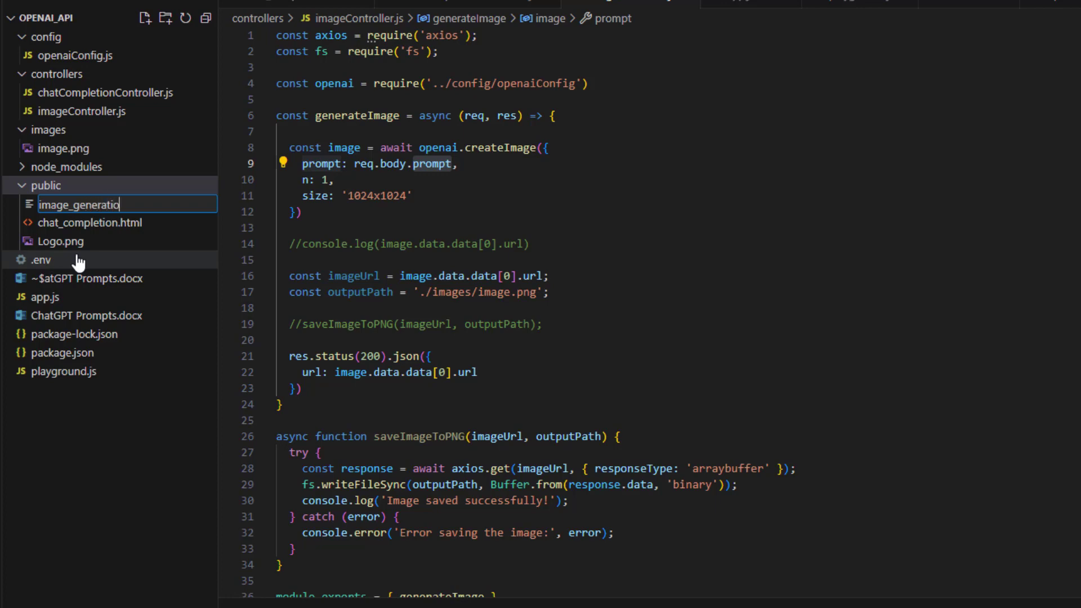
type("n.htm")
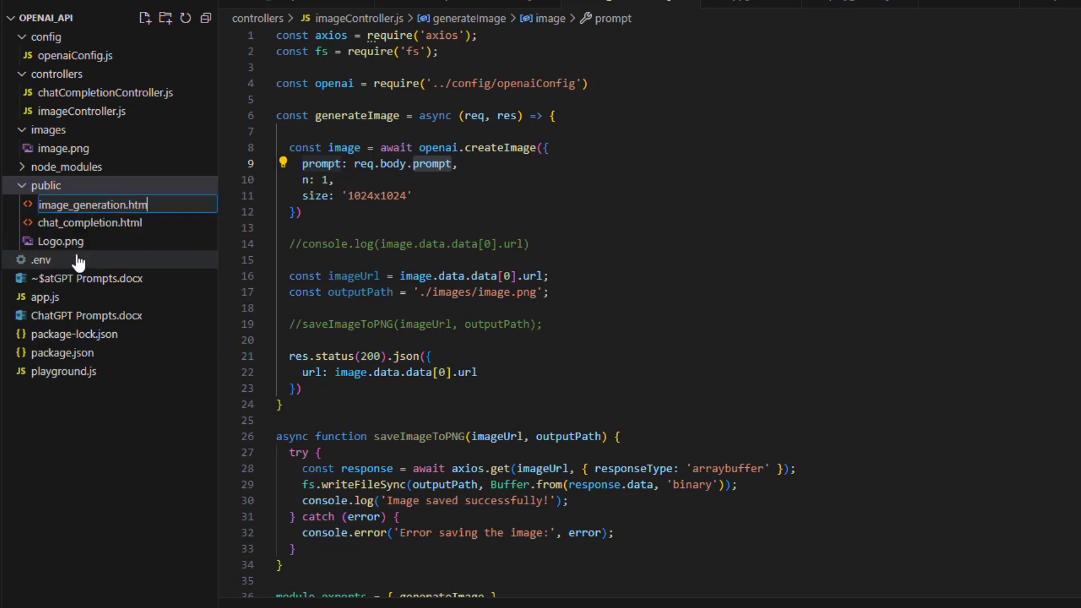
key("Enter")
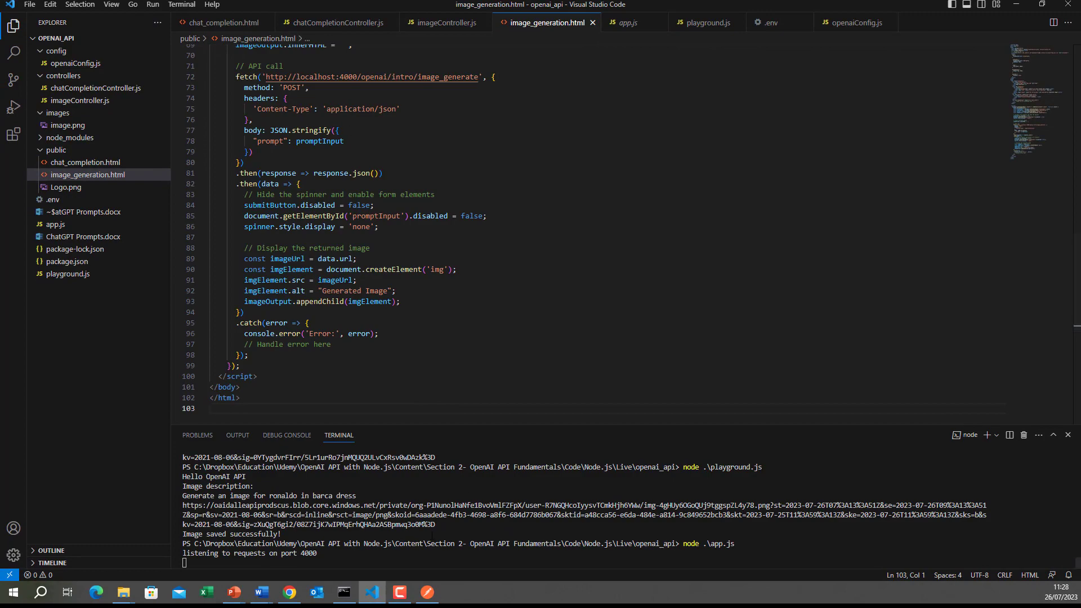
left_click(283, 592)
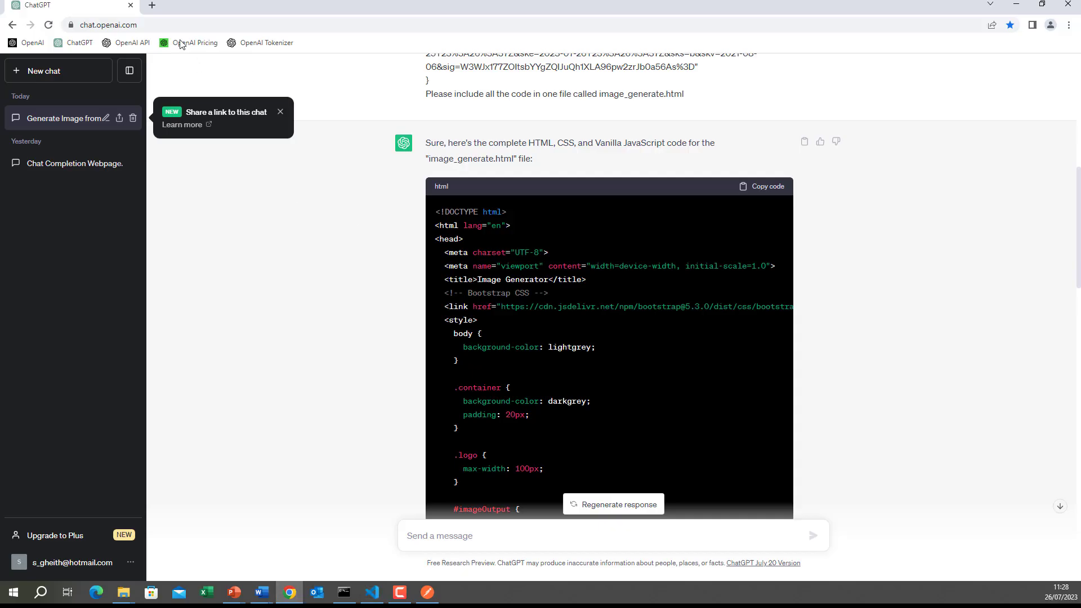
Step: Load localhost:4000/image_generation.html in a new browser tab
left_click(151, 7)
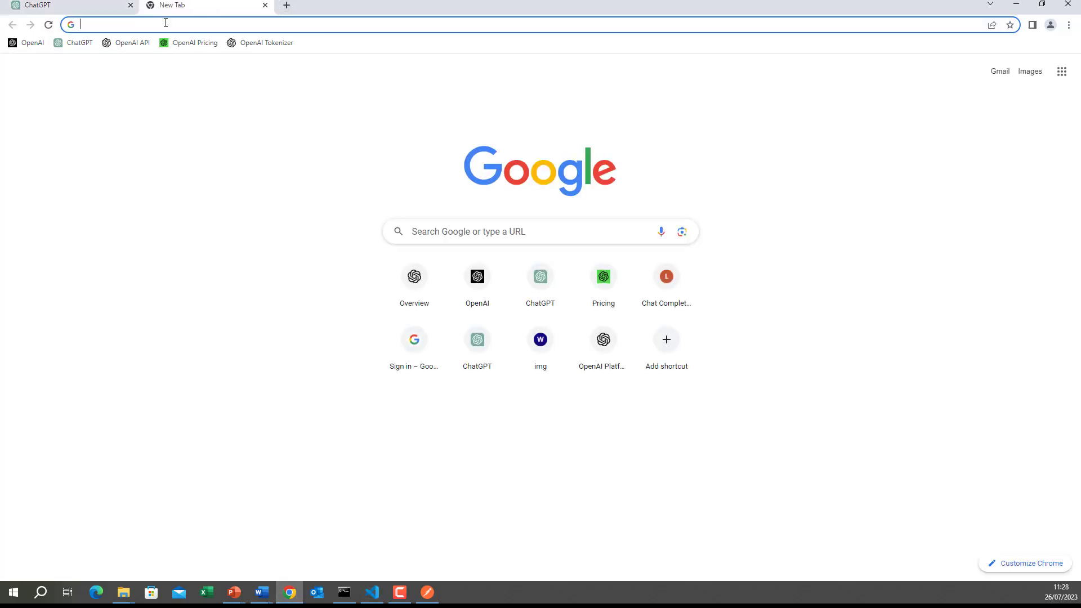
type("localhost:4000/ima_completion.html")
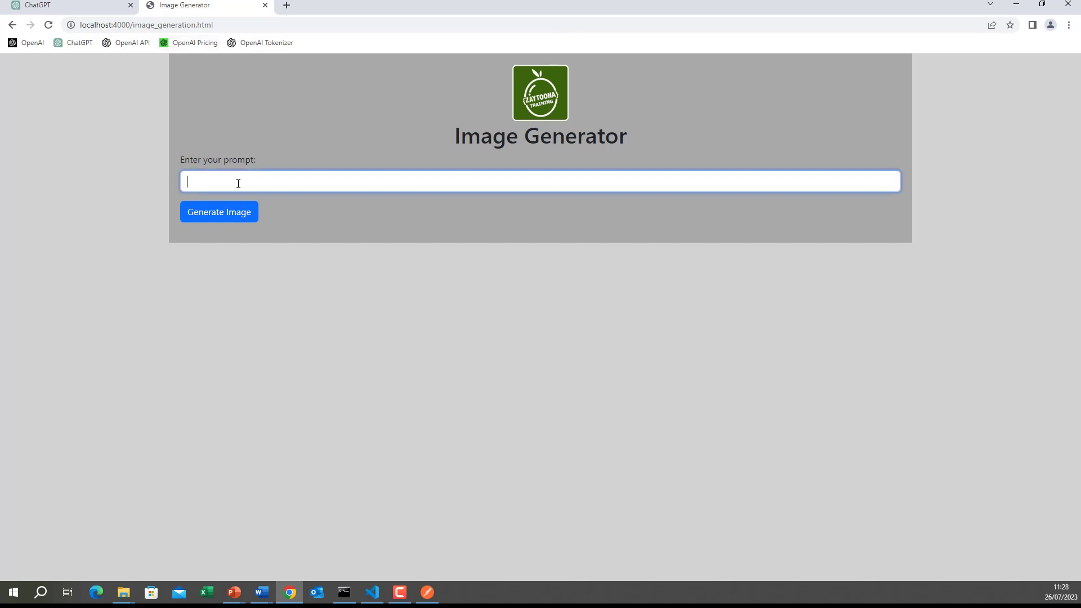
Step: Submit the prompt 'Generate an image for a forest' to generate an image
type("Gene")
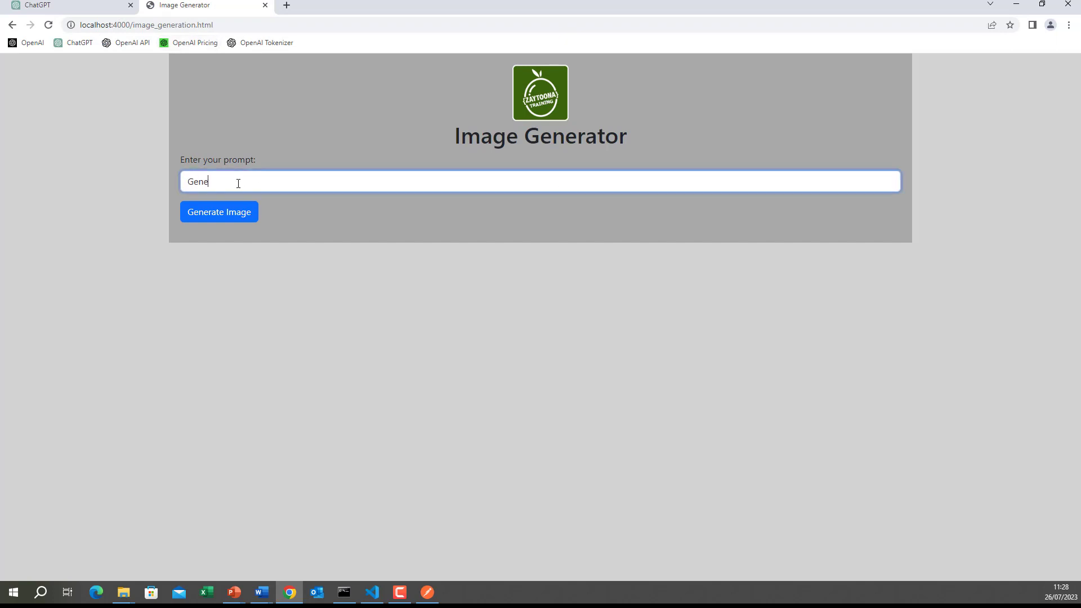
type("rate")
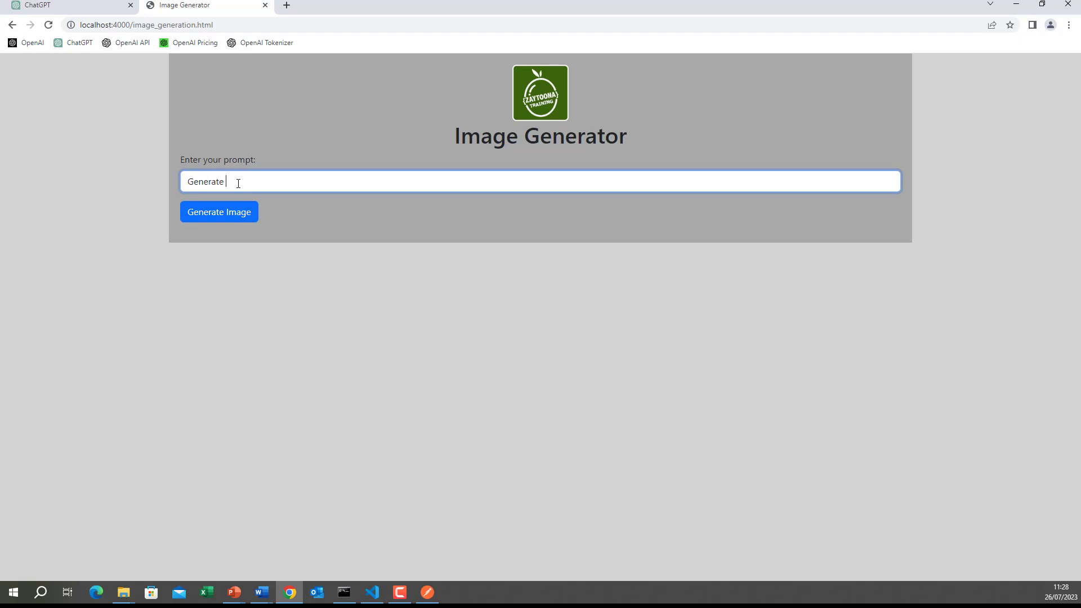
type("an")
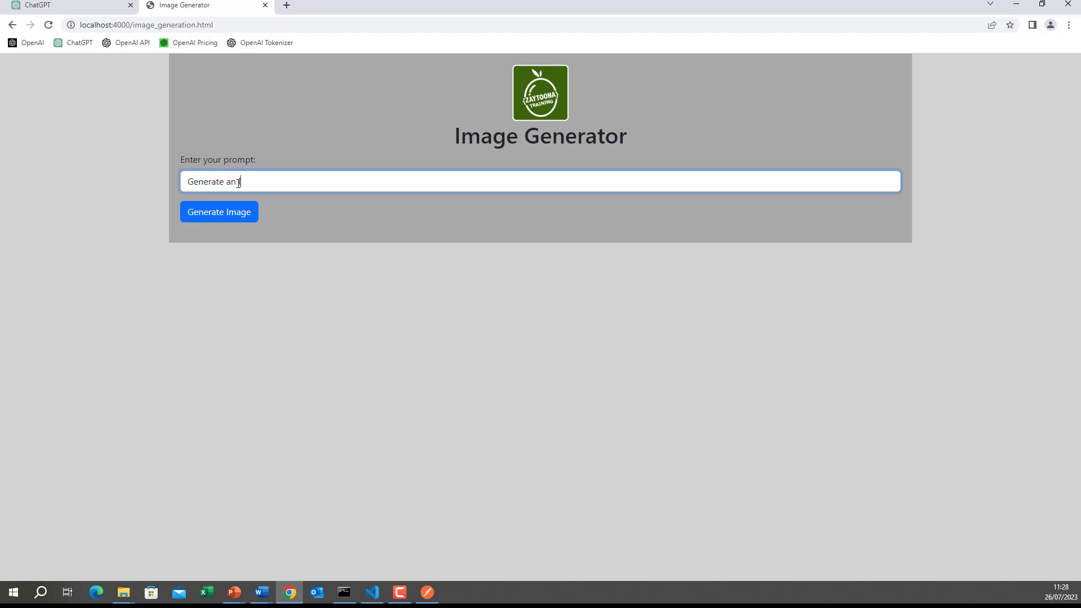
type("image for a re")
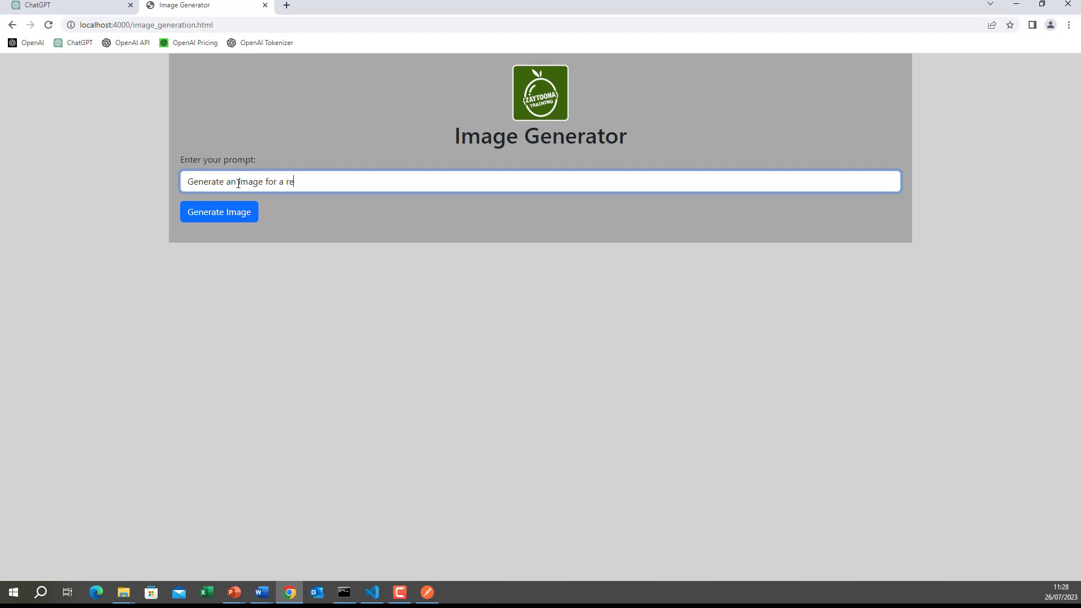
type("vir")
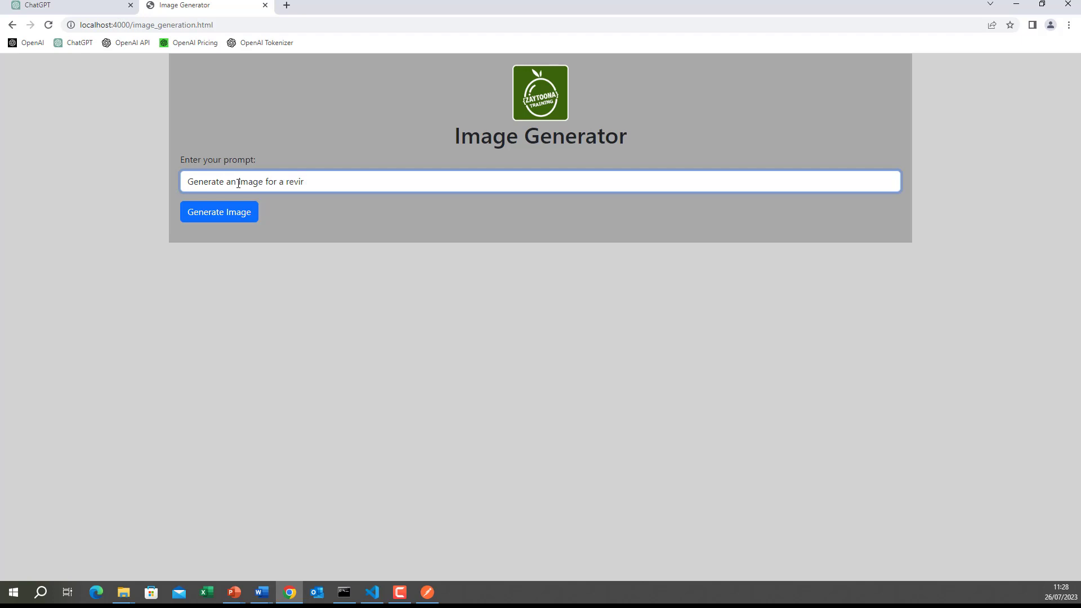
key("Backspace")
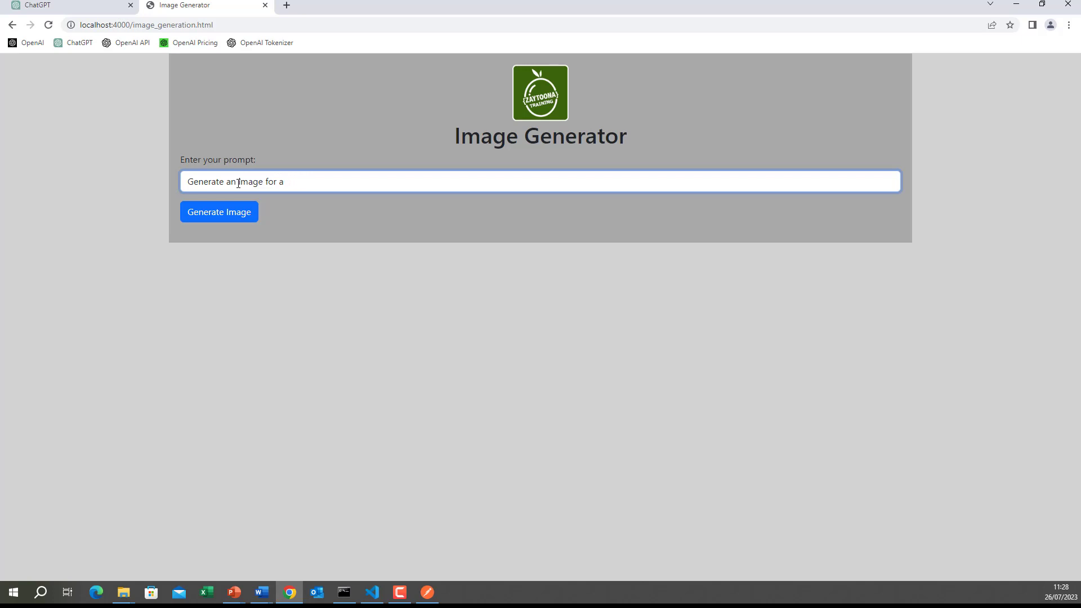
type("forest")
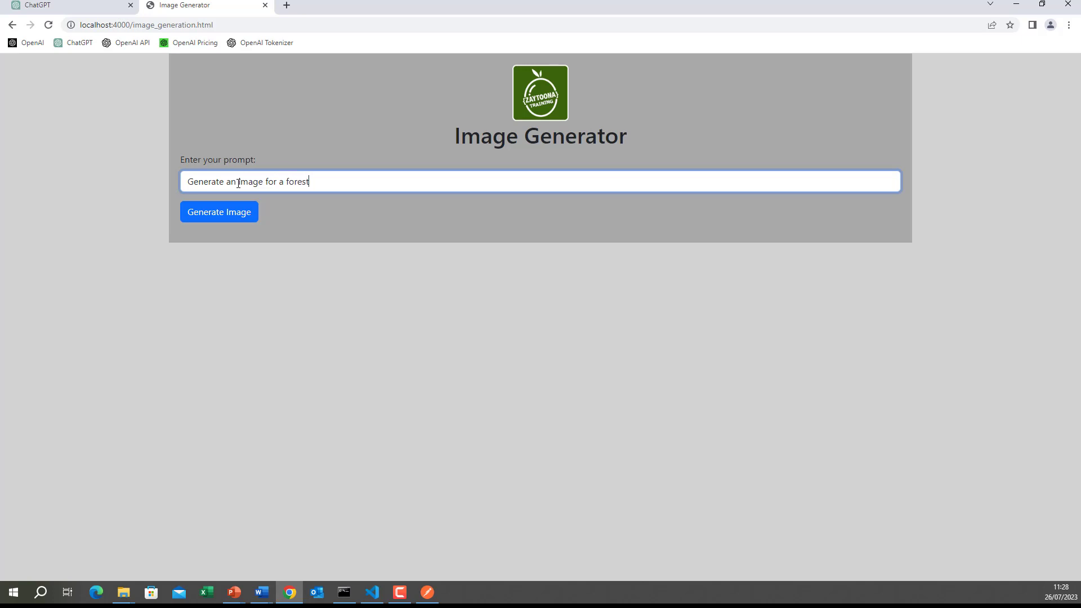
left_click(219, 212)
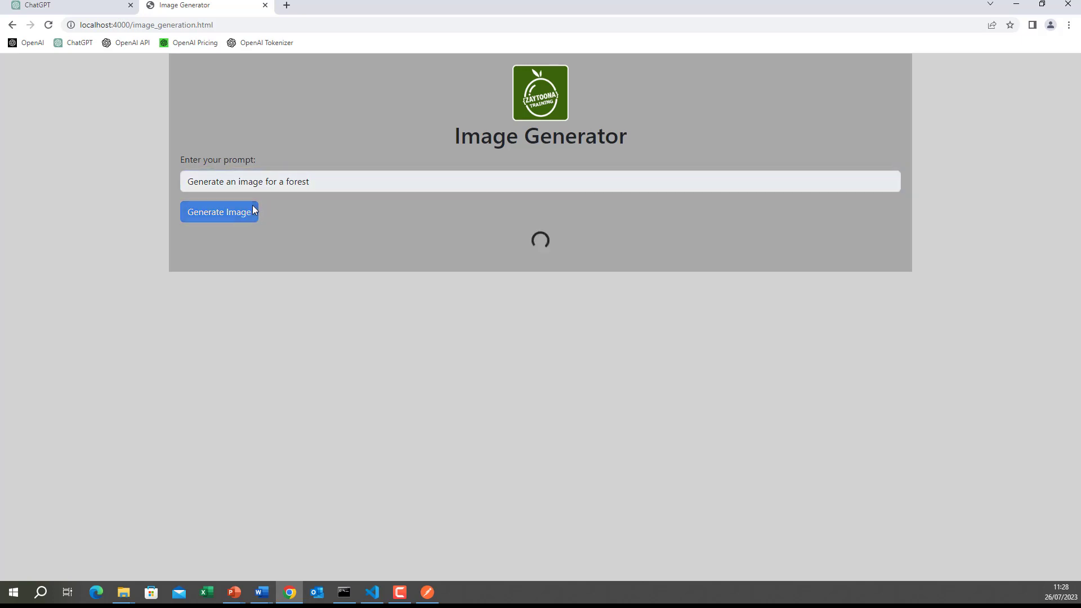
mouse_move(555, 252)
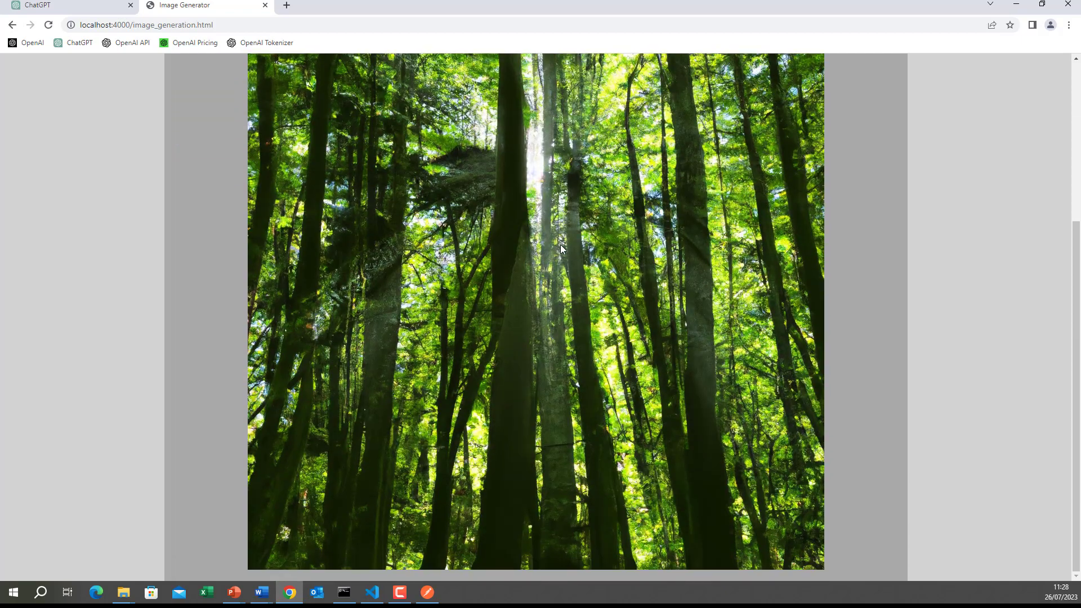
Step: Replace 'forest' in the prompt with 'football game'
scroll("up", 3)
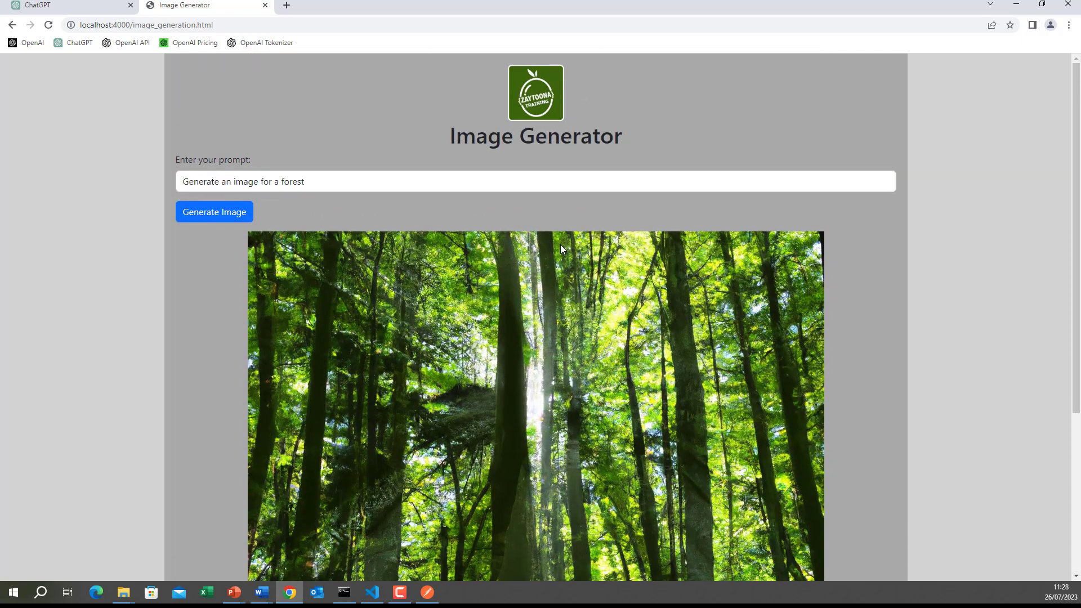
mouse_move(313, 199)
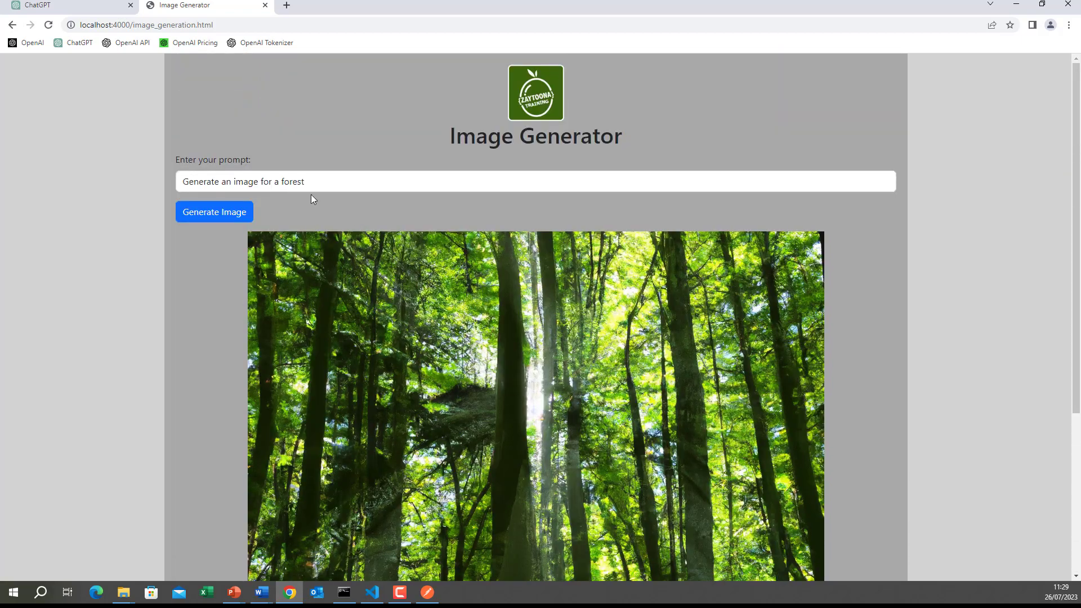
double_click(293, 181)
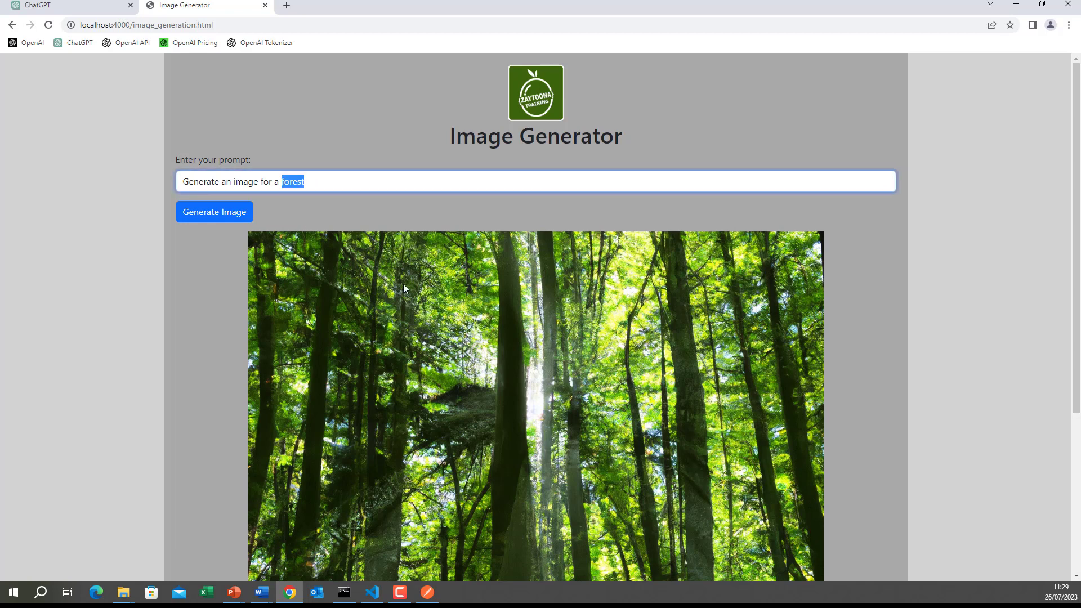
type("footba")
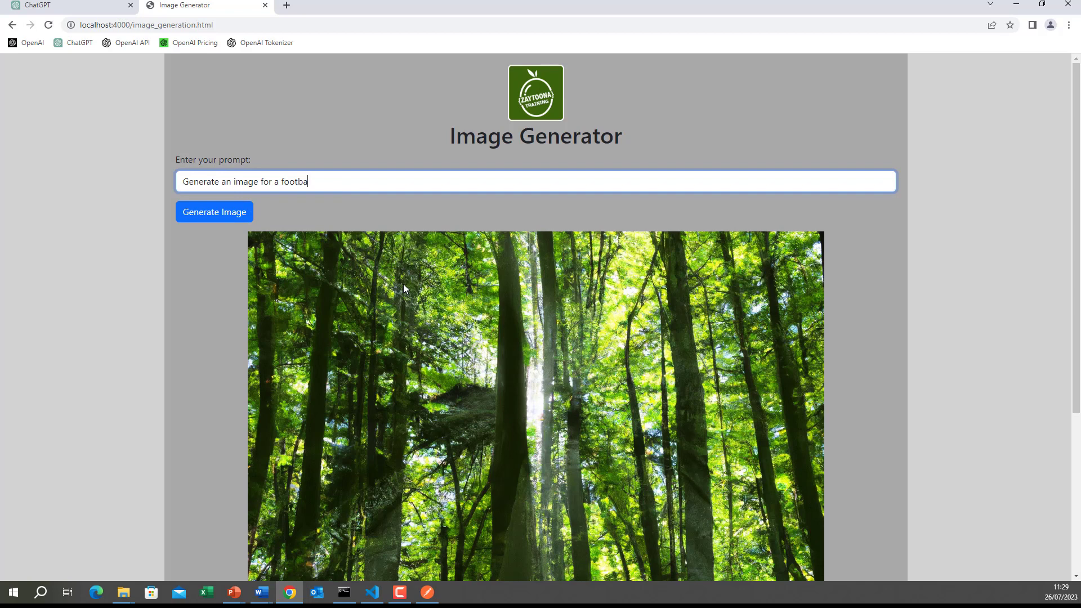
type("le ga")
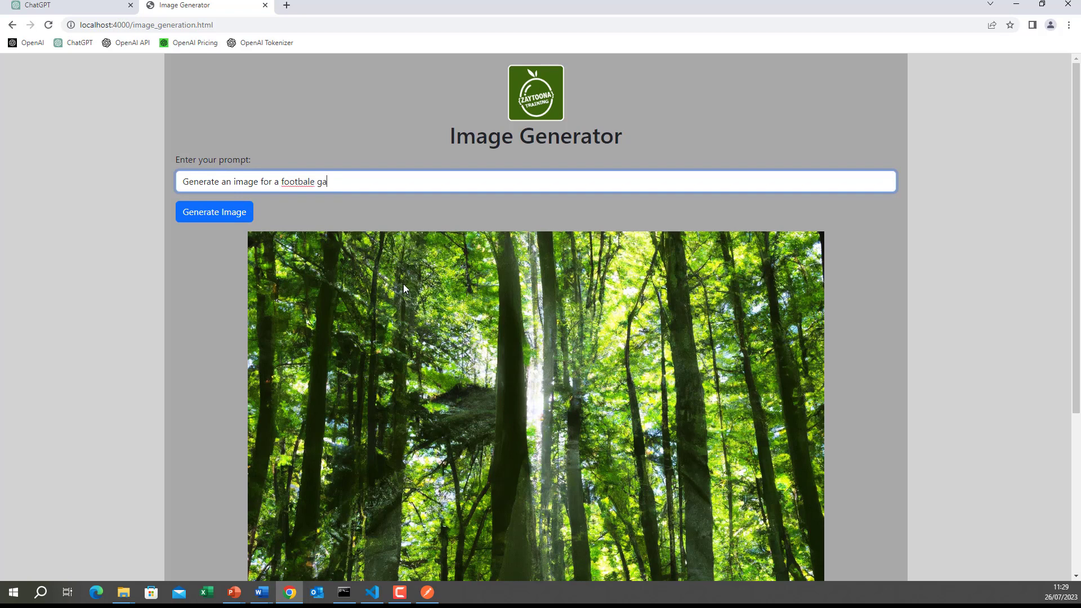
type("me")
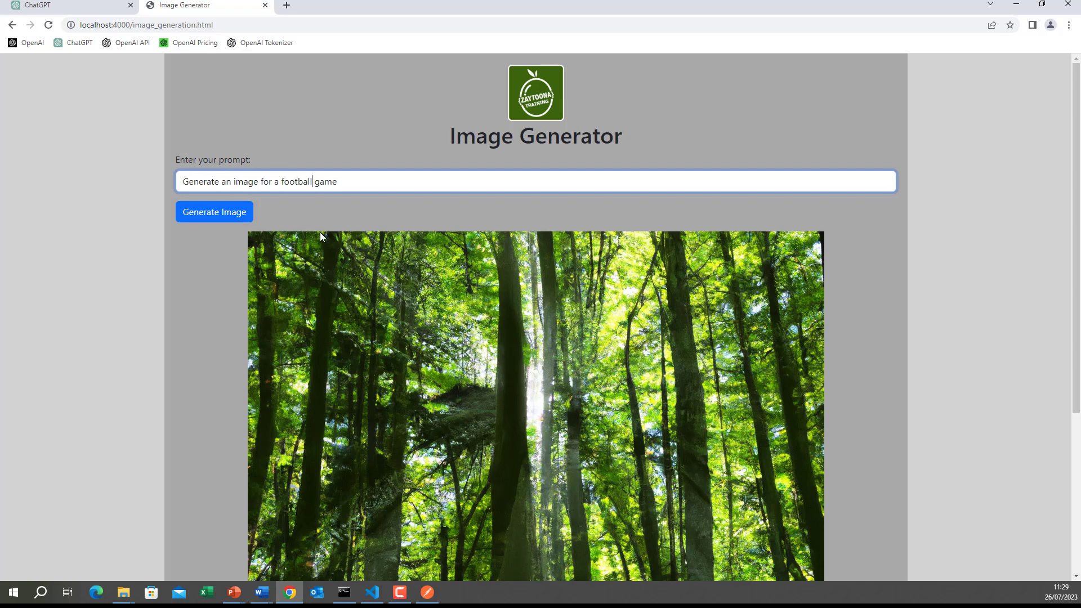
Step: Generate the football game image and view the result
left_click(218, 212)
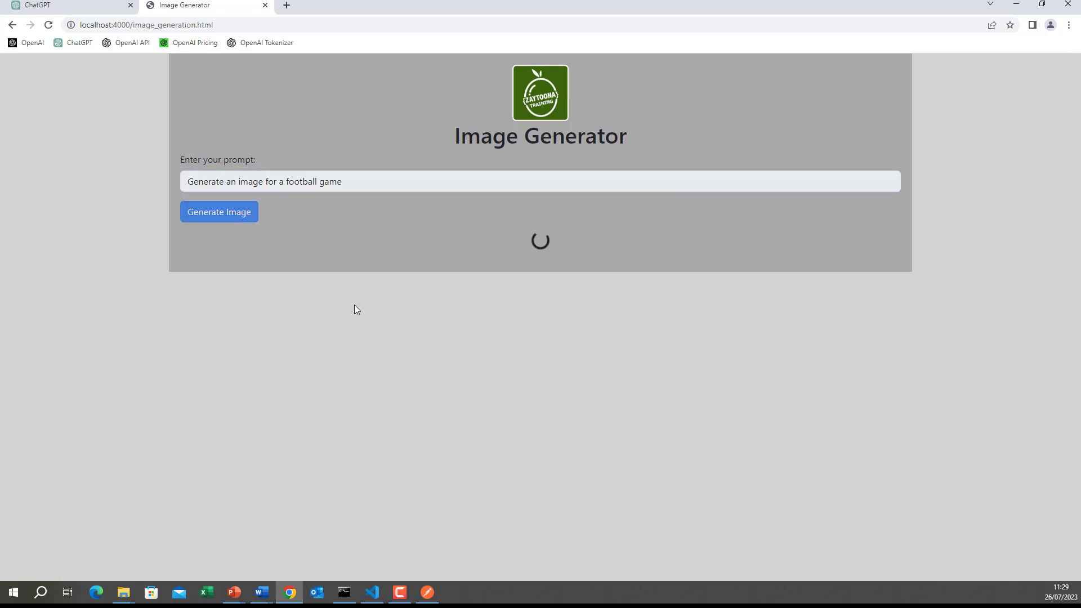
mouse_move(348, 313)
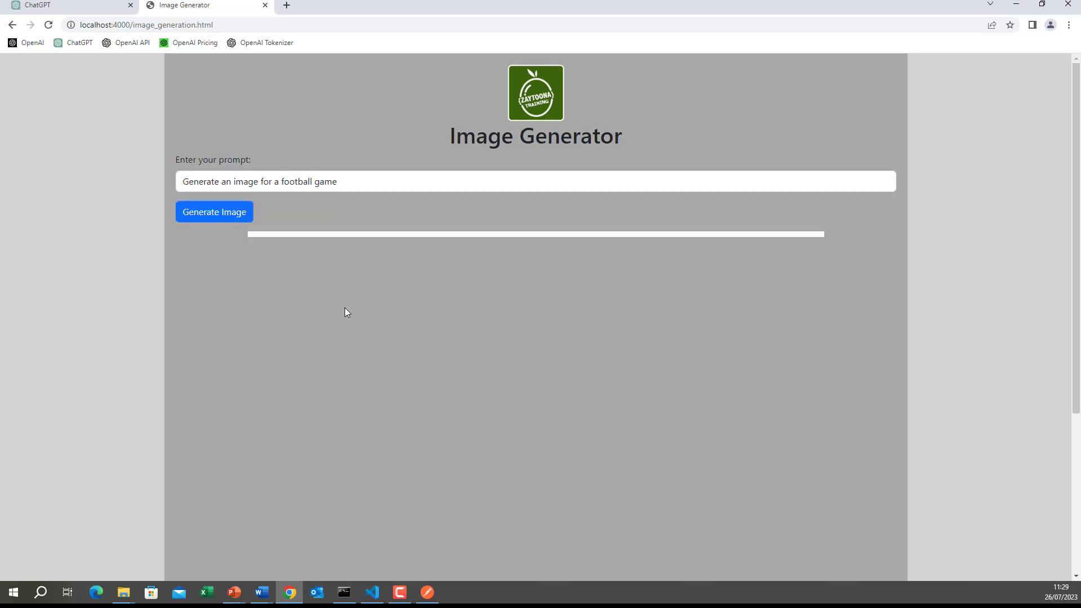
left_click(214, 212)
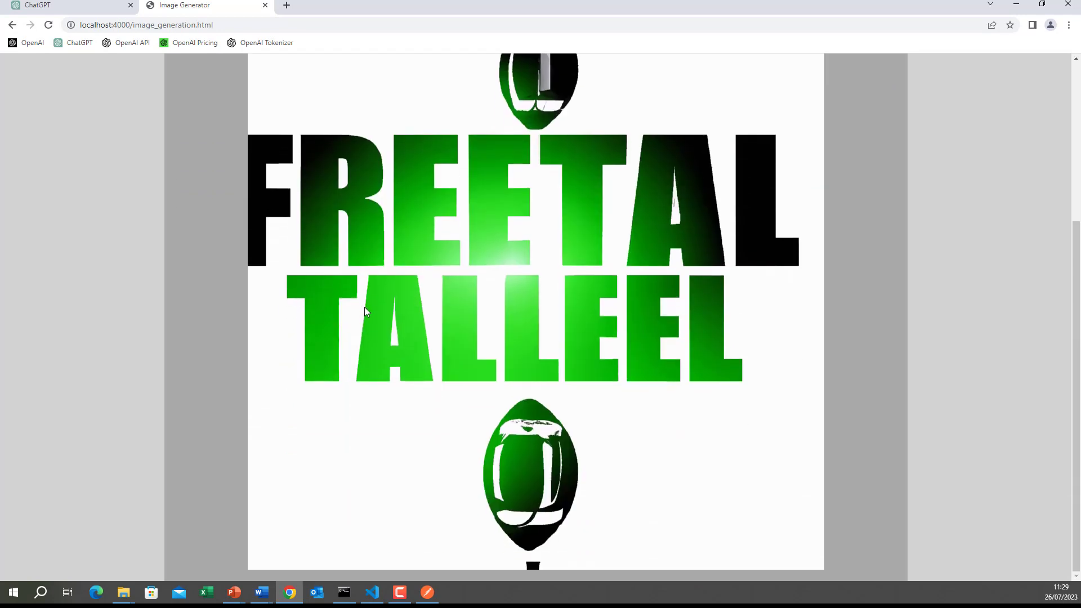
scroll("up", 3)
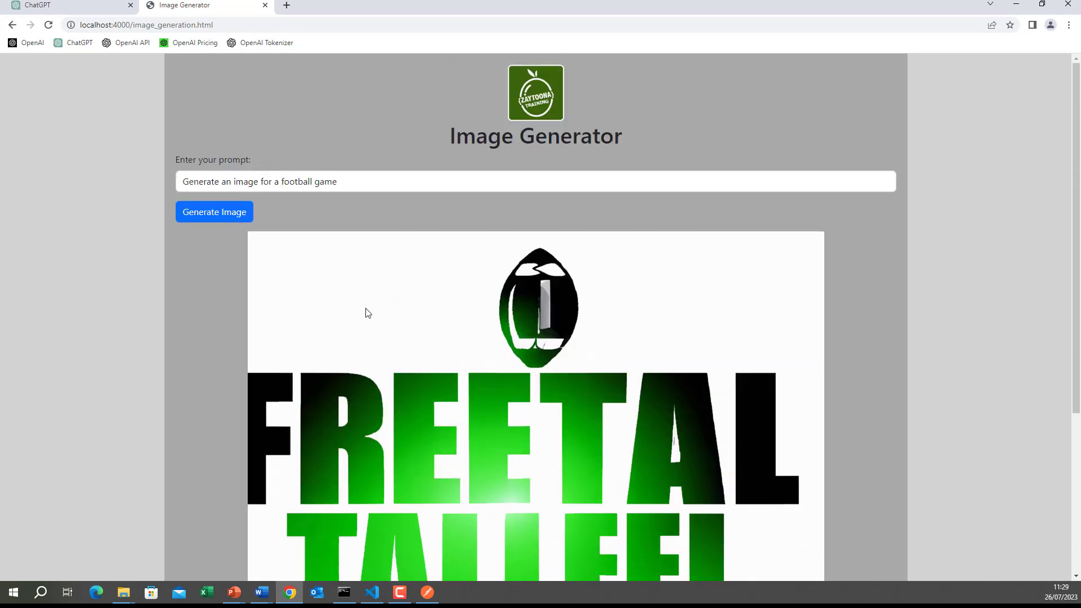